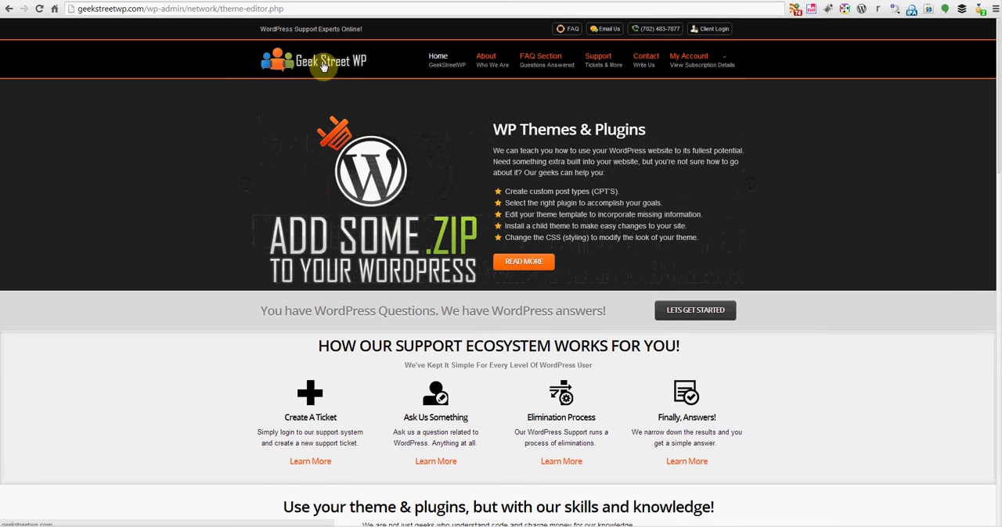
mouse_move(263, 263)
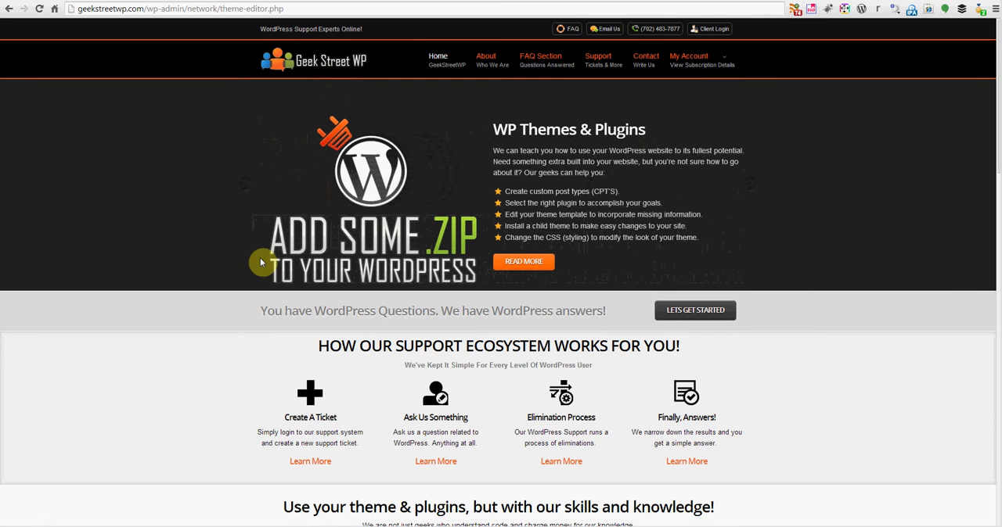
mouse_move(662, 127)
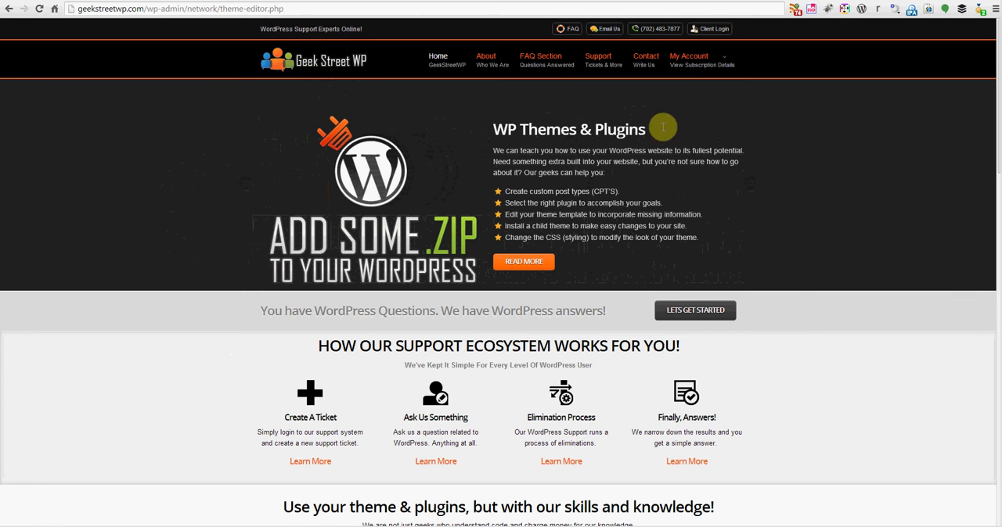
mouse_move(232, 341)
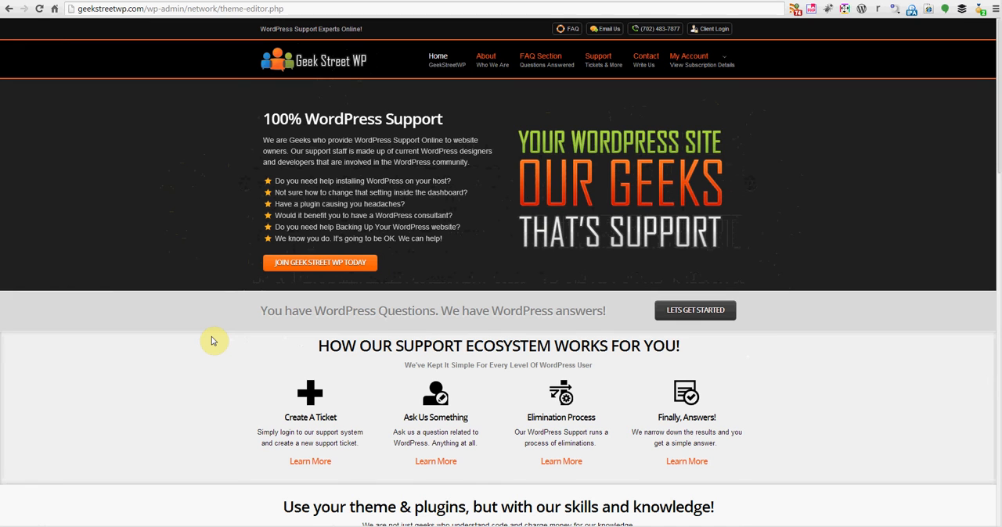
mouse_move(213, 61)
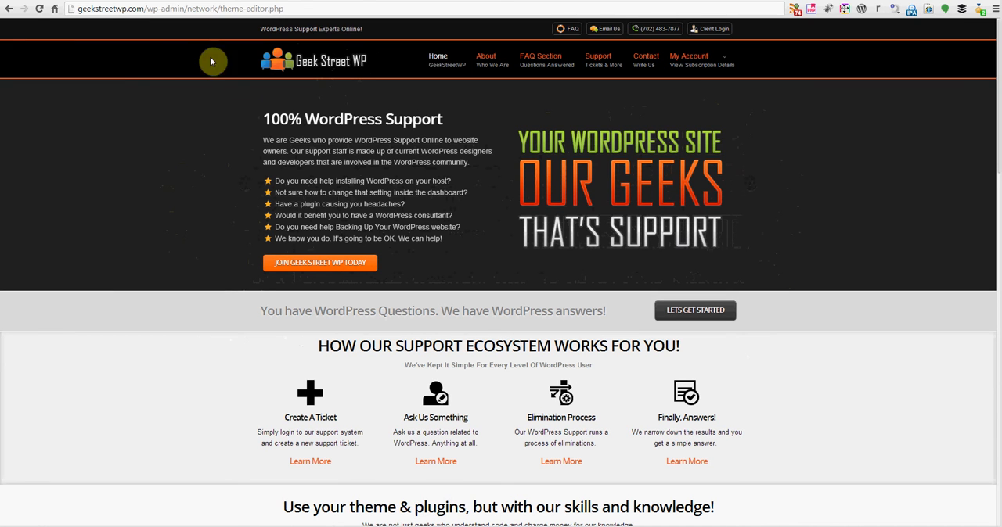
mouse_move(742, 99)
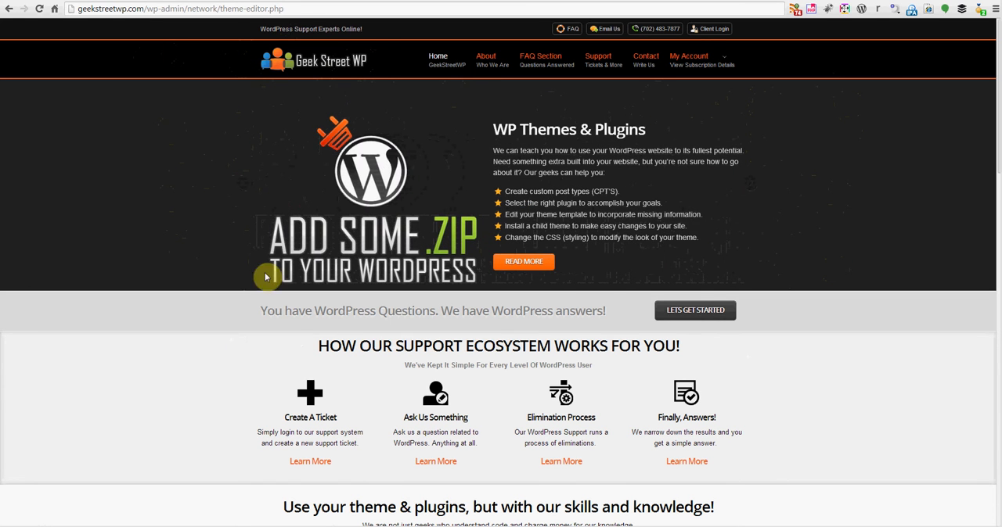
mouse_move(820, 334)
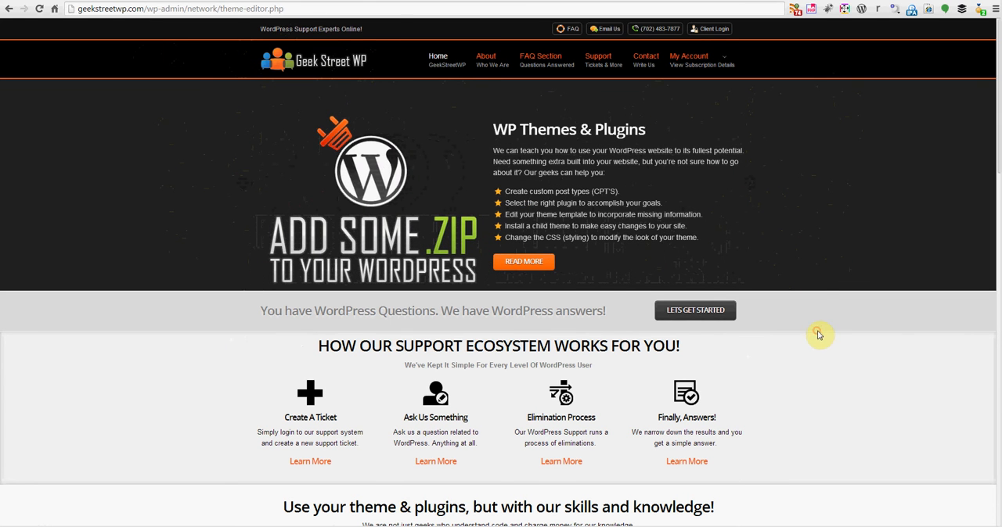
Step: Review the main site's Dashboard and peek at the site's quick options in the admin bar
scroll(down, 3)
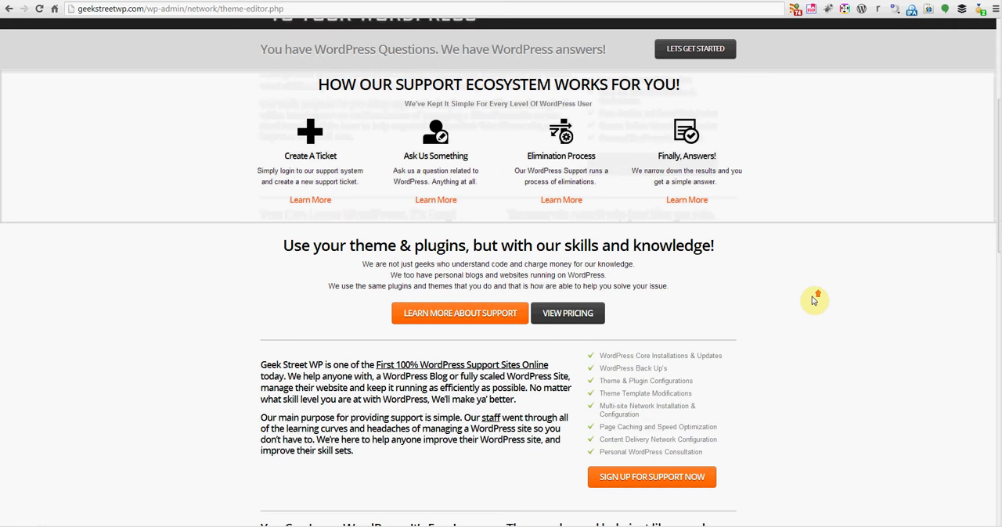
scroll(up, 3)
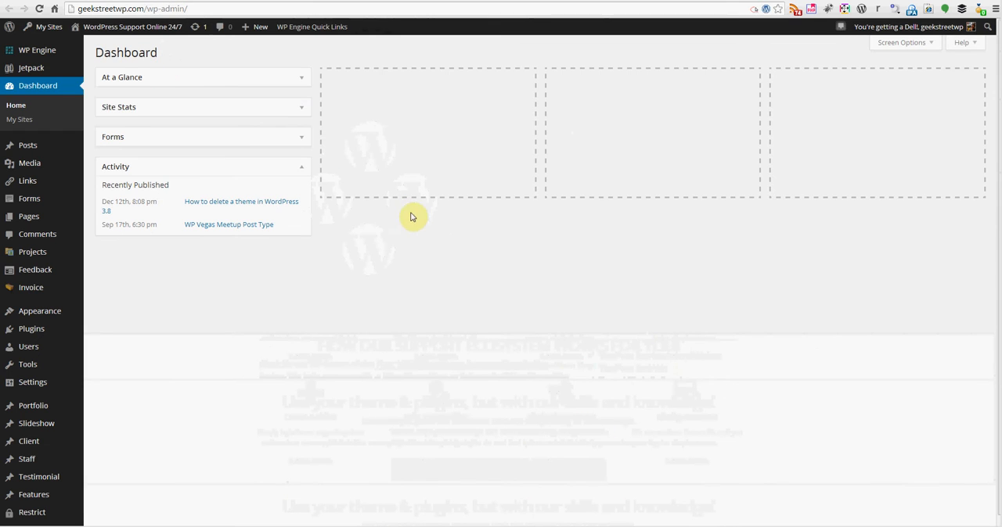
mouse_move(275, 420)
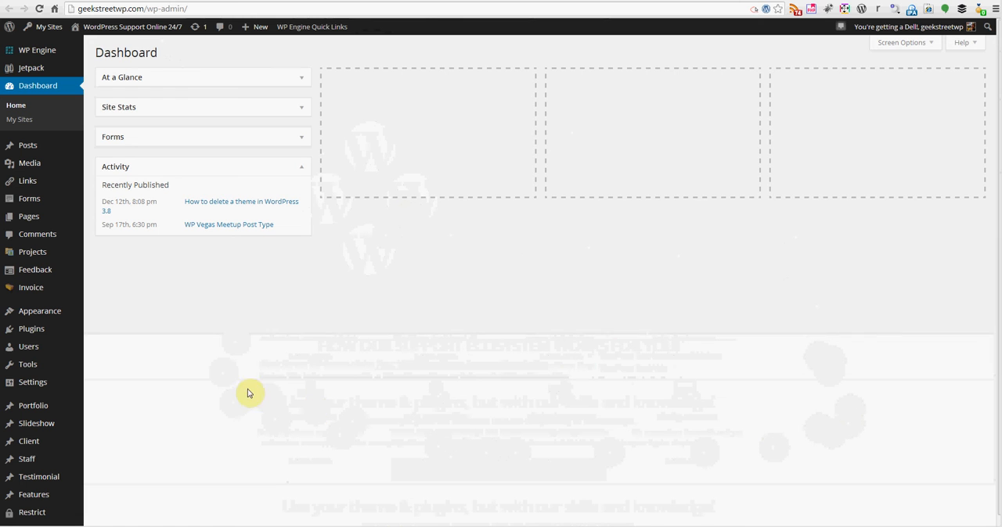
mouse_move(343, 296)
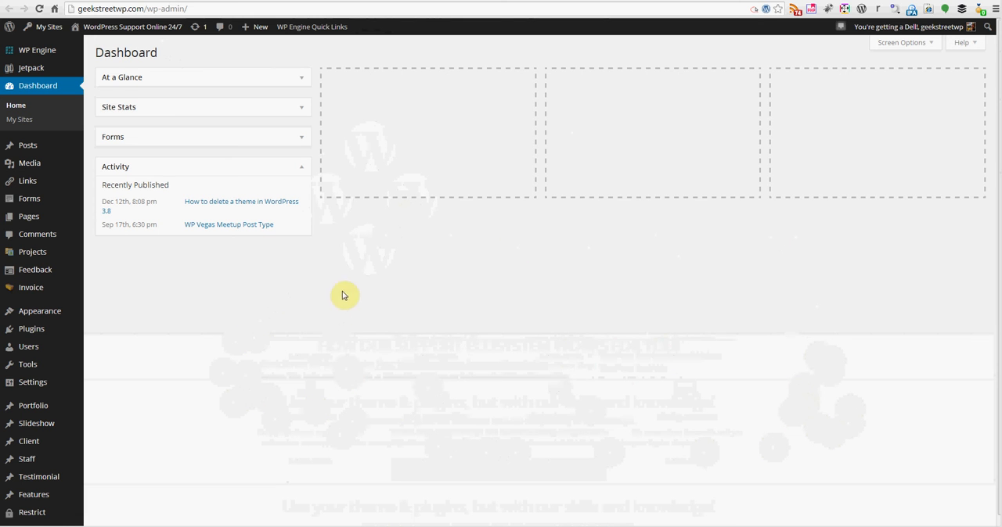
mouse_move(320, 366)
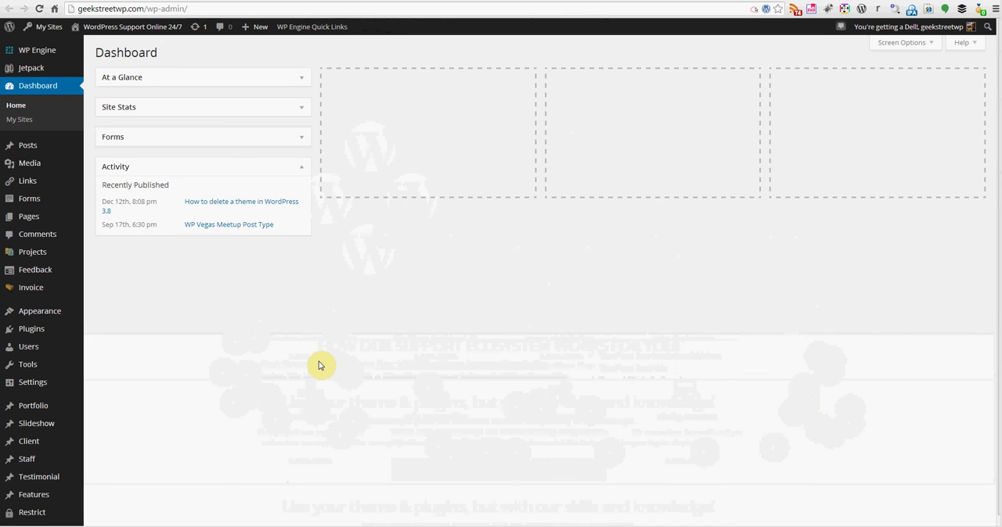
mouse_move(388, 300)
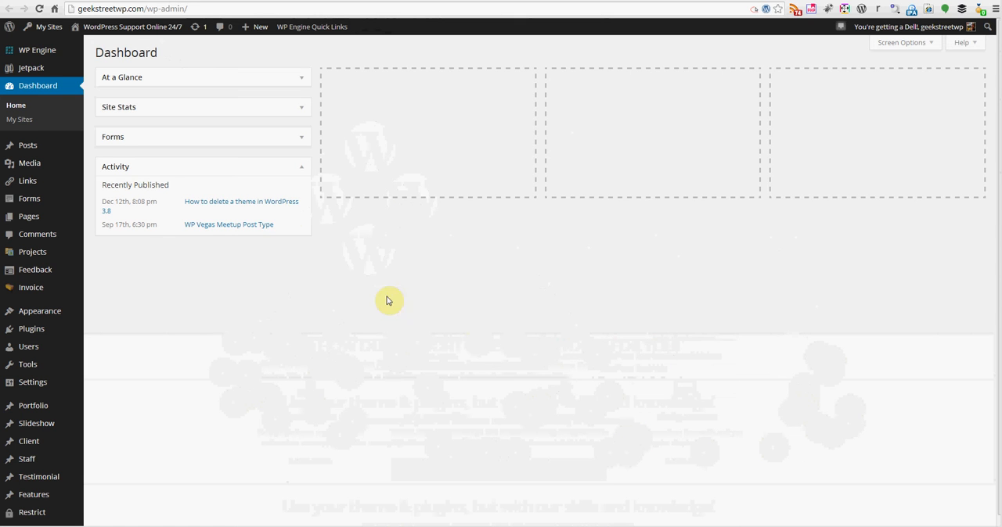
mouse_move(123, 27)
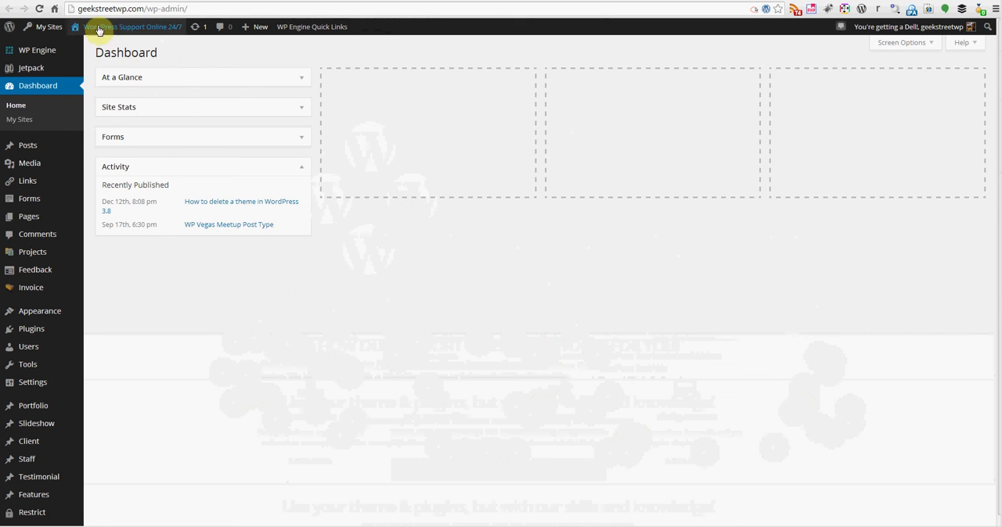
click(102, 27)
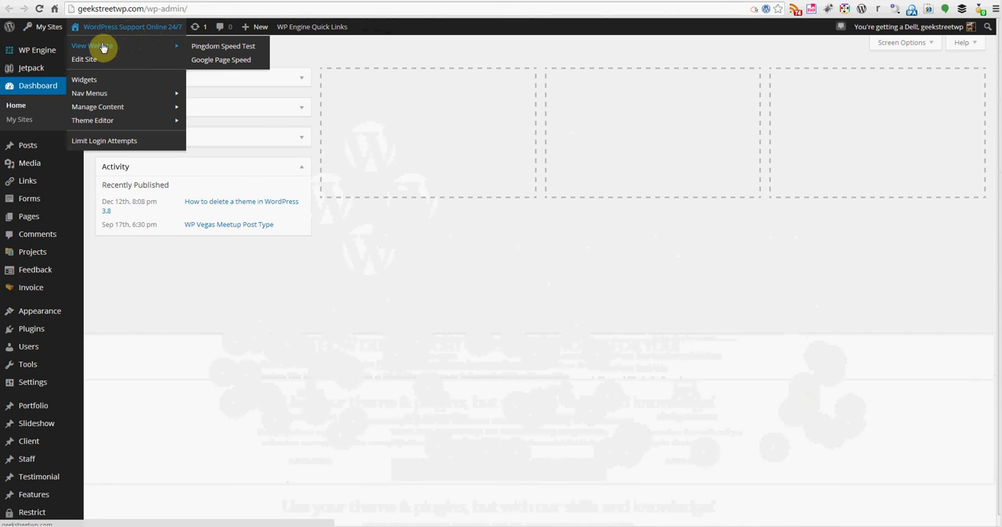
click(164, 277)
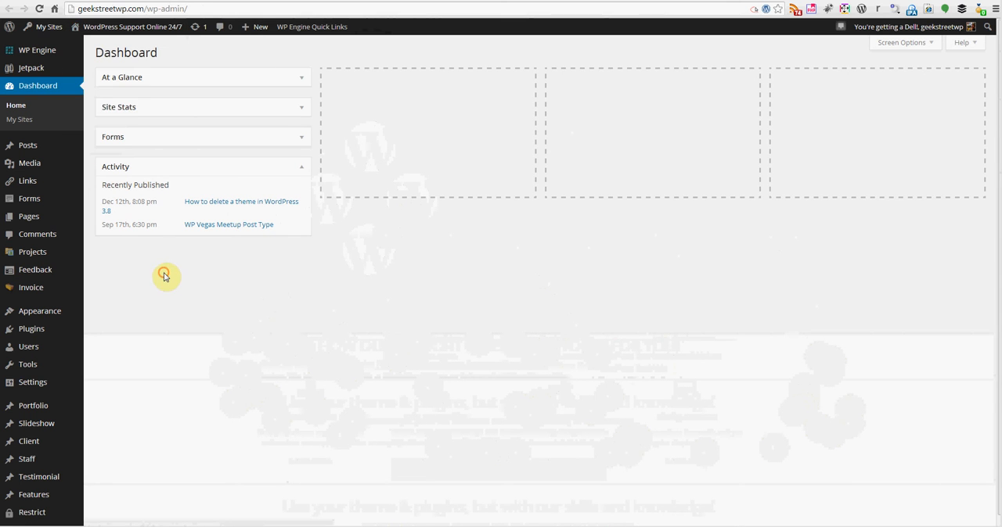
mouse_move(94, 70)
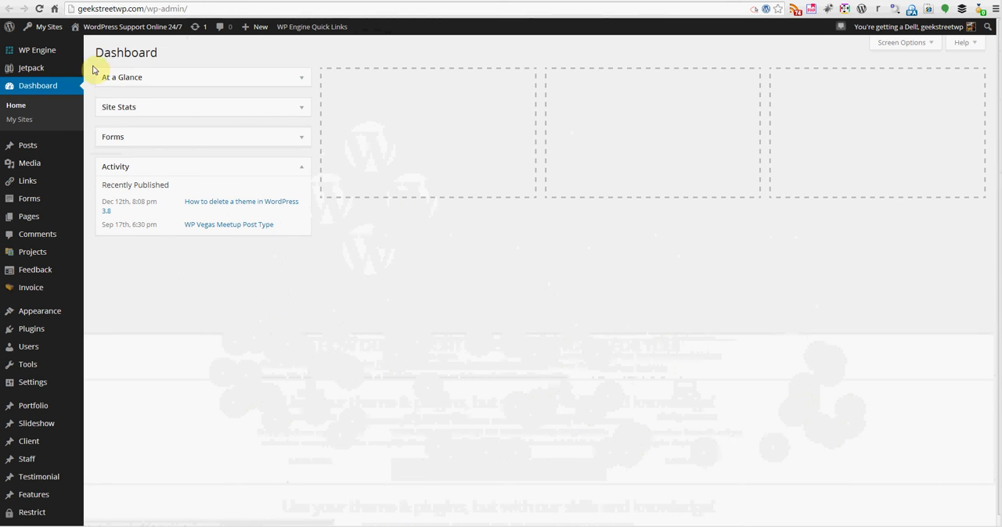
Step: Reveal the My Sites menu listing the network's sites and the Network Admin entry
click(47, 25)
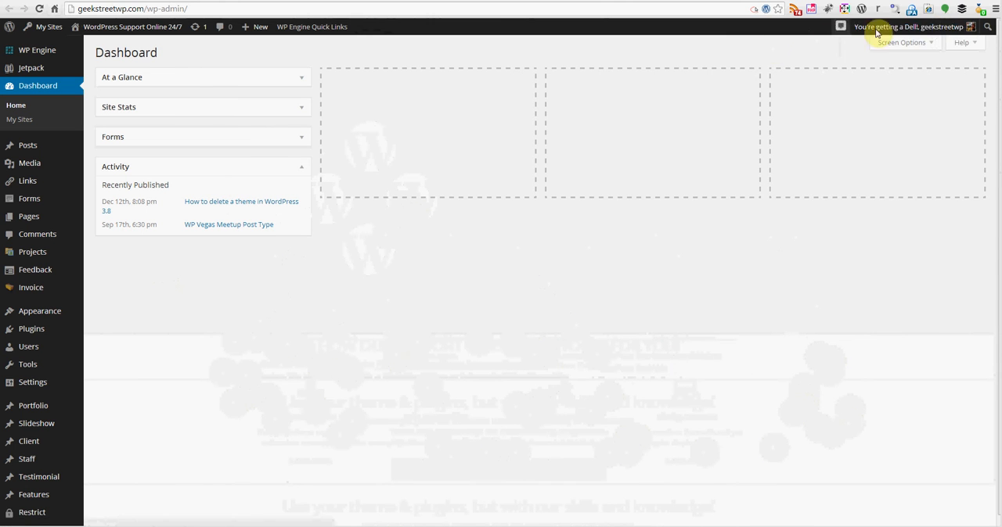
click(46, 25)
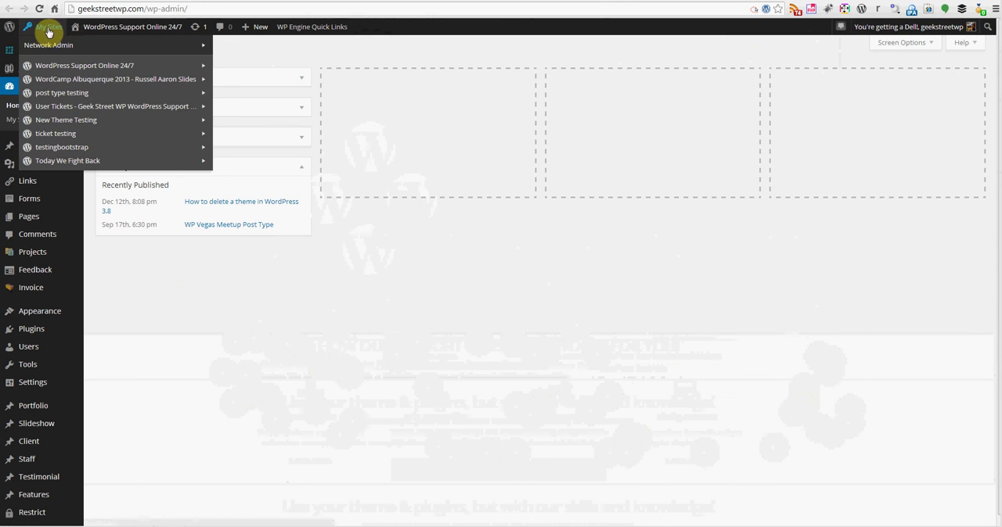
mouse_move(62, 148)
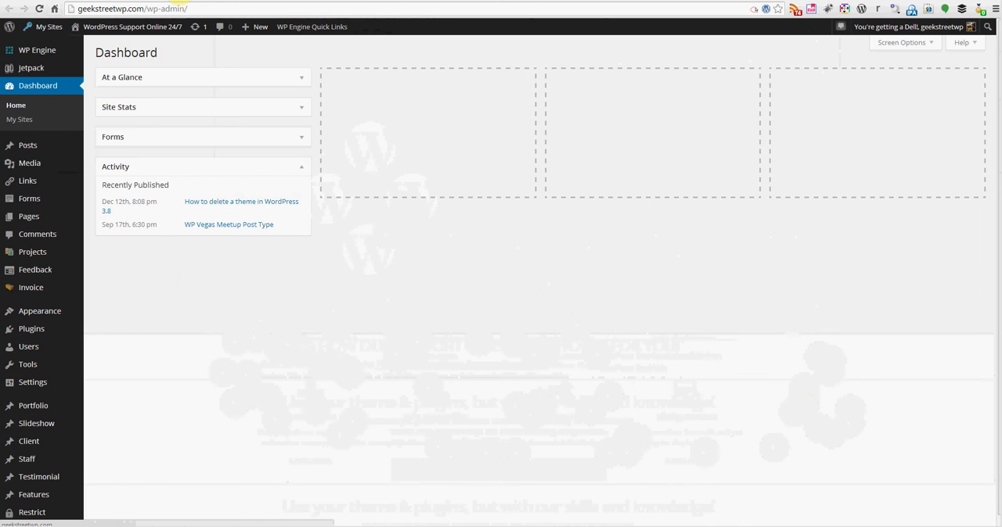
click(47, 27)
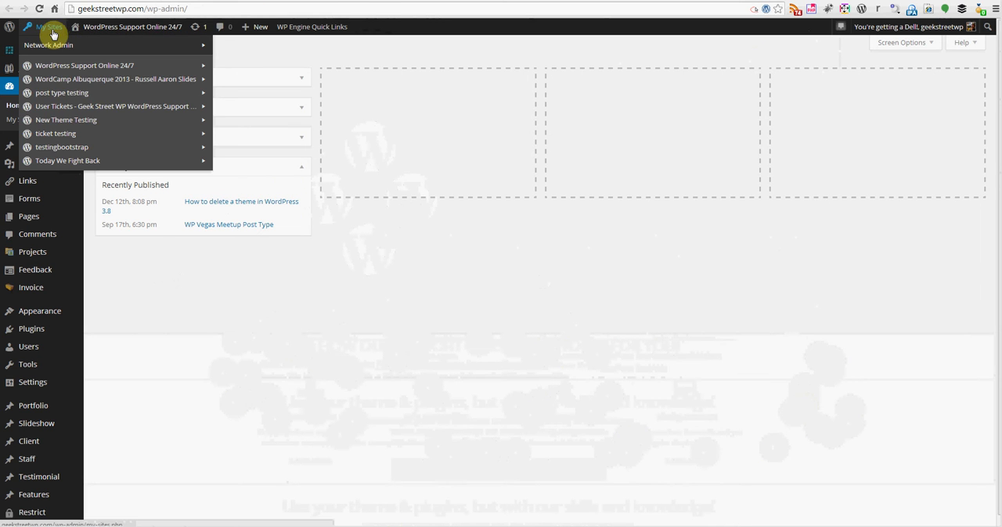
click(49, 46)
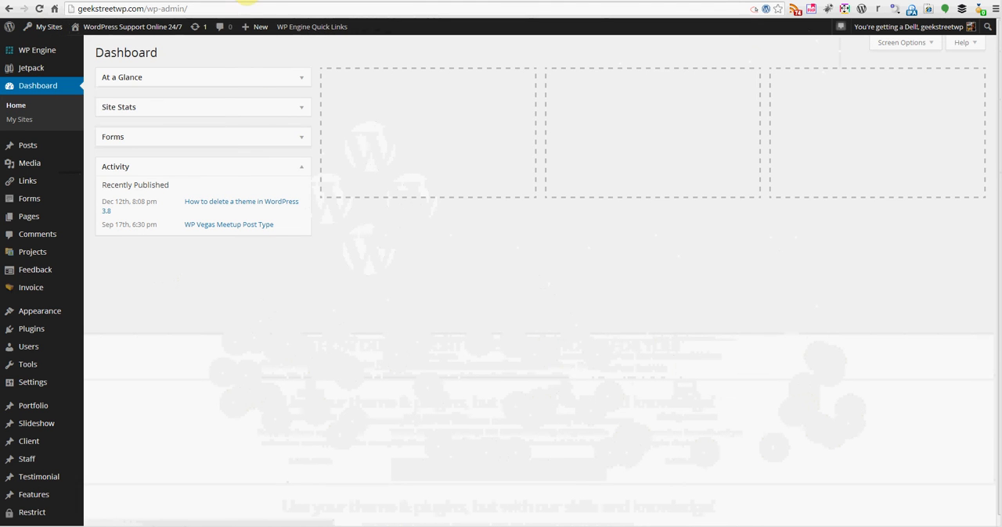
mouse_move(262, 292)
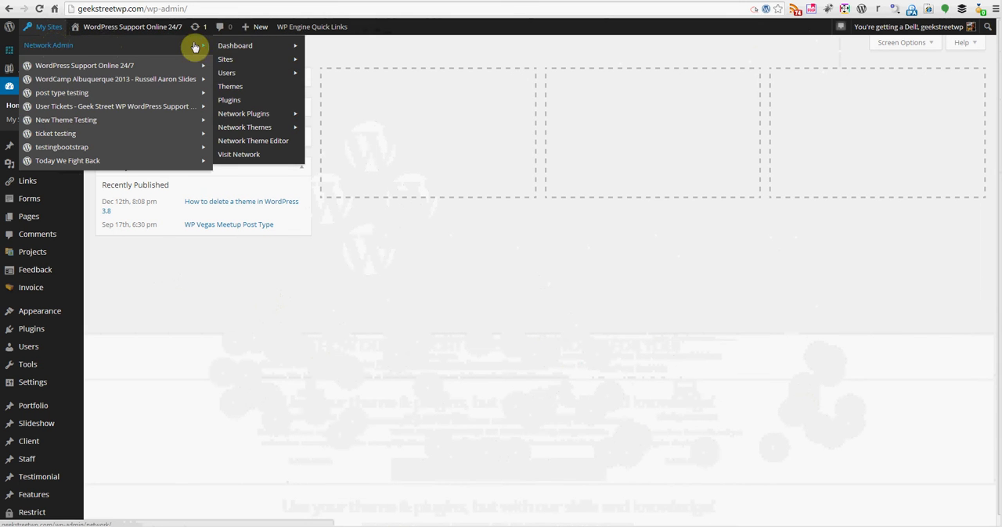
Step: Go to the Network Admin dashboard and head to Sites > All Sites
click(234, 45)
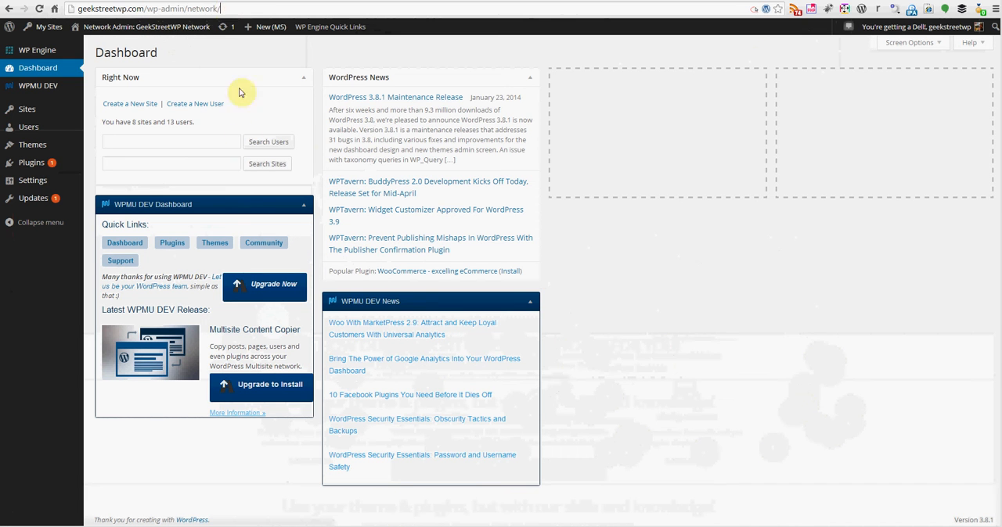
mouse_move(729, 231)
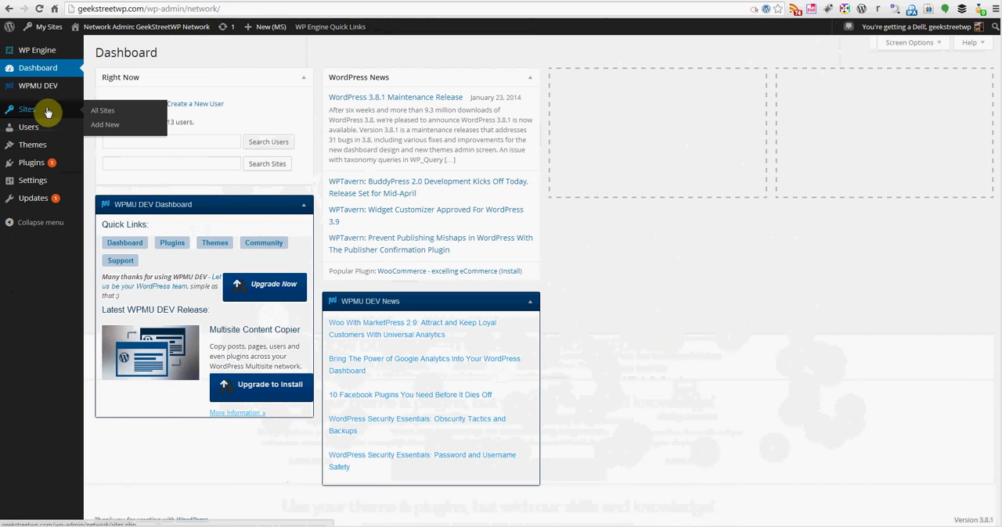
mouse_move(28, 126)
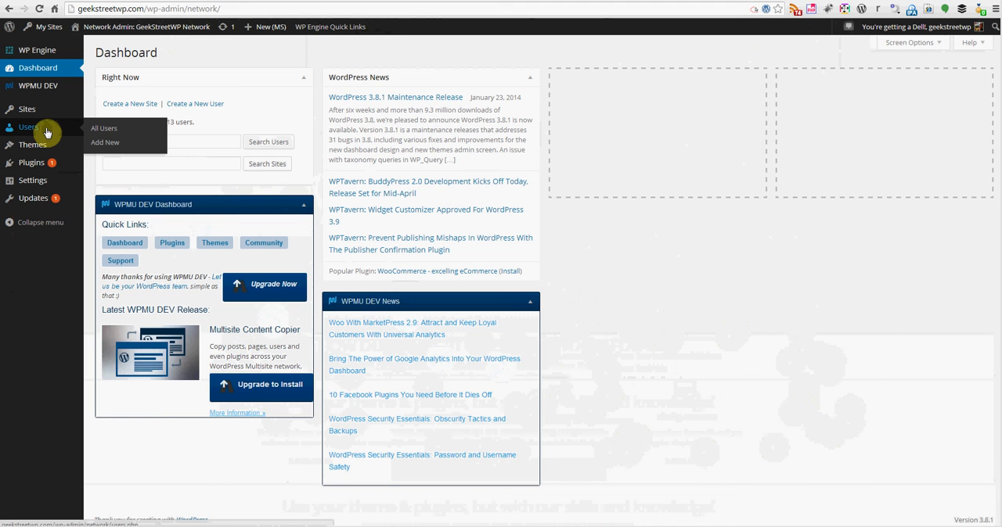
mouse_move(46, 138)
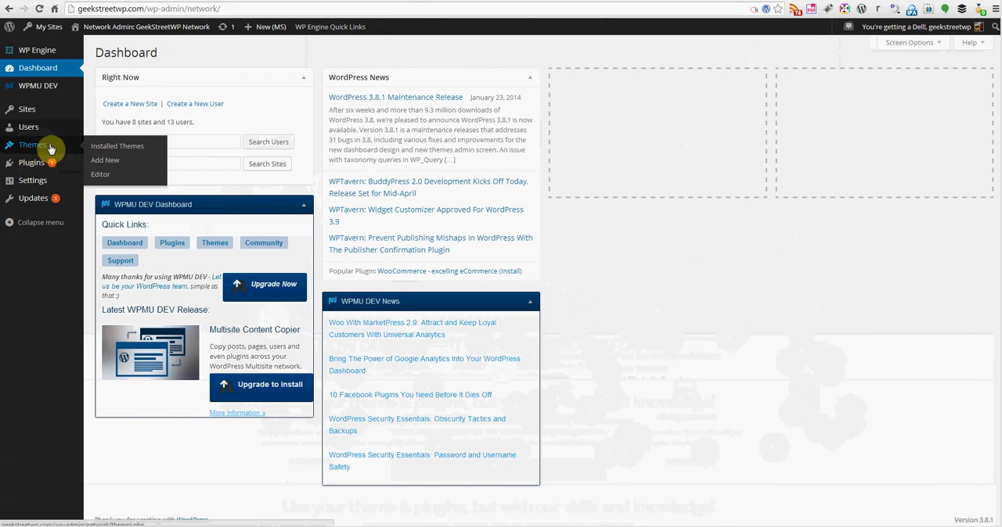
mouse_move(31, 163)
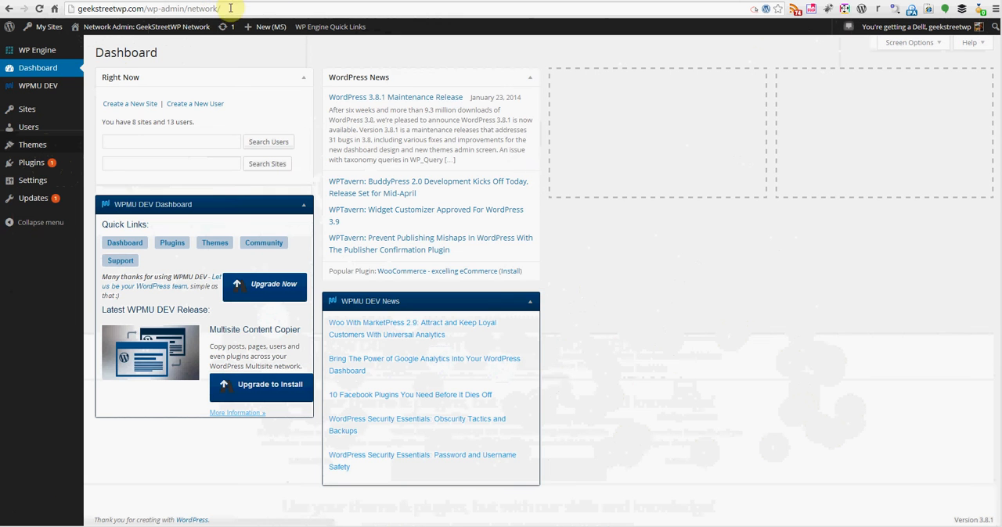
mouse_move(653, 323)
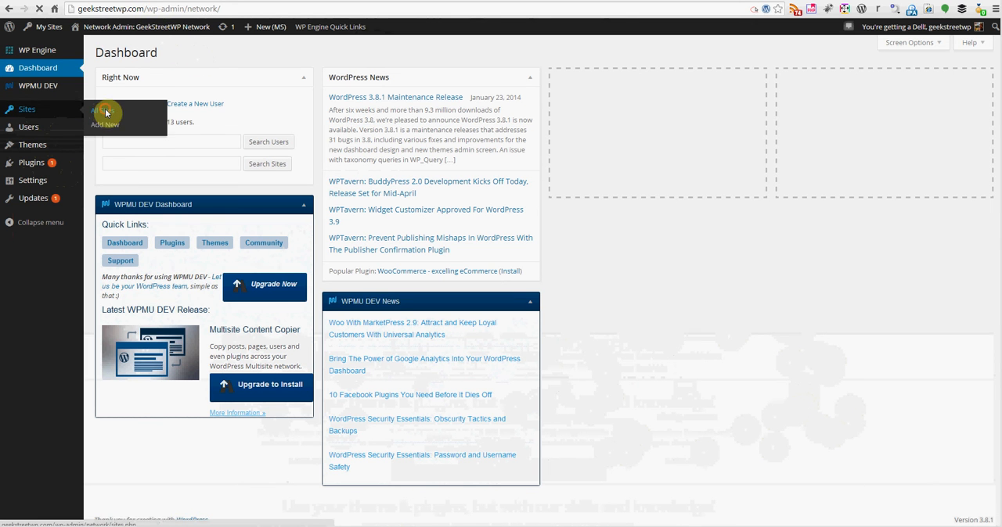
click(28, 109)
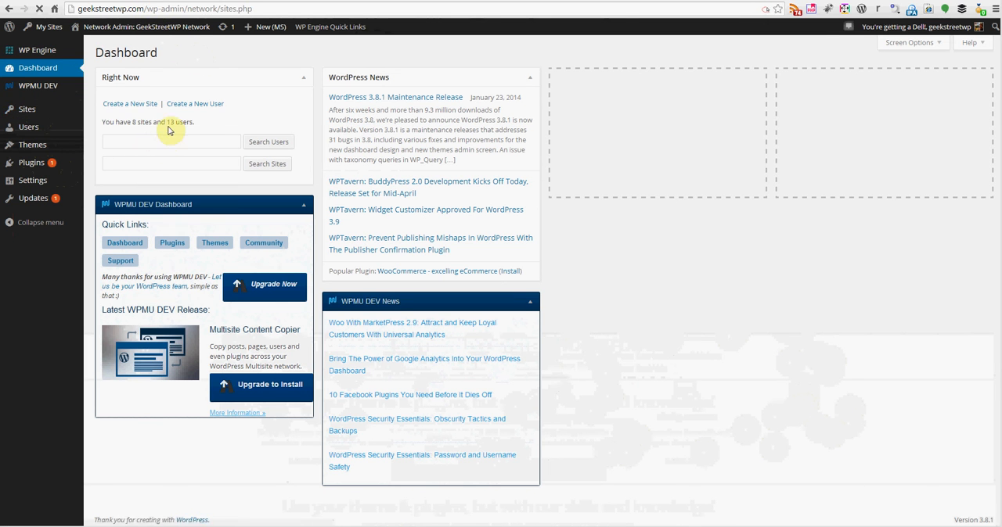
Step: Review the eight existing sites in All Sites, visiting the usertickets user portal along the way
click(28, 109)
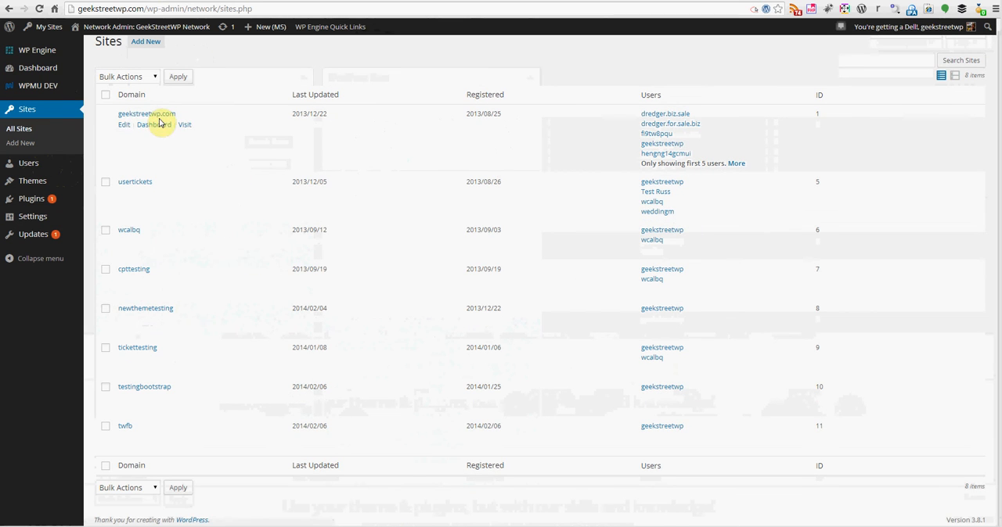
mouse_move(253, 147)
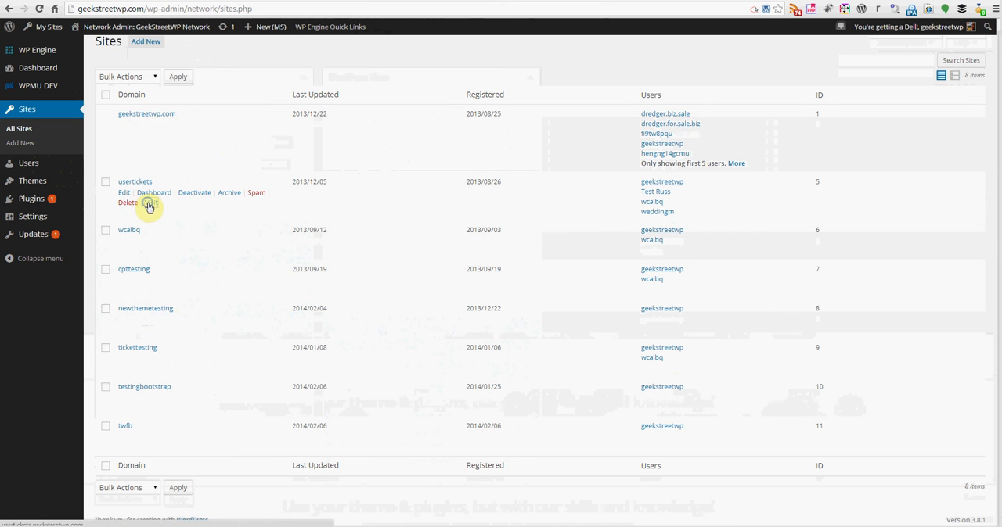
click(153, 192)
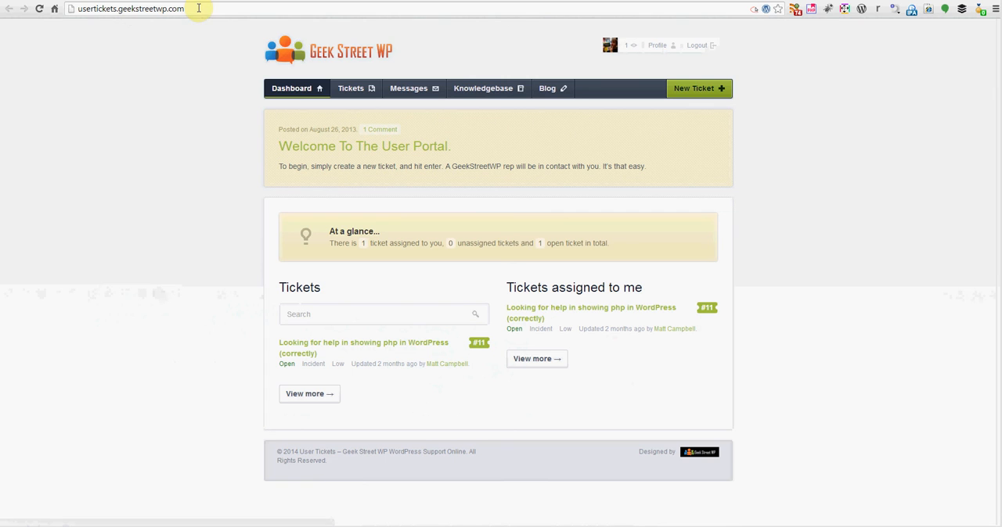
mouse_move(191, 50)
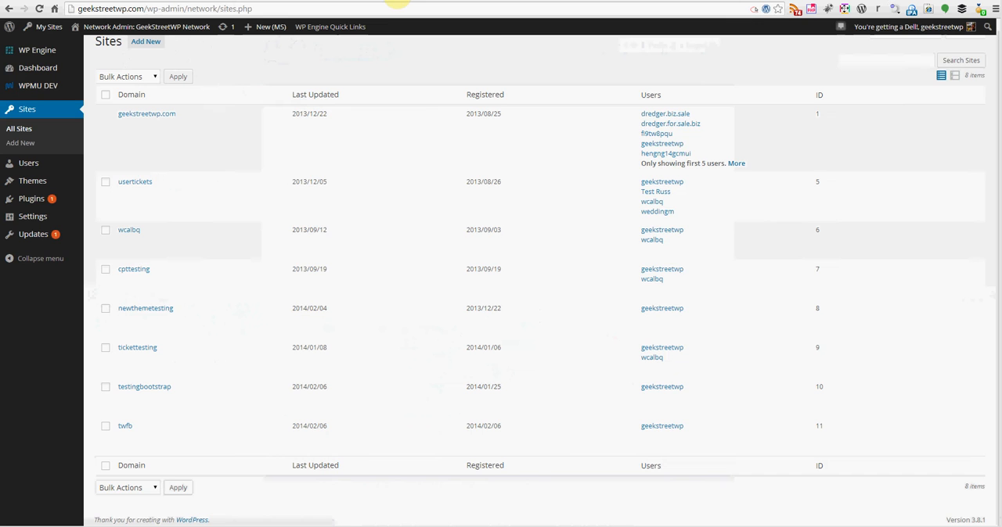
mouse_move(147, 112)
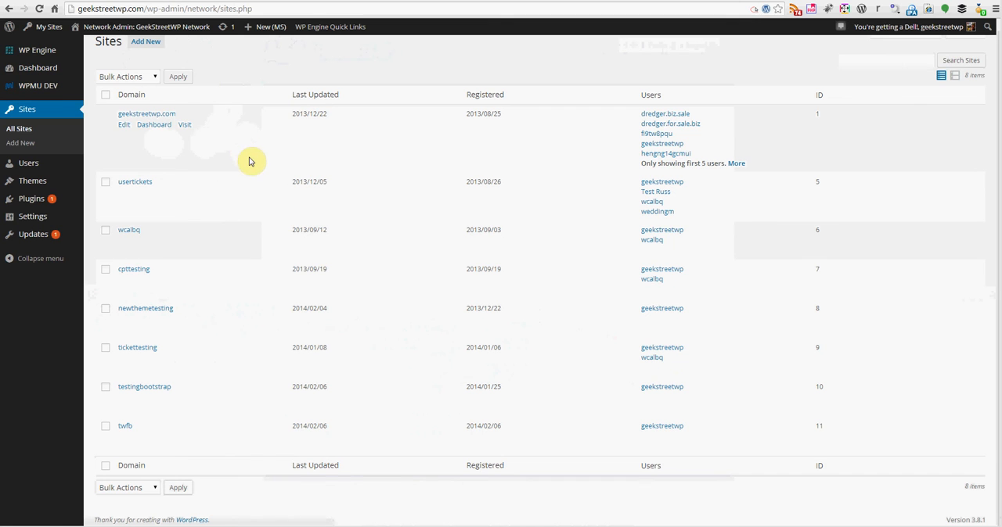
mouse_move(263, 166)
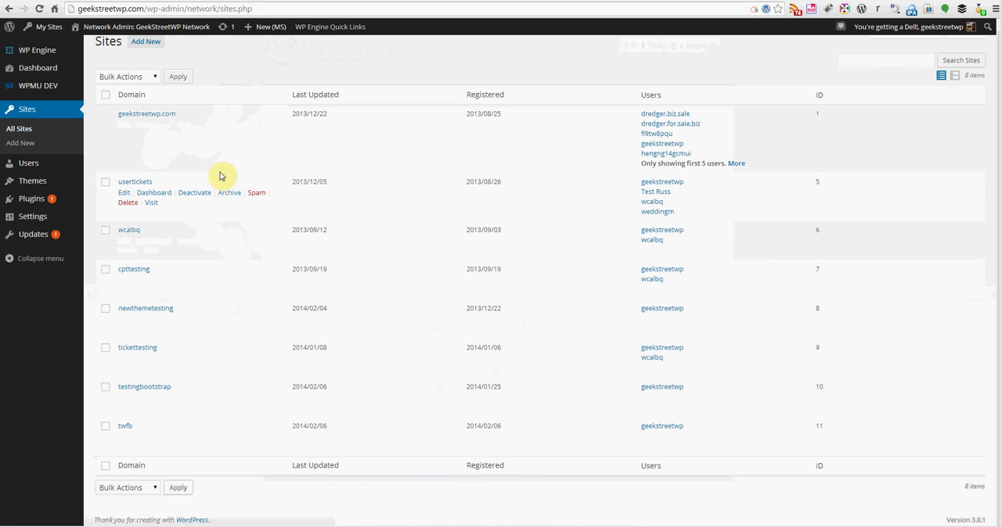
click(131, 106)
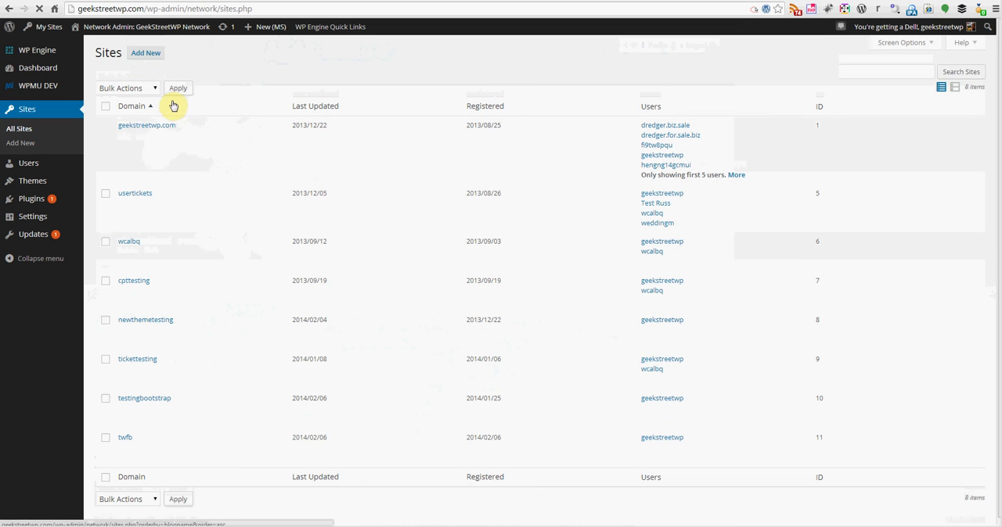
Step: Start a new network site with address somethingawesome and title Something Awesome
click(146, 53)
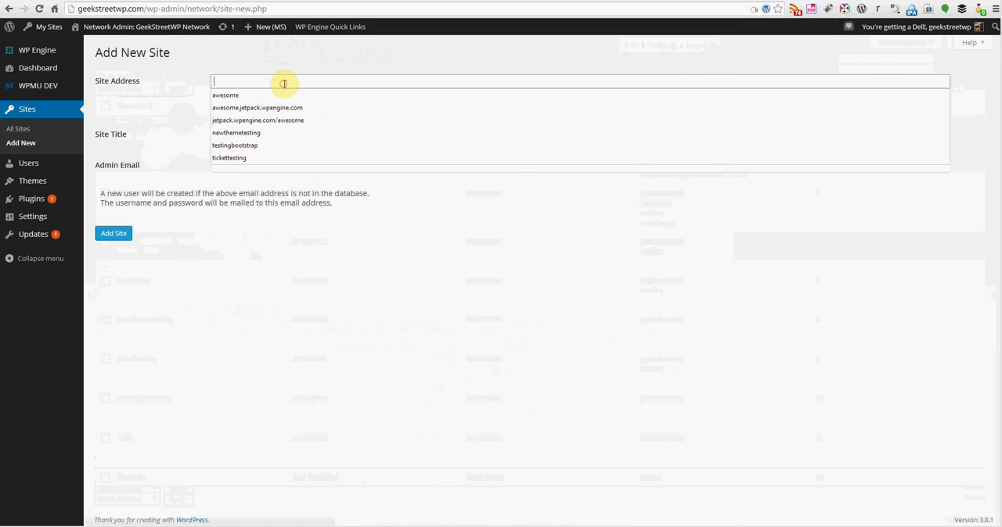
text(somethi)
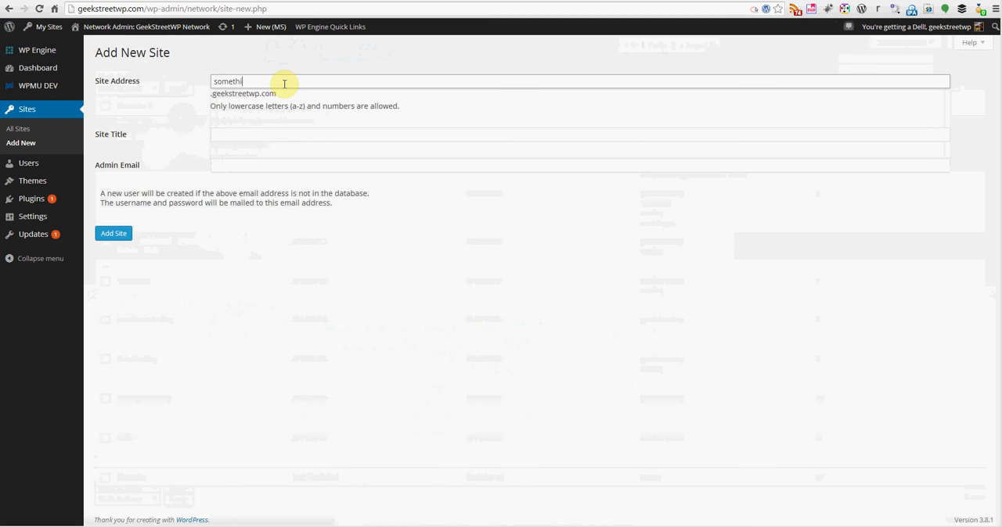
text(ngawesome)
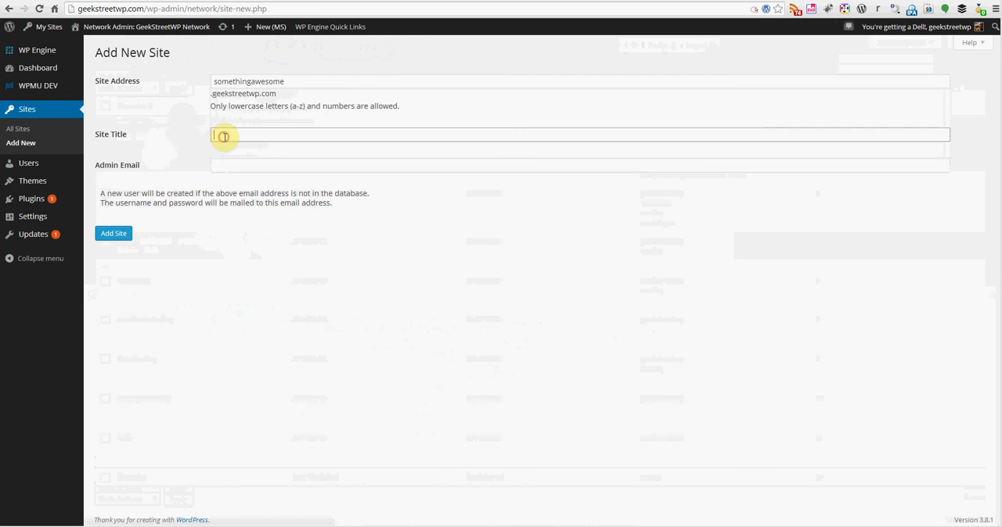
text(Somethign)
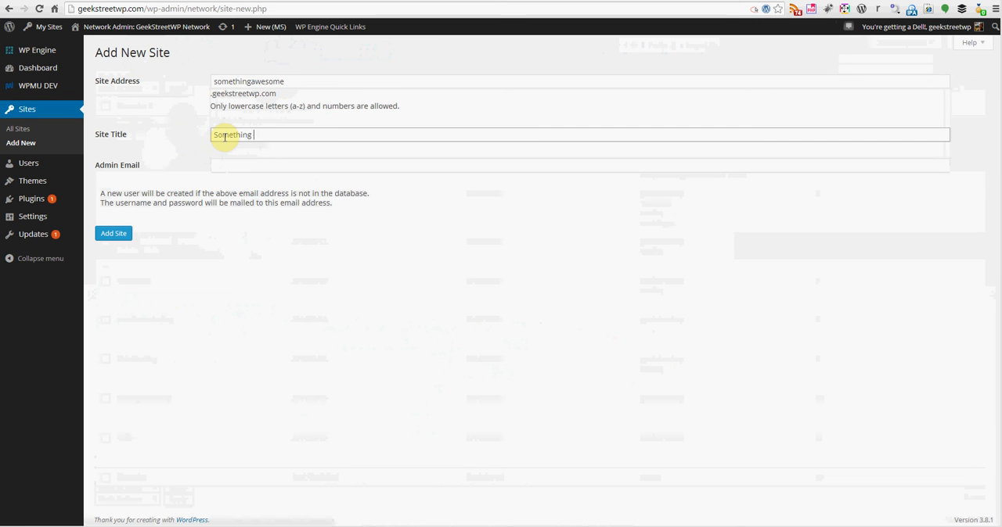
text(Aweseom)
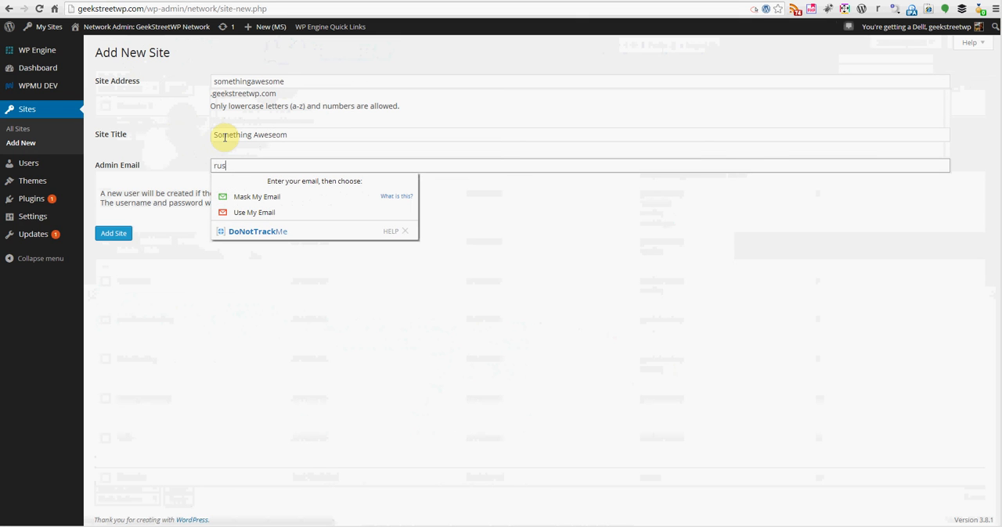
text(s)
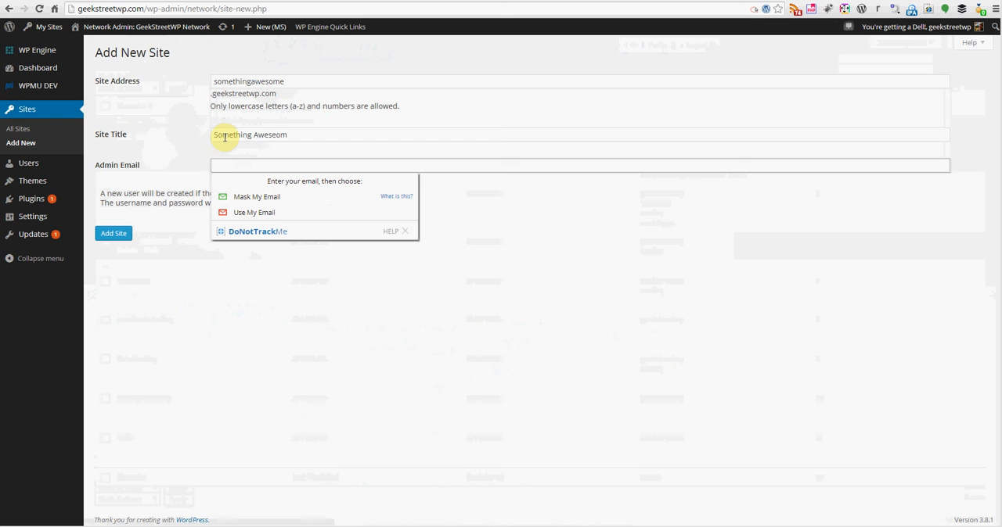
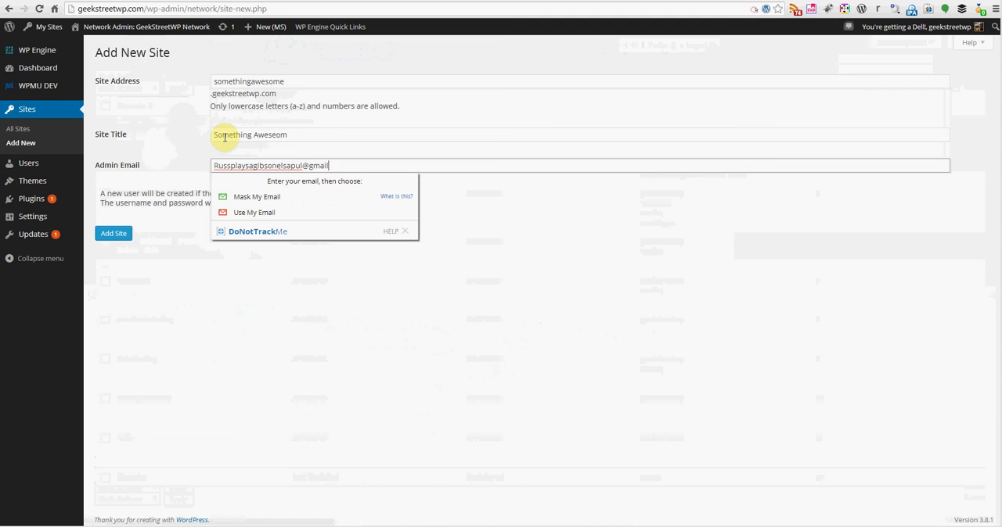
Step: Enter the admin email and add the site, confirmed by a Site added notice
click(112, 233)
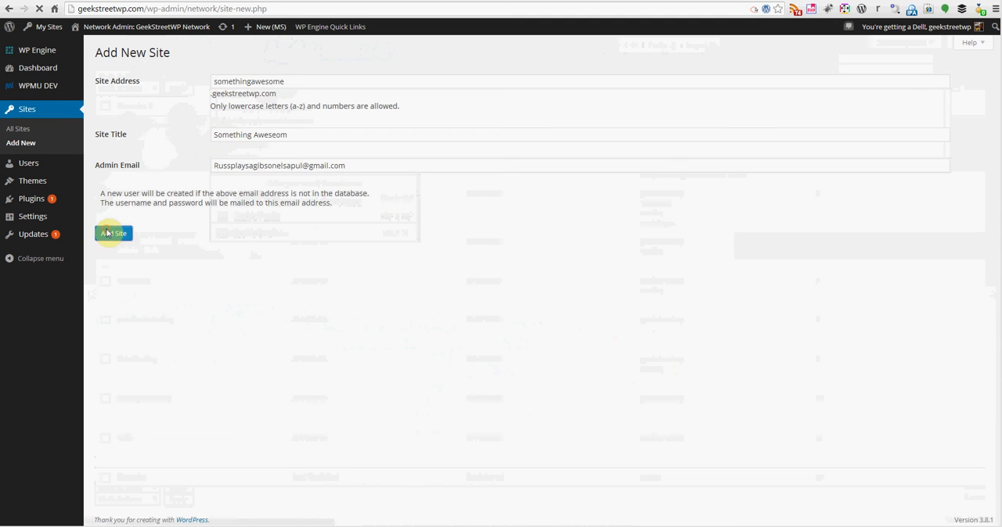
click(113, 234)
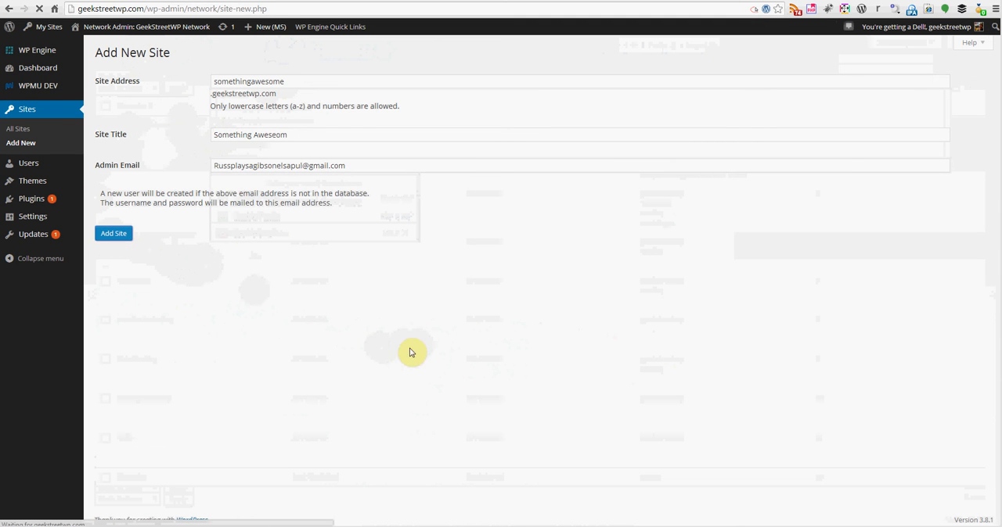
click(112, 233)
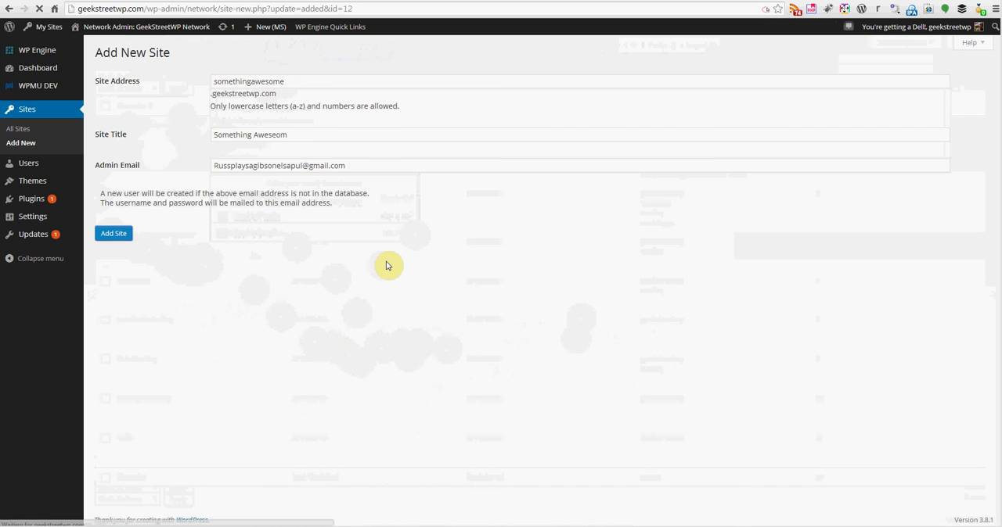
click(113, 233)
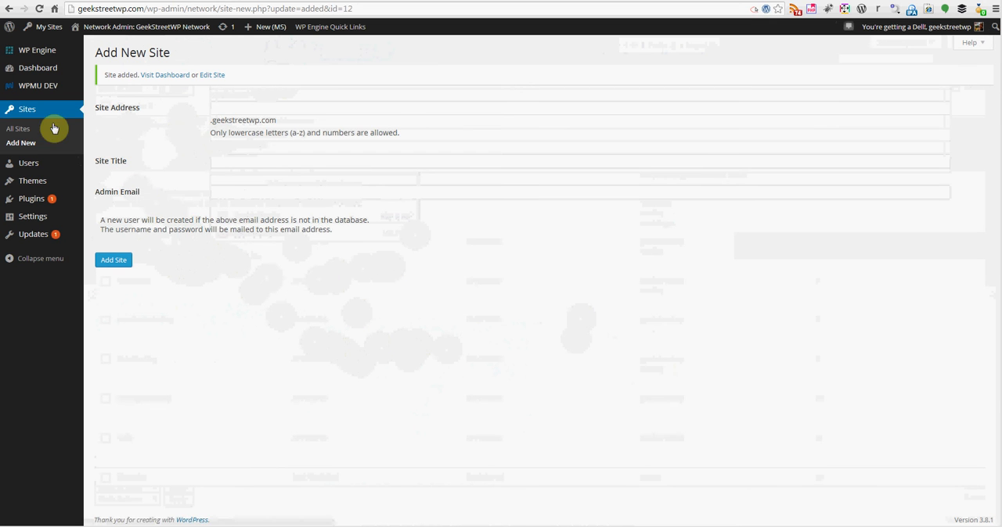
Step: Find somethingawesome (ID 12) in All Sites and view its Hello World front page in a new tab
click(17, 128)
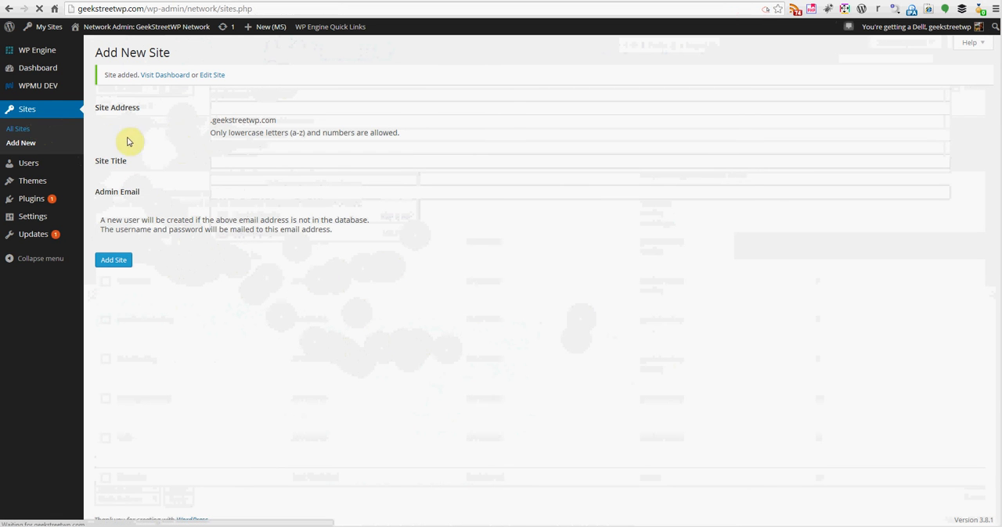
click(19, 128)
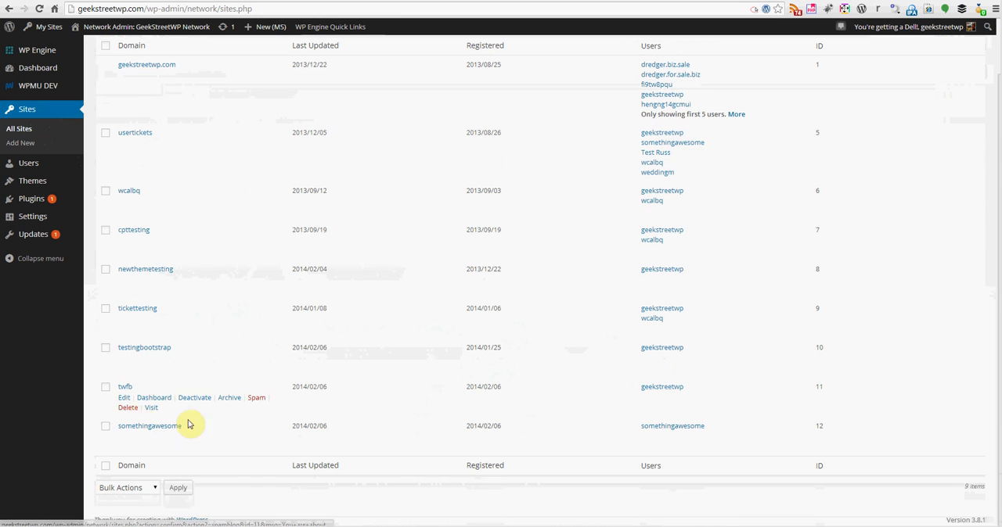
right_click(138, 307)
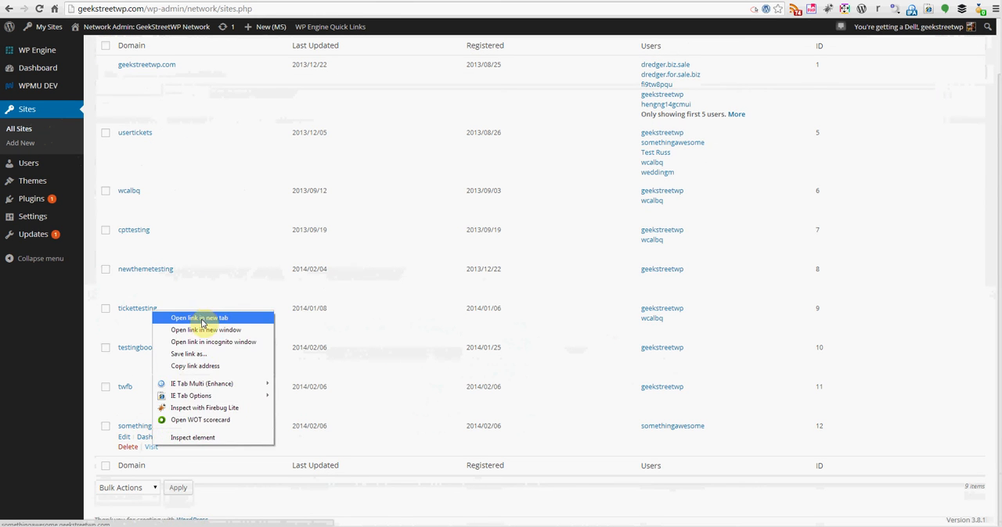
click(199, 318)
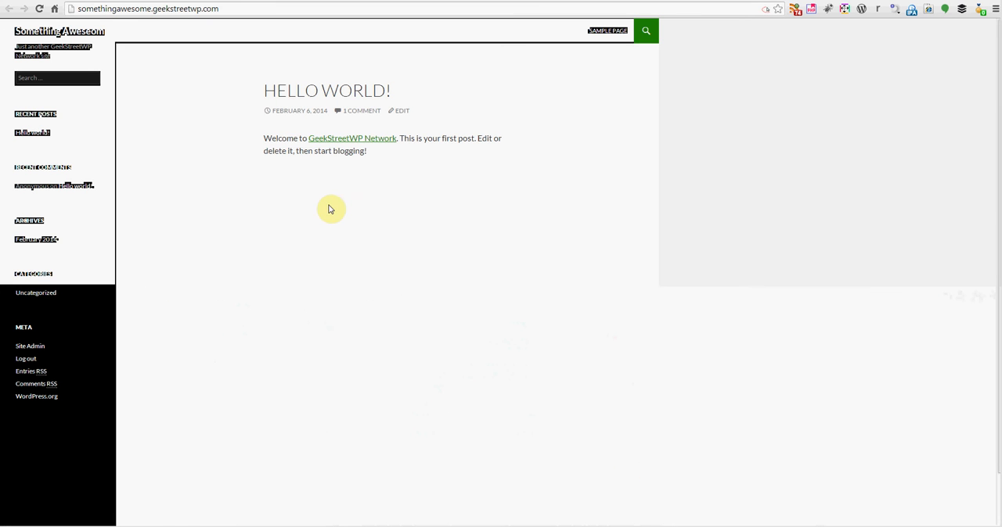
mouse_move(463, 227)
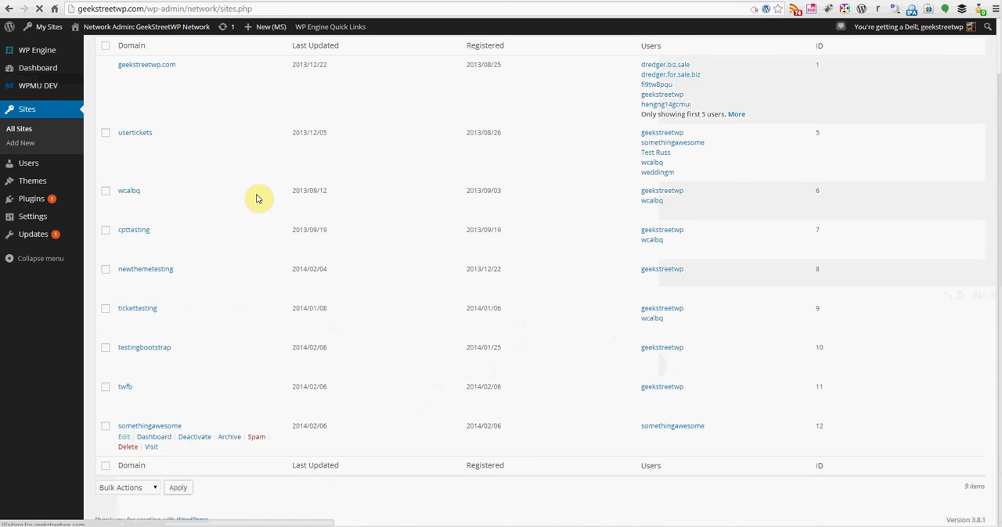
click(123, 436)
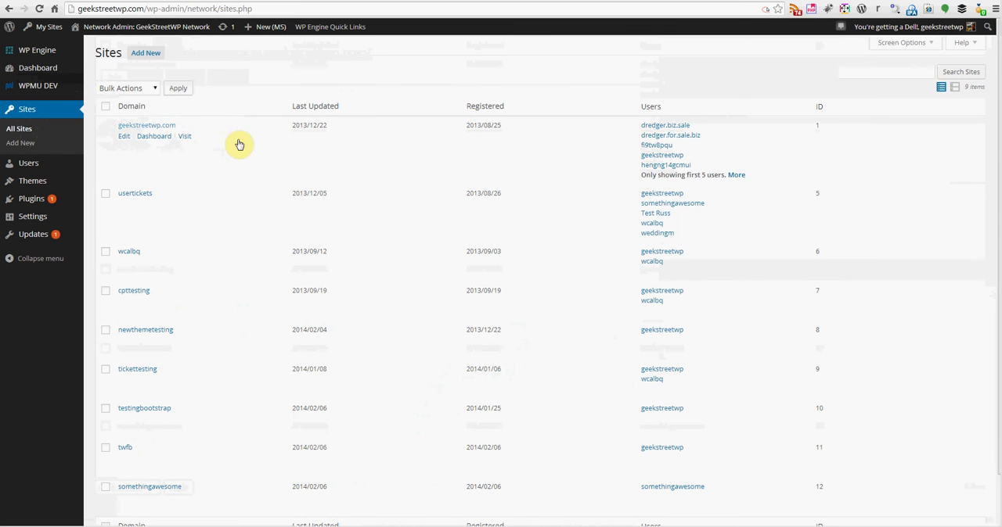
scroll(down, 3)
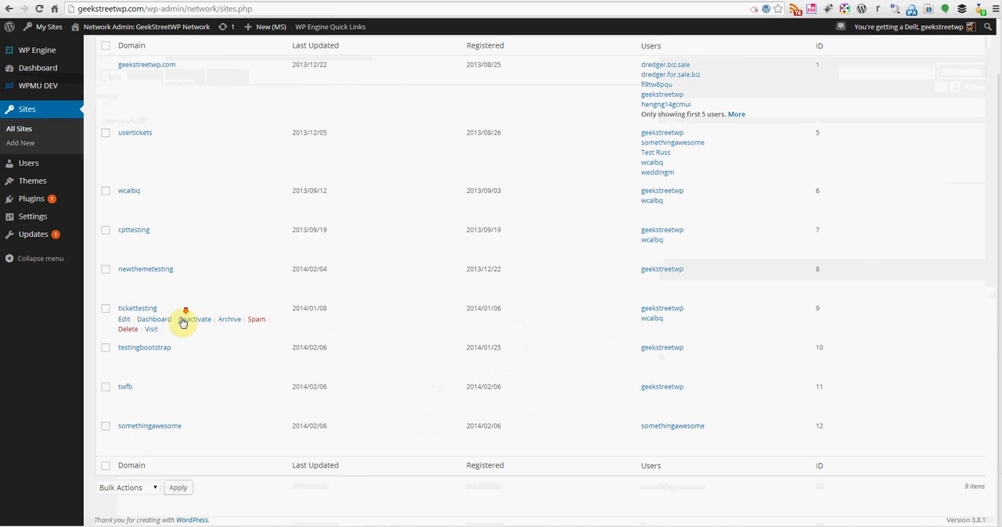
Step: Bring up the Edit Site Info page for somethingawesome.geekstreetwp.com
click(124, 398)
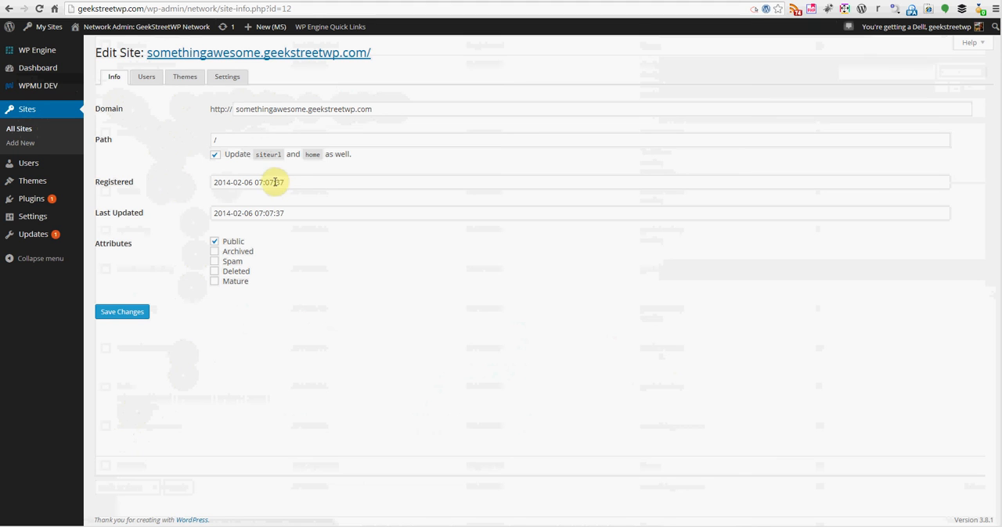
mouse_move(147, 216)
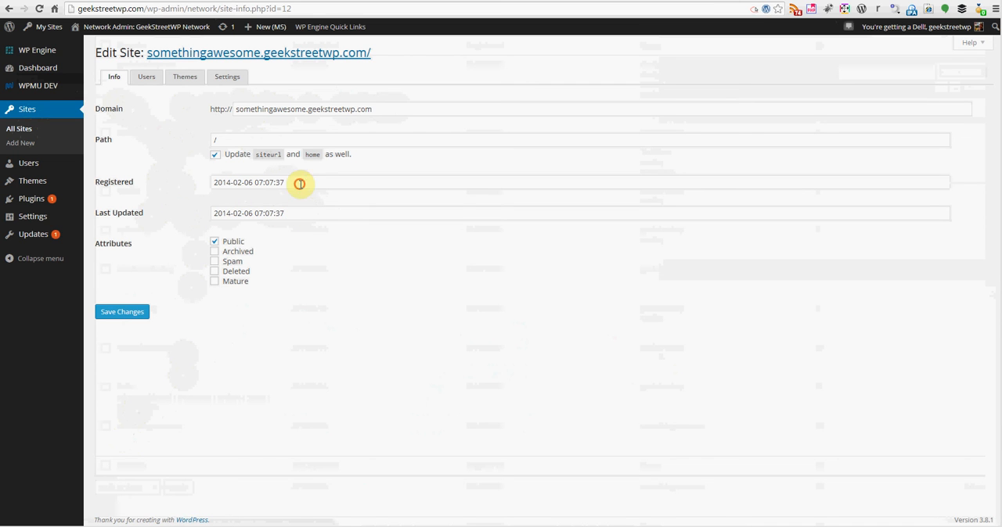
mouse_move(169, 190)
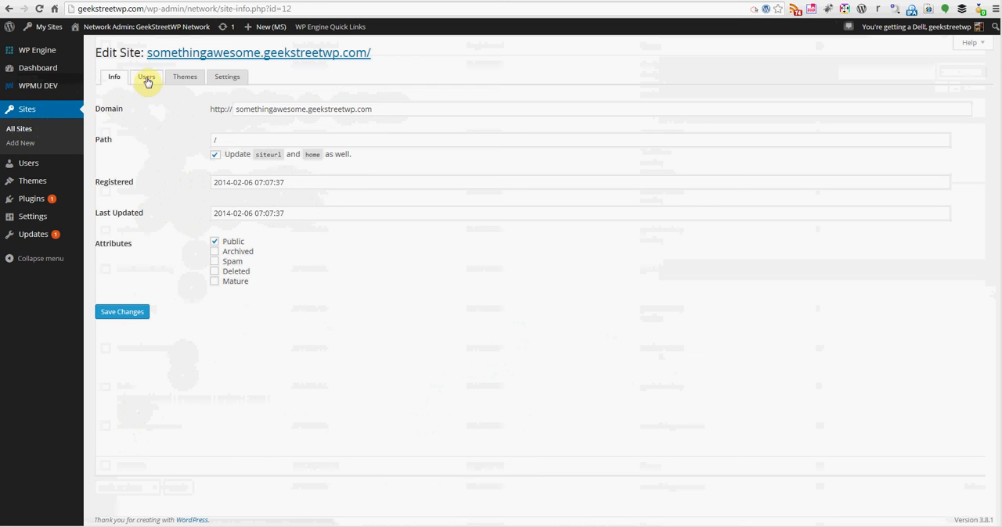
Step: Add existing user wcalbq to the somethingawesome site as Author
click(147, 77)
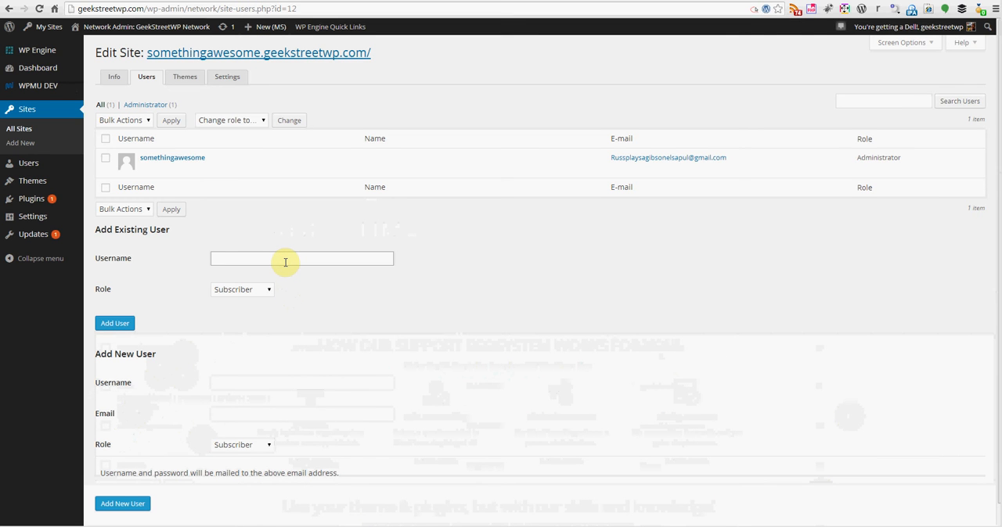
text(wcalbo)
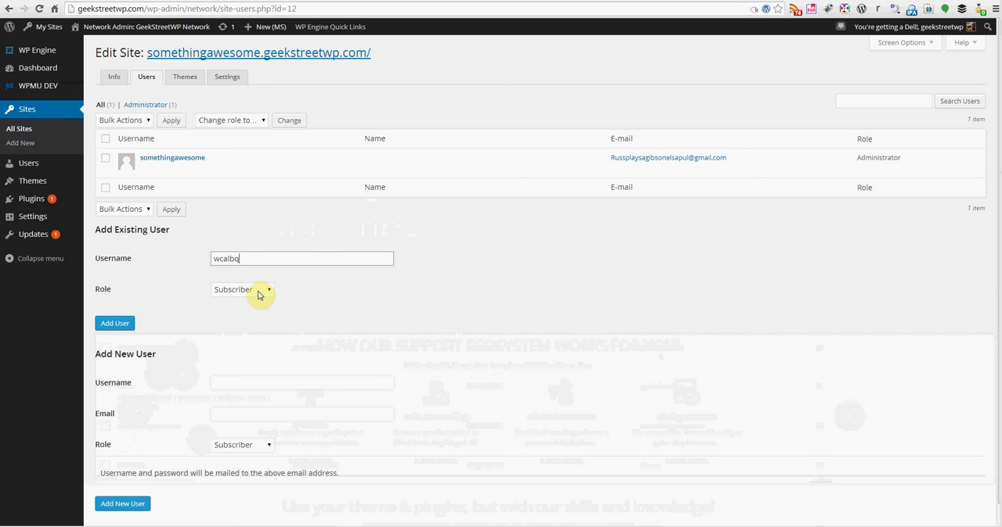
click(241, 288)
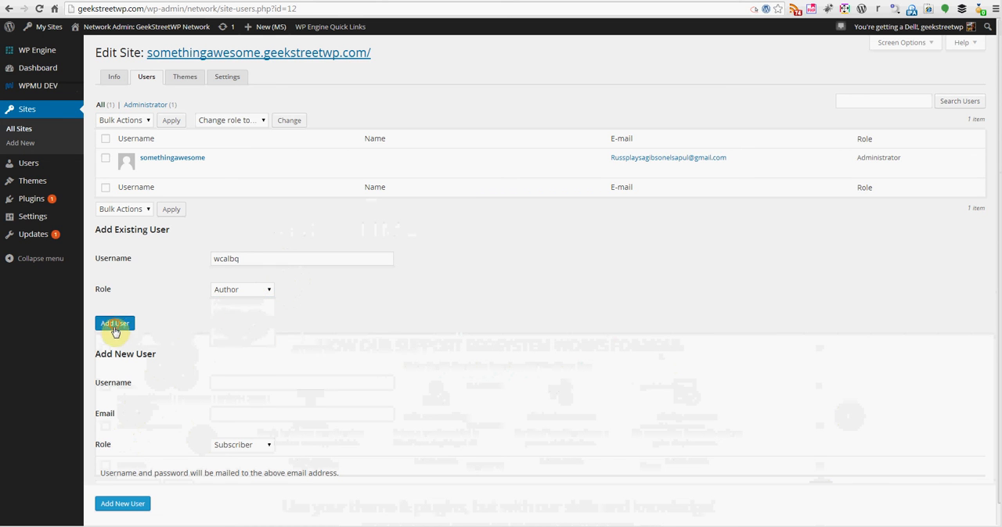
click(116, 323)
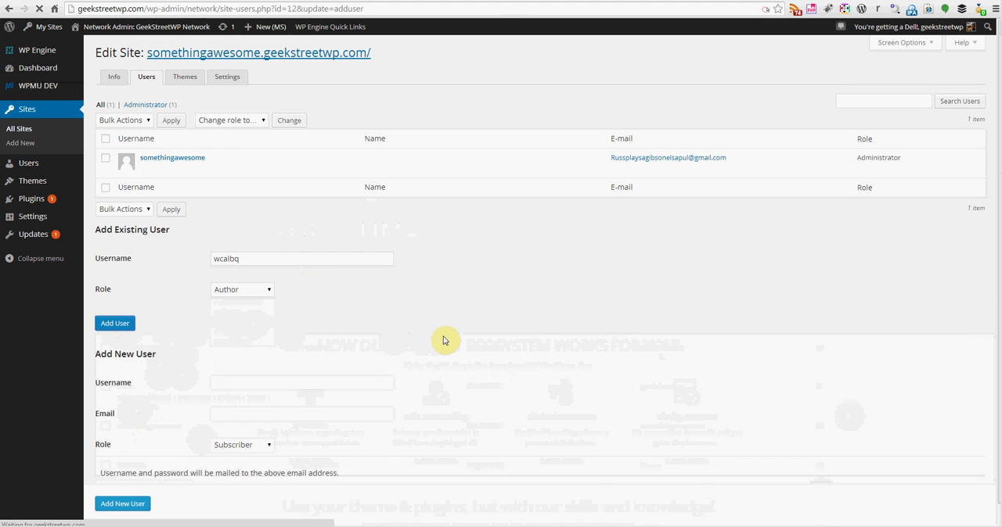
click(116, 322)
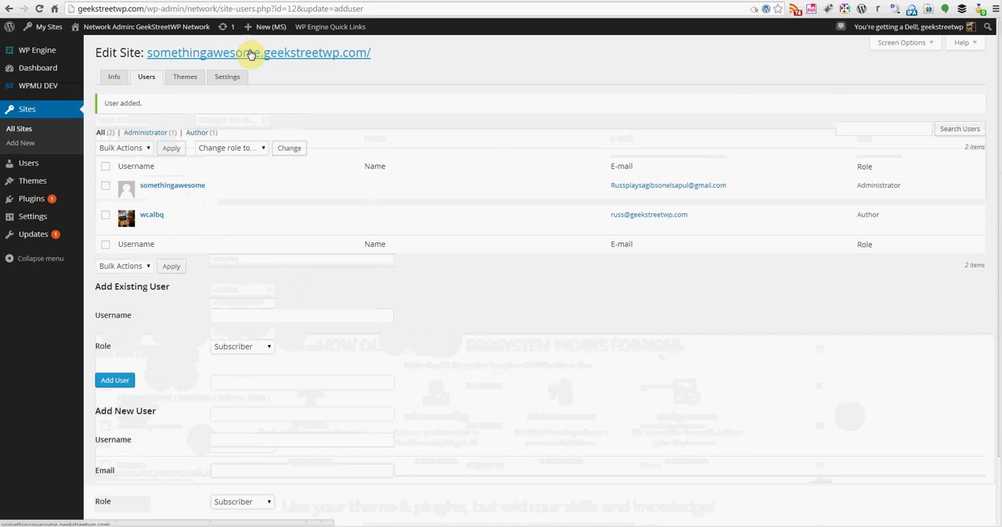
mouse_move(282, 270)
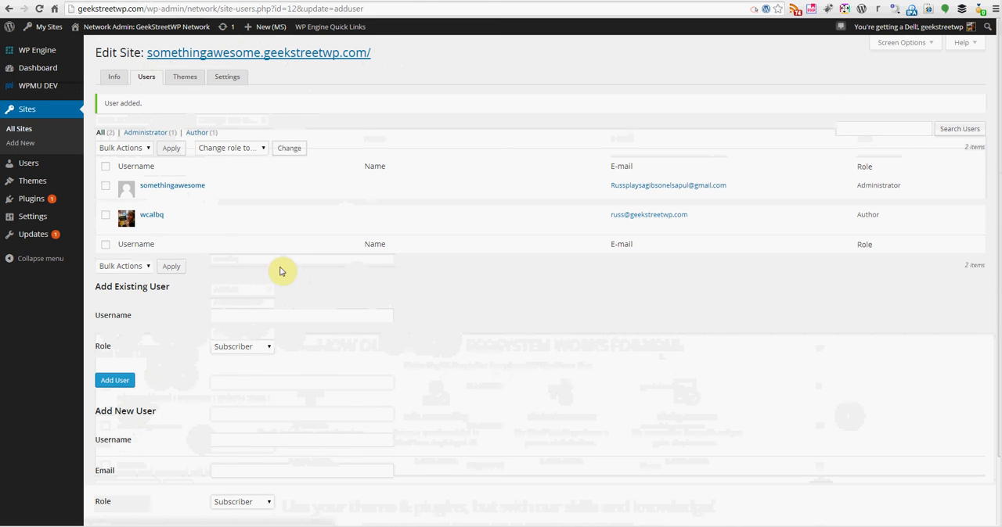
mouse_move(152, 214)
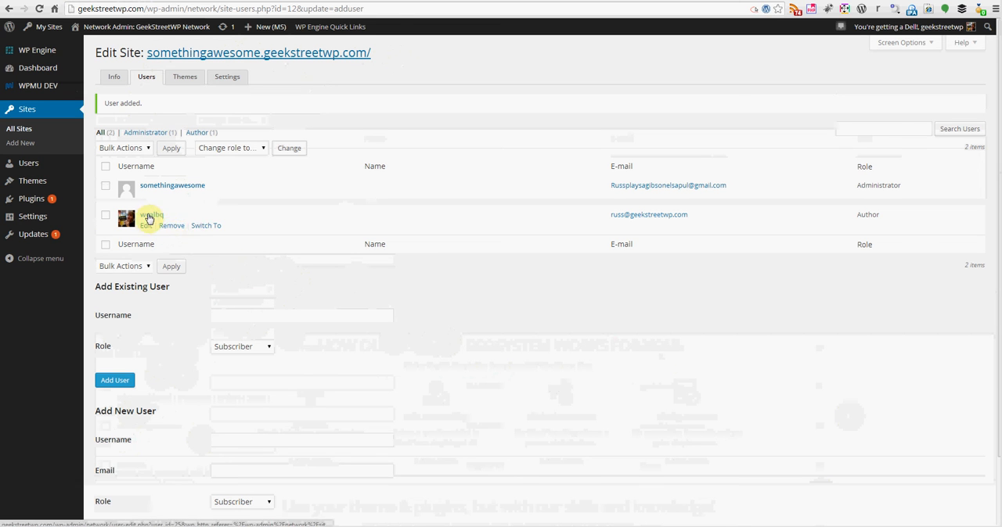
mouse_move(166, 241)
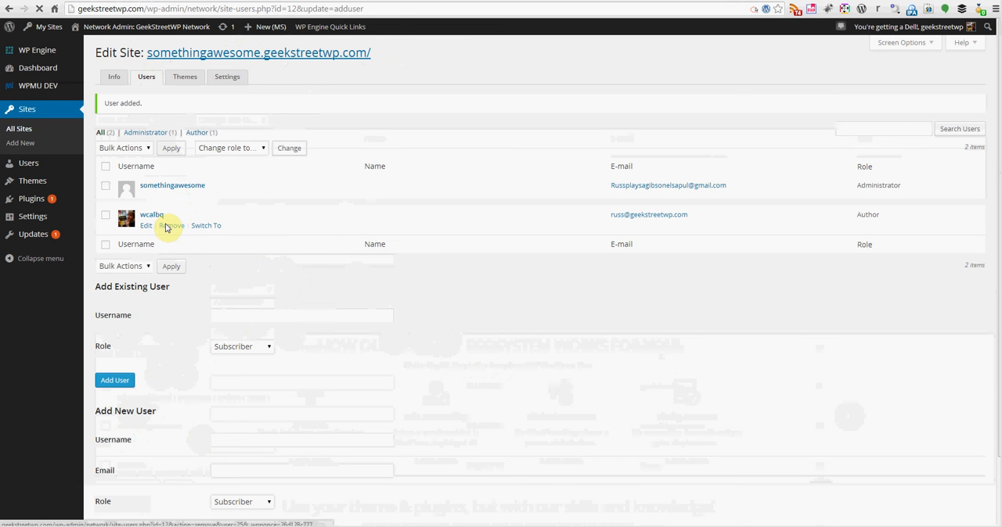
Step: Remove the author user again, leaving only the administrator
click(172, 225)
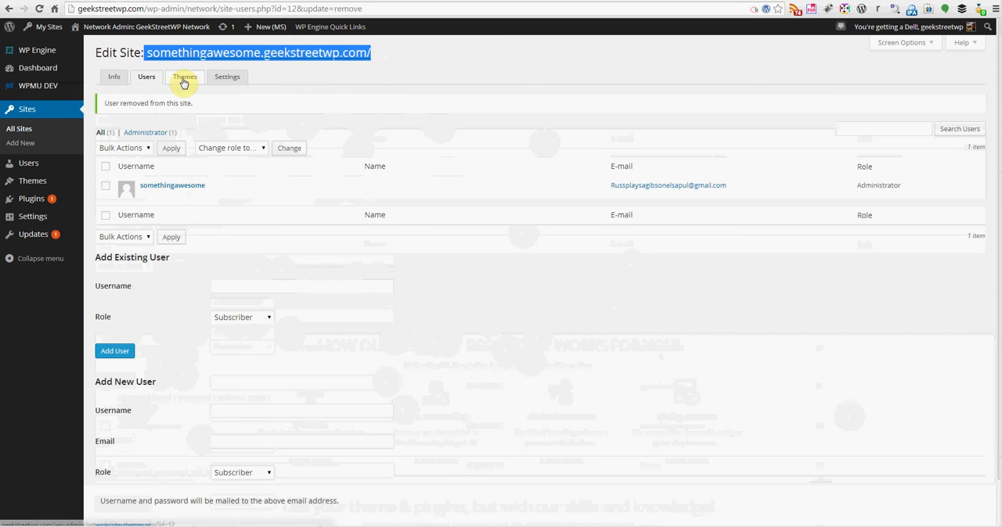
Step: Review the site's Themes list, then visit somethingawesome's public Hello World page
click(184, 75)
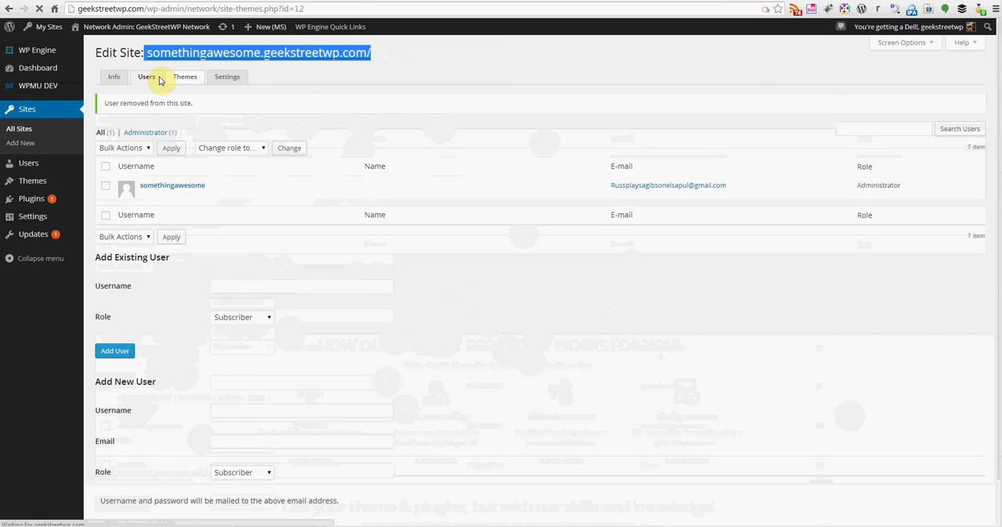
click(185, 75)
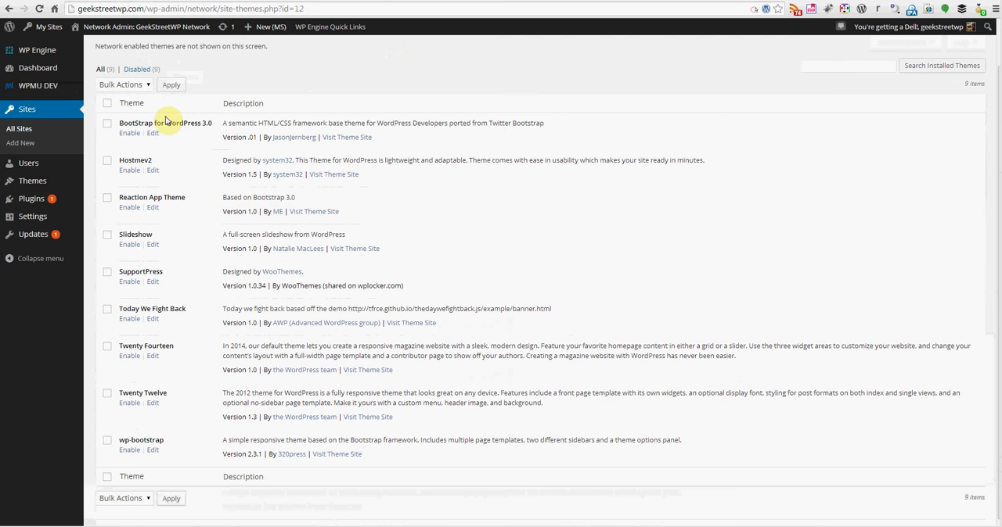
scroll(down, 3)
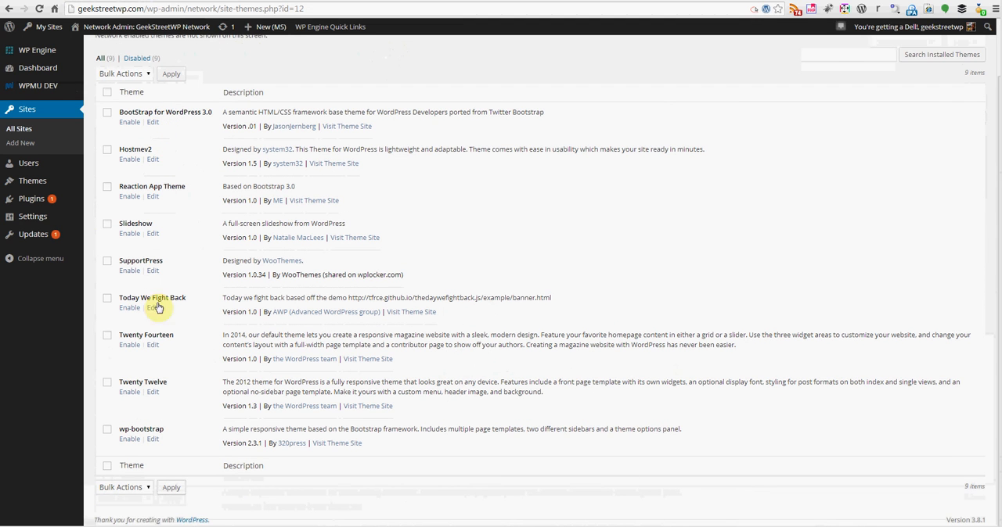
mouse_move(172, 124)
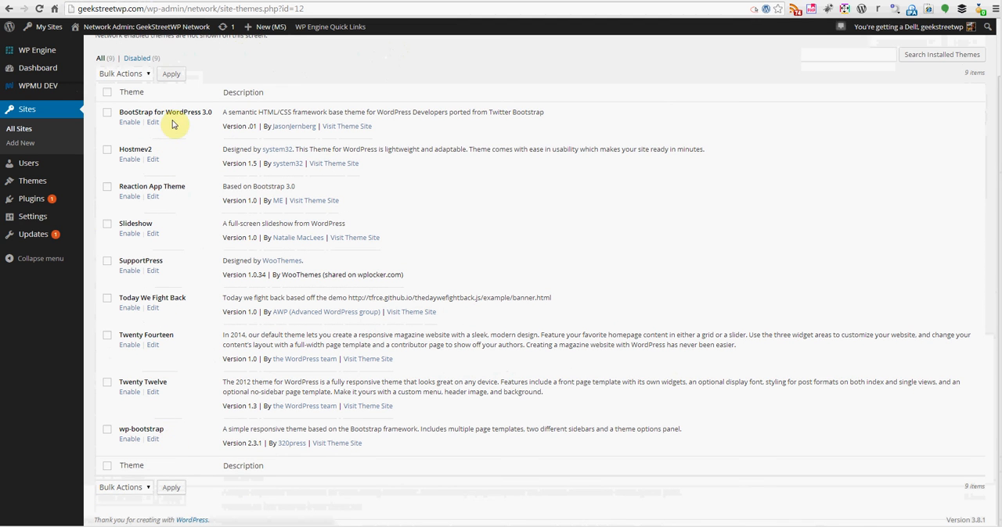
mouse_move(175, 244)
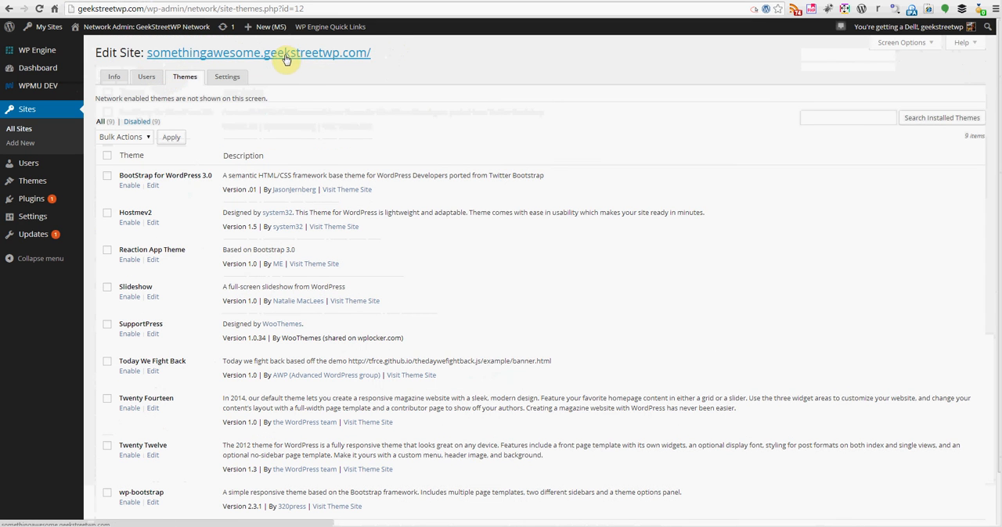
click(258, 53)
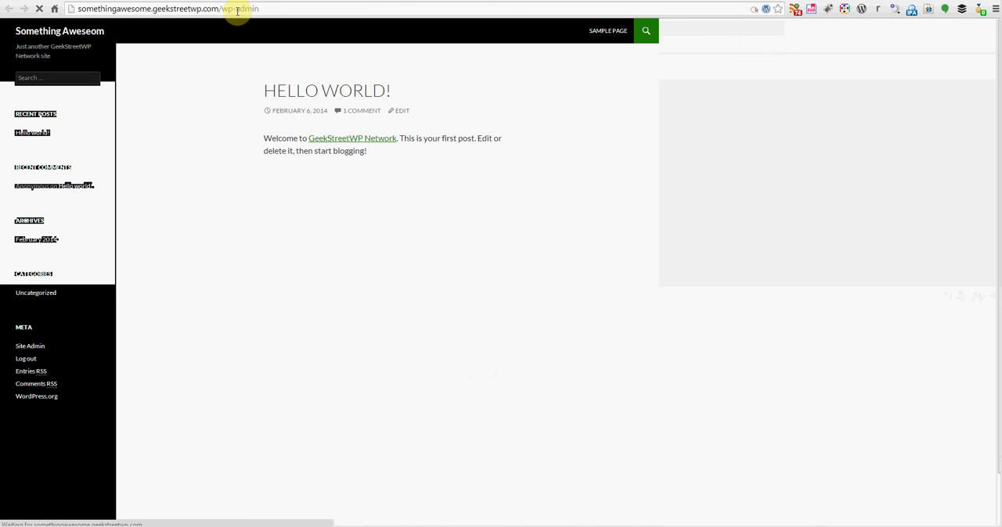
Step: Visit the subsite's own admin dashboard and go to Appearance > Themes
click(238, 9)
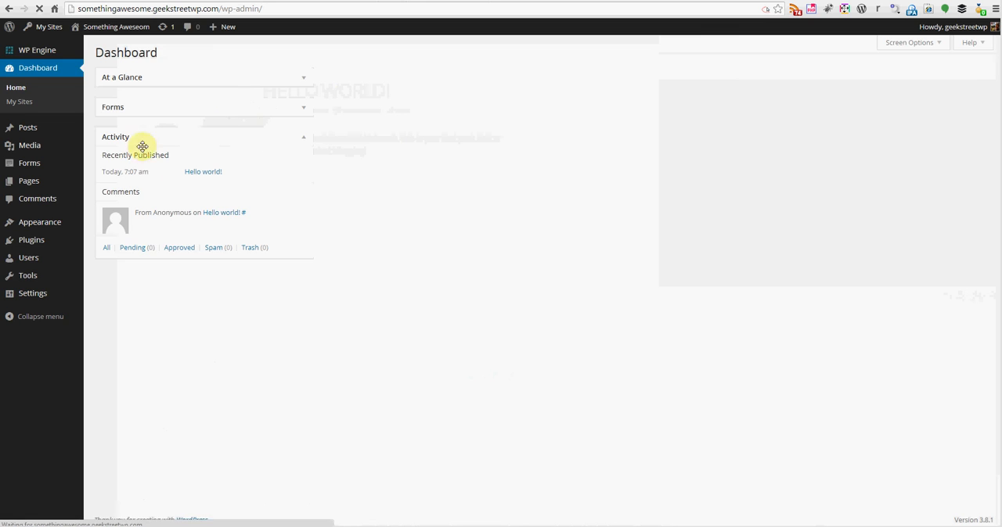
click(39, 223)
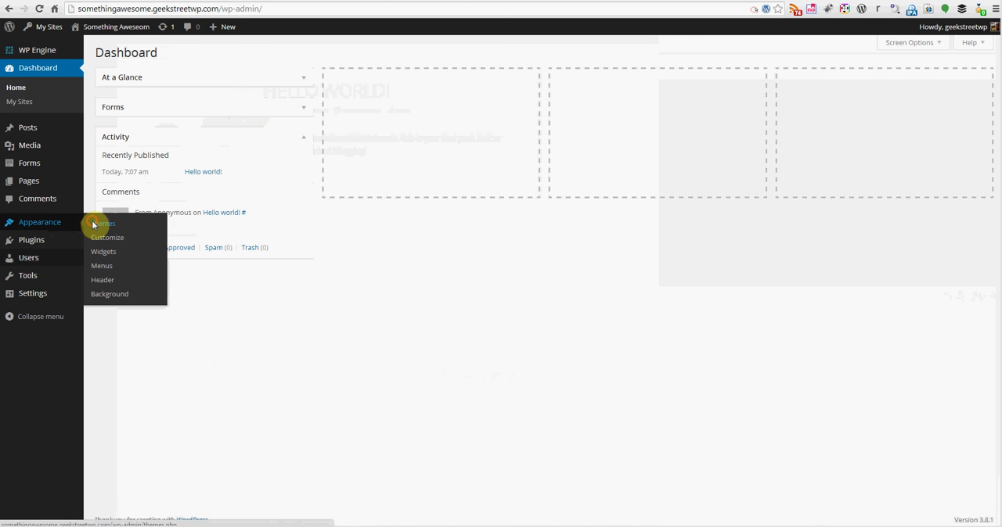
click(104, 222)
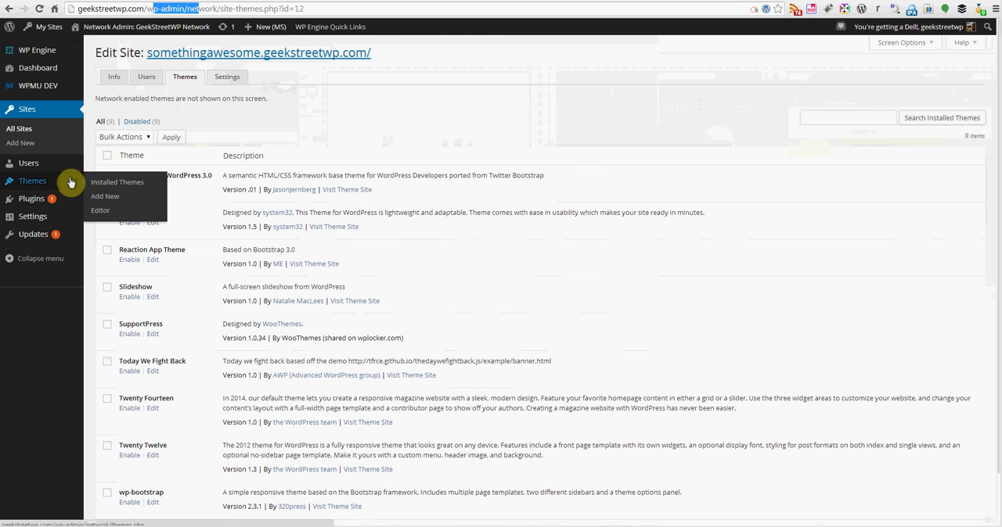
Step: Network-enable BootStrap for WordPress 3.0, check the subsite's themes, then network-disable it again
click(136, 122)
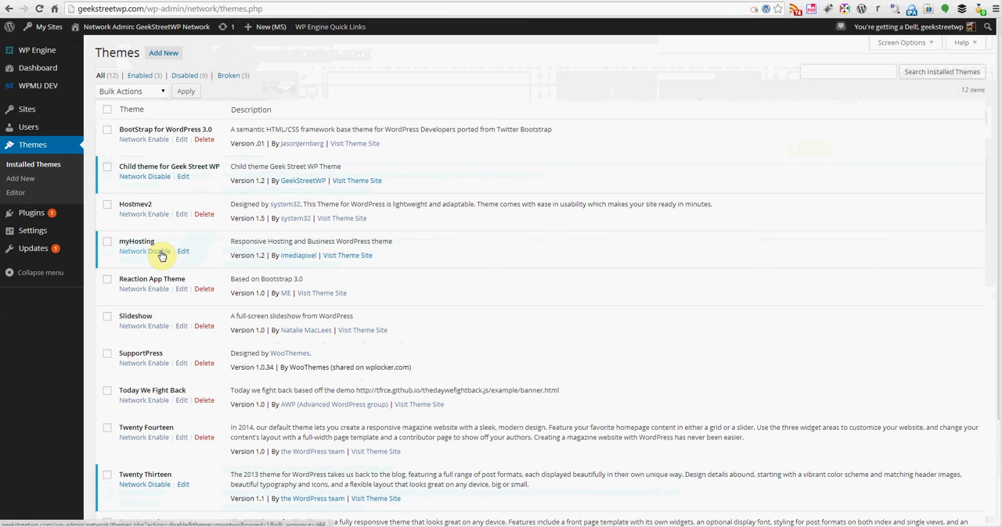
mouse_move(159, 152)
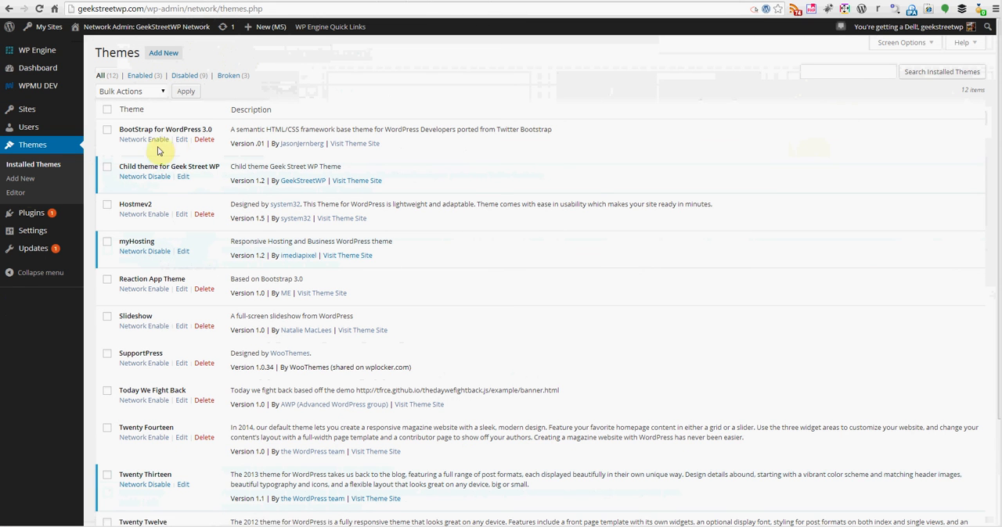
mouse_move(144, 139)
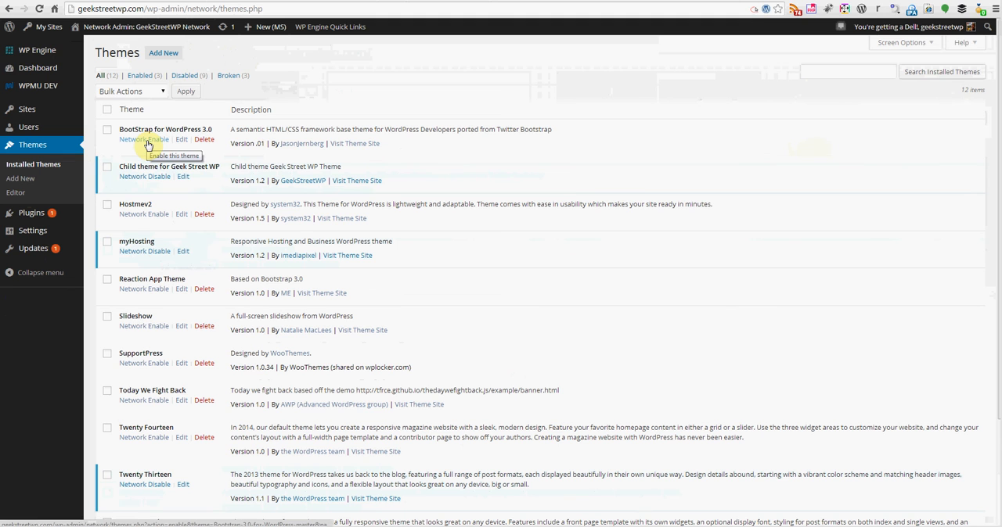
mouse_move(159, 151)
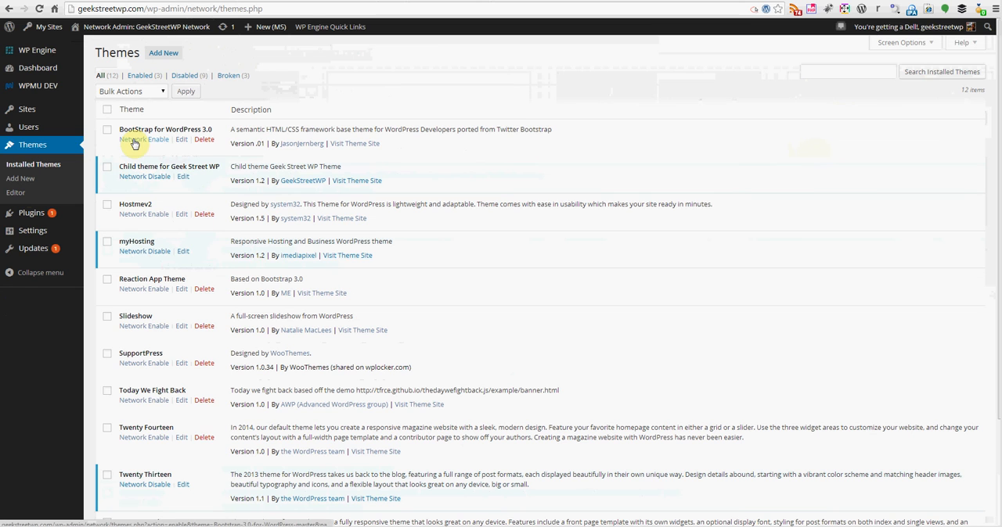
mouse_move(131, 139)
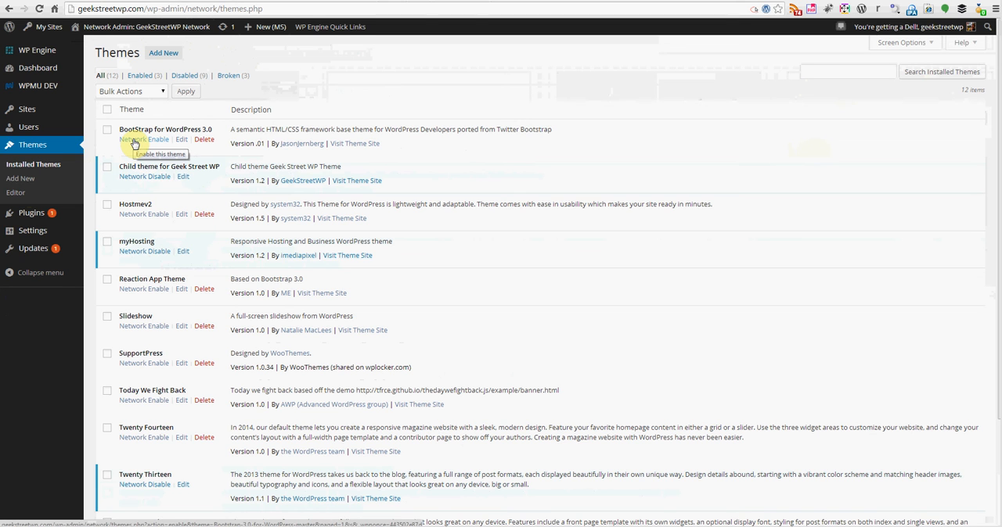
click(132, 140)
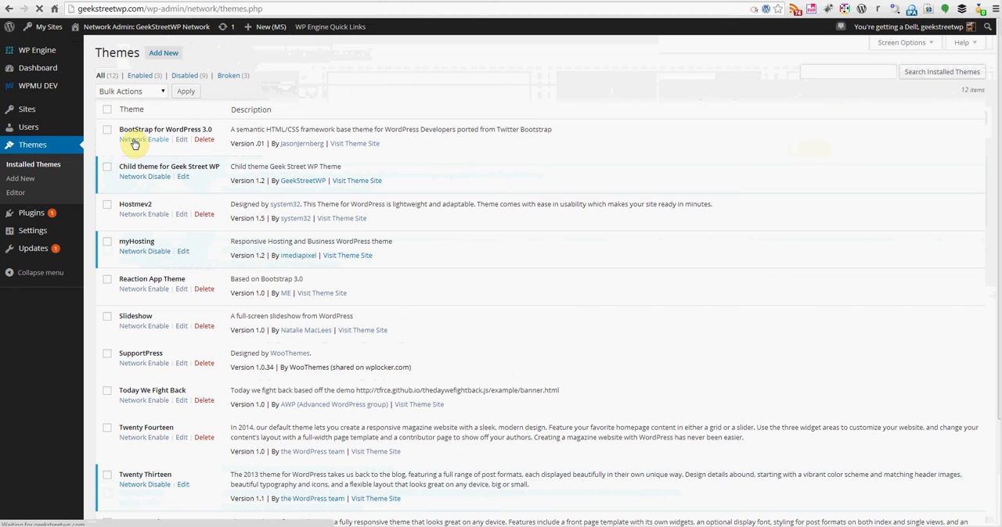
click(131, 139)
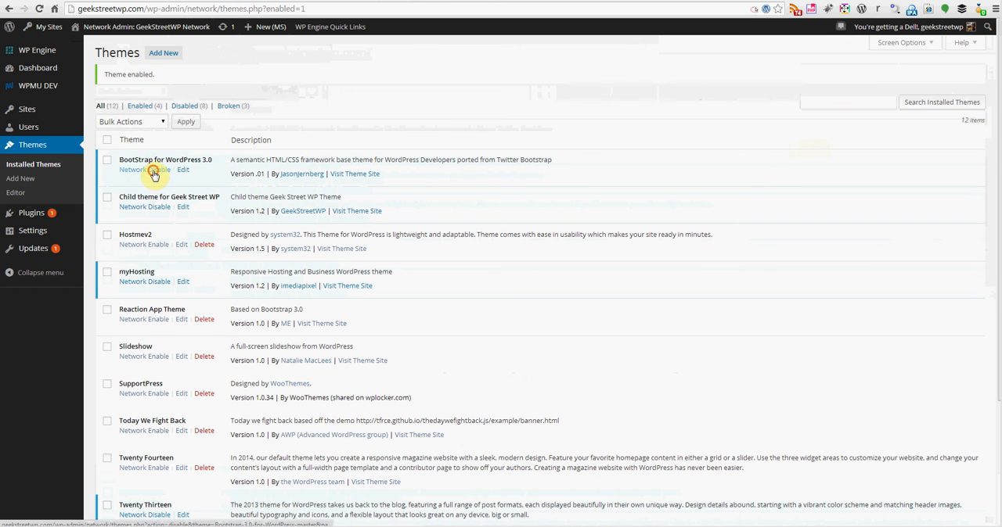
click(144, 169)
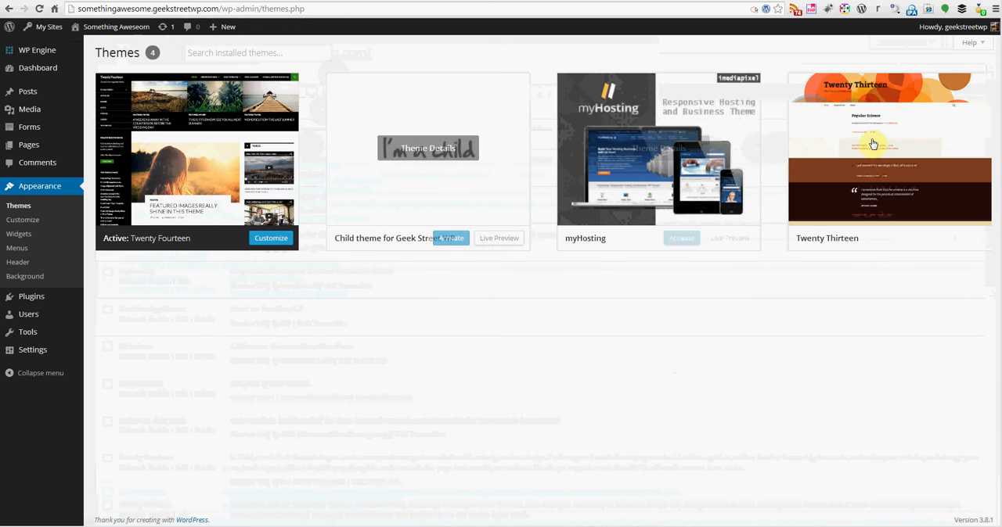
click(37, 85)
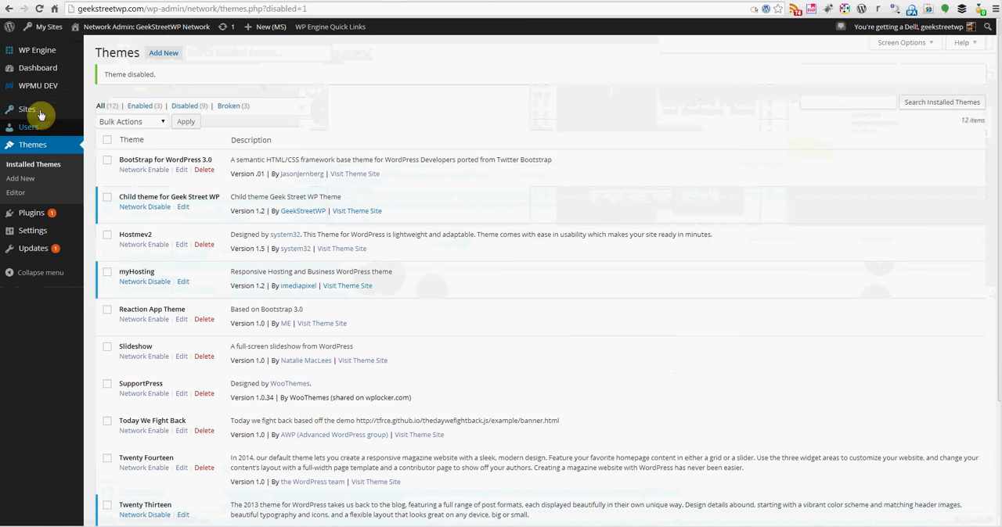
Step: Reach the Themes settings of the somethingawesome site from the network Sites list
click(27, 109)
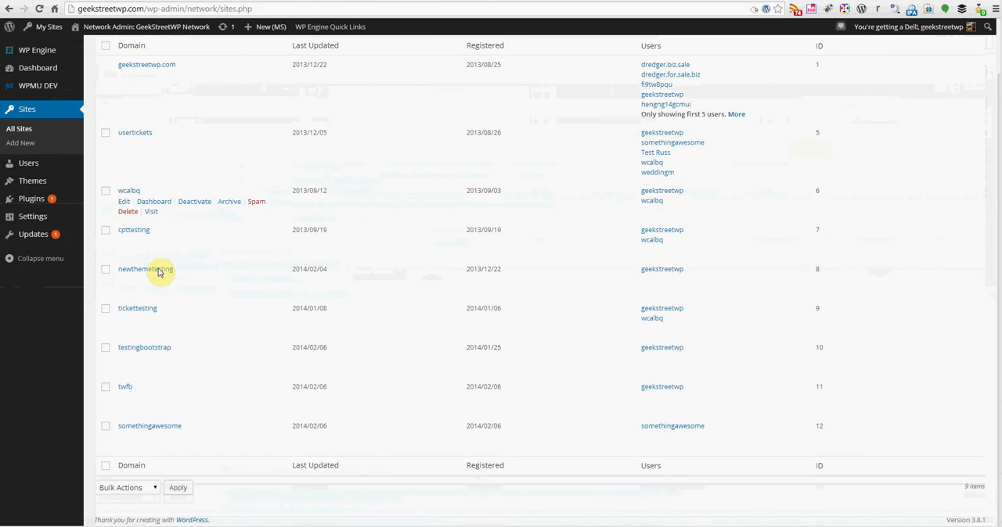
click(124, 436)
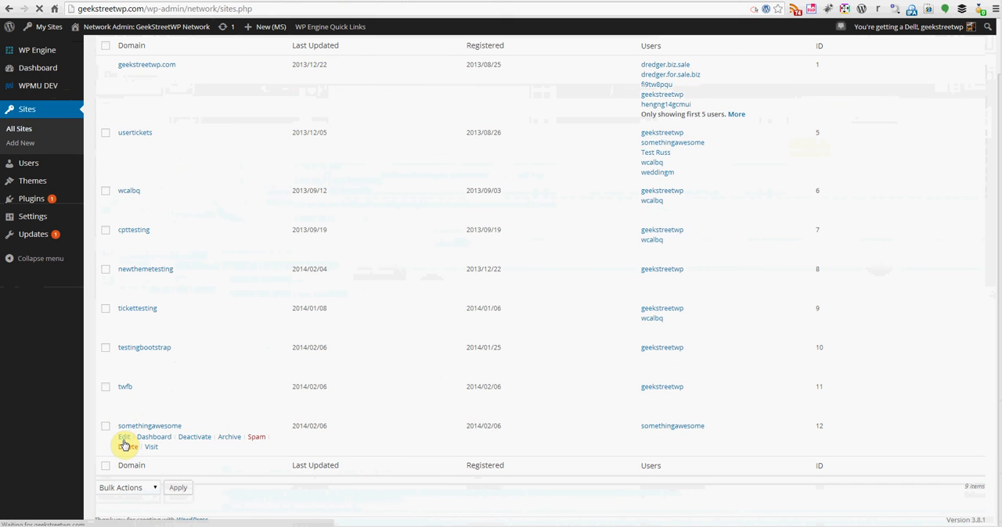
click(122, 437)
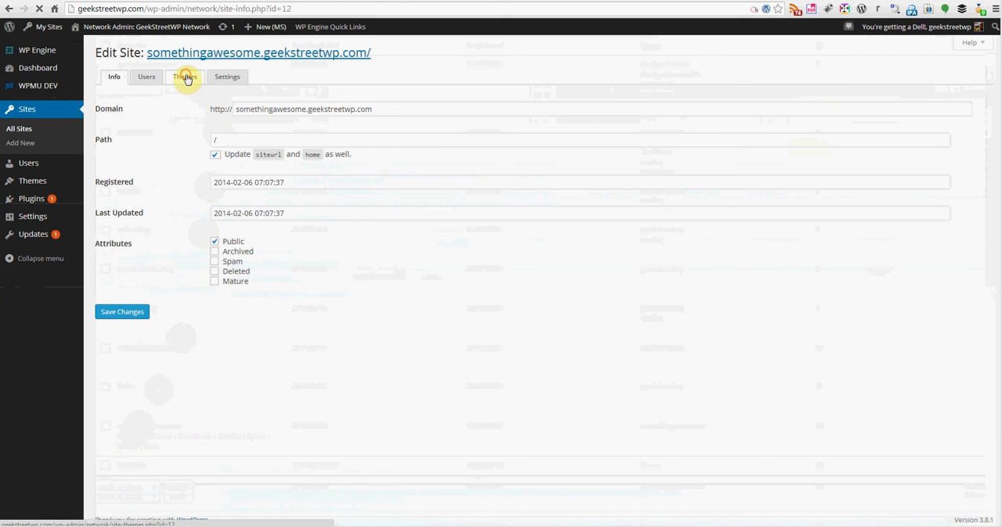
click(185, 77)
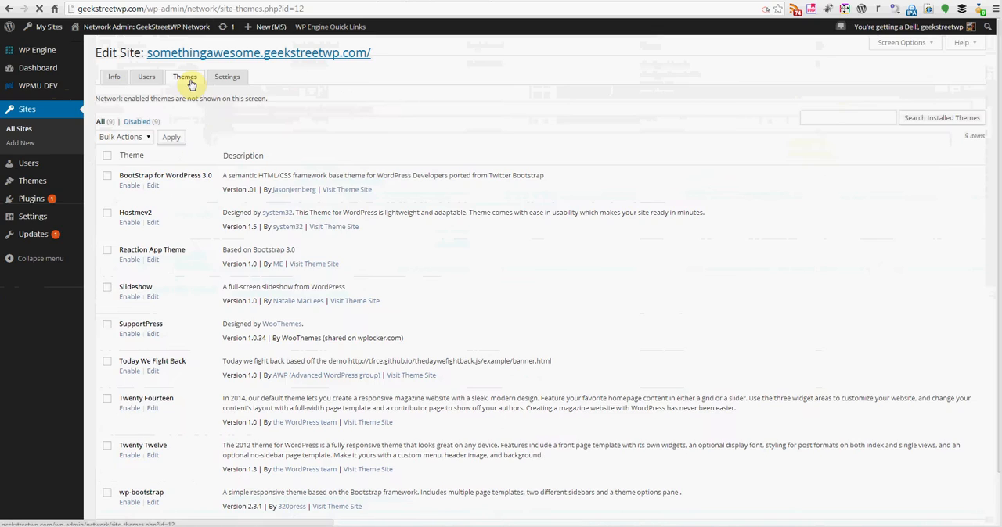
Step: Enable Reaction App Theme and SupportPress for the site and view its Themes page
scroll(down, 3)
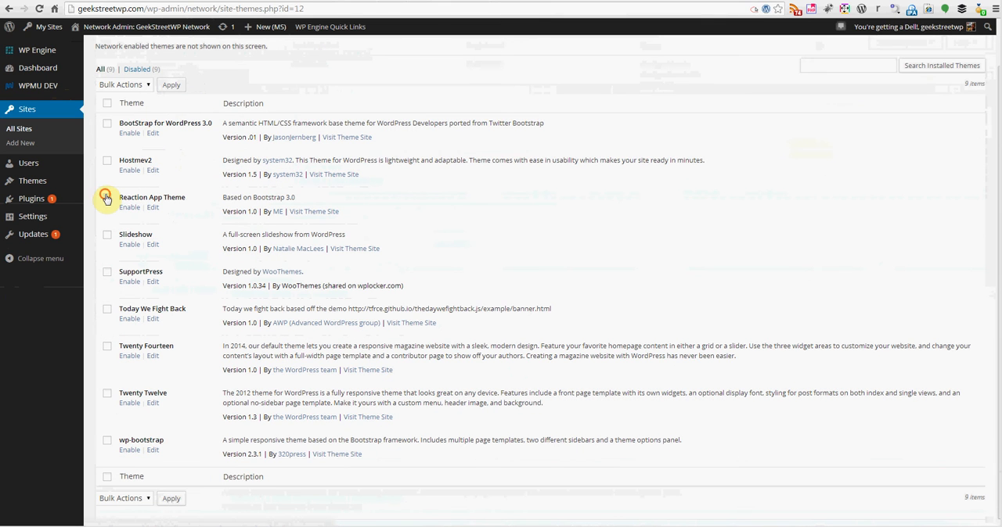
click(107, 271)
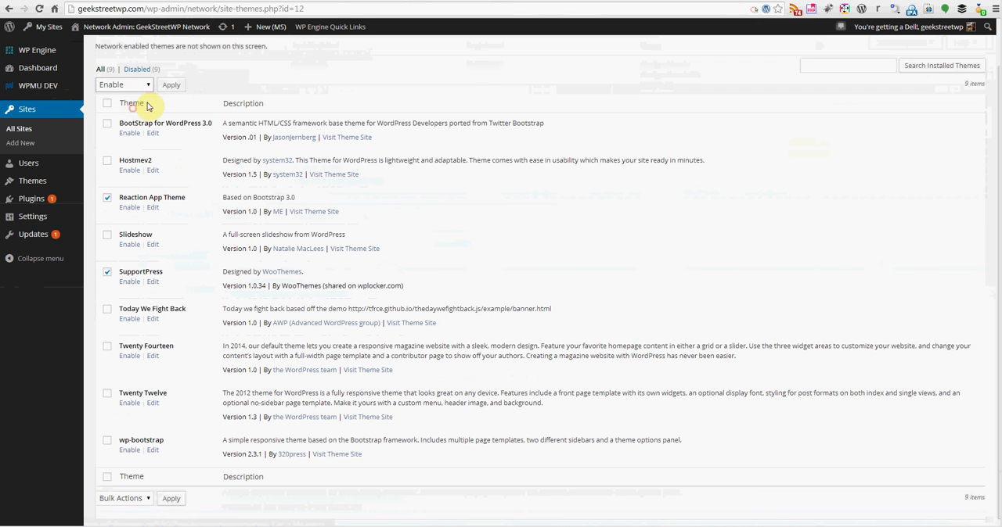
click(170, 84)
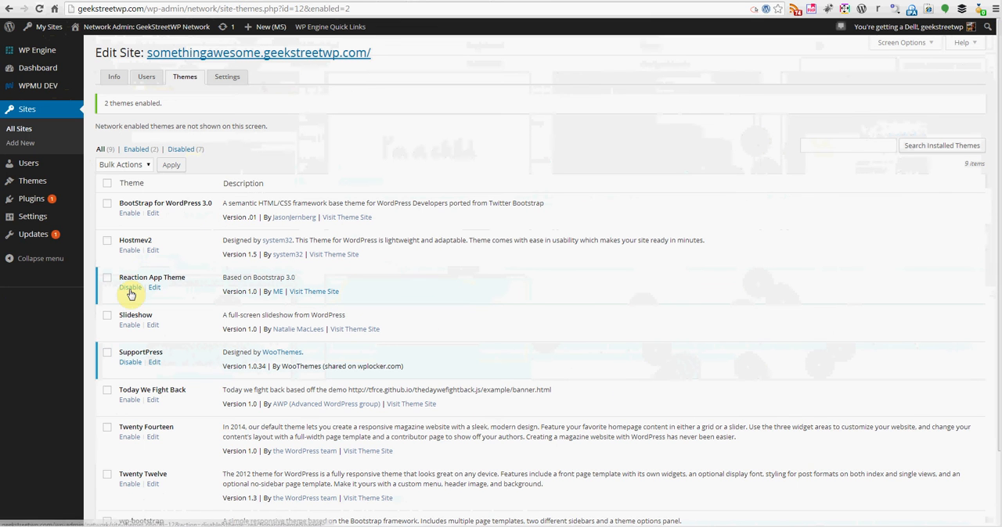
click(130, 288)
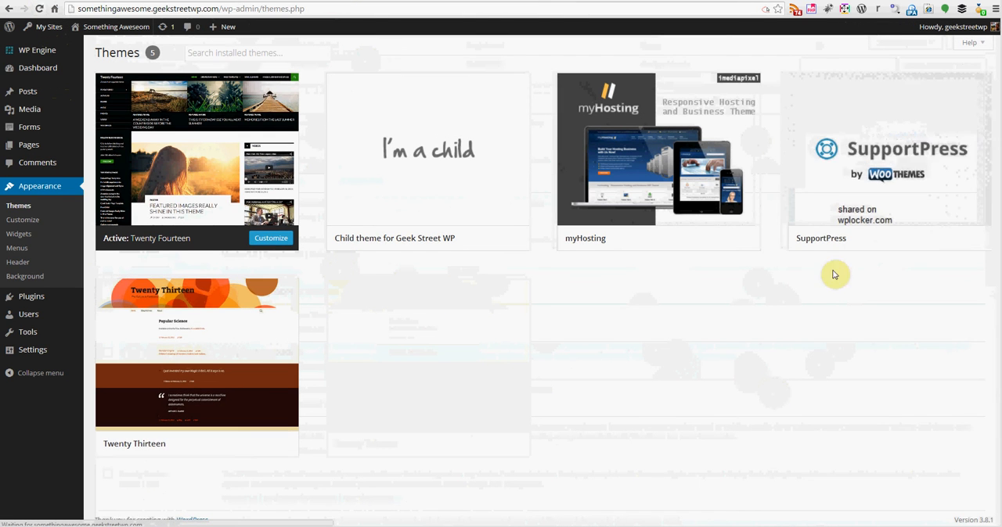
mouse_move(485, 361)
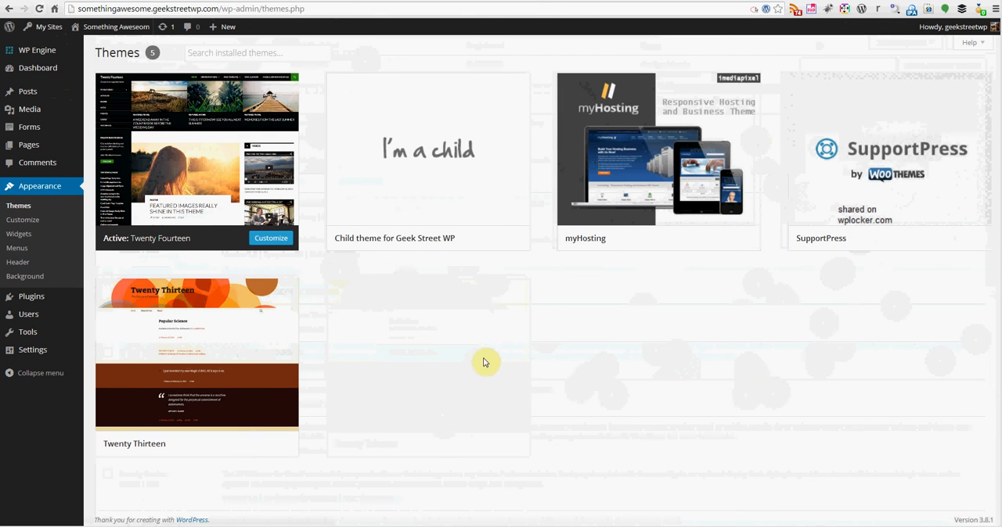
mouse_move(270, 309)
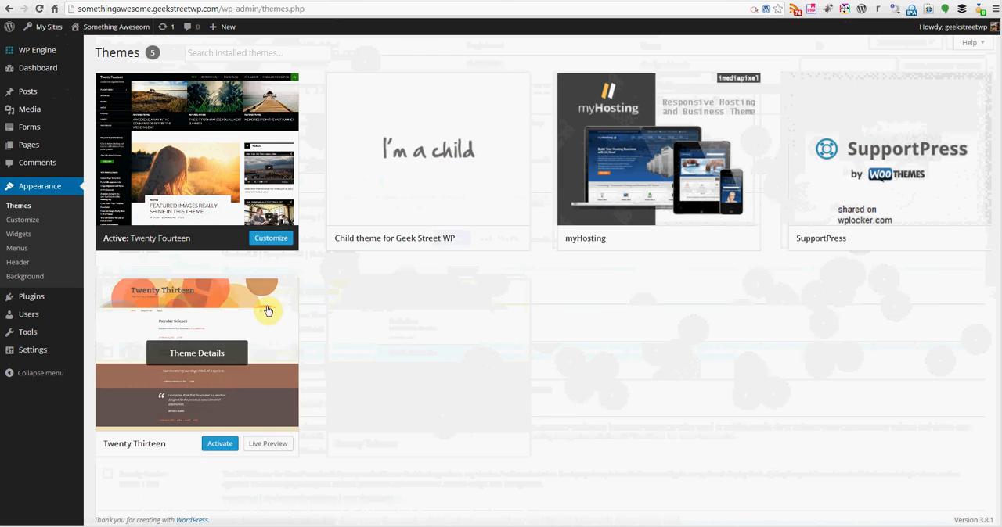
mouse_move(623, 369)
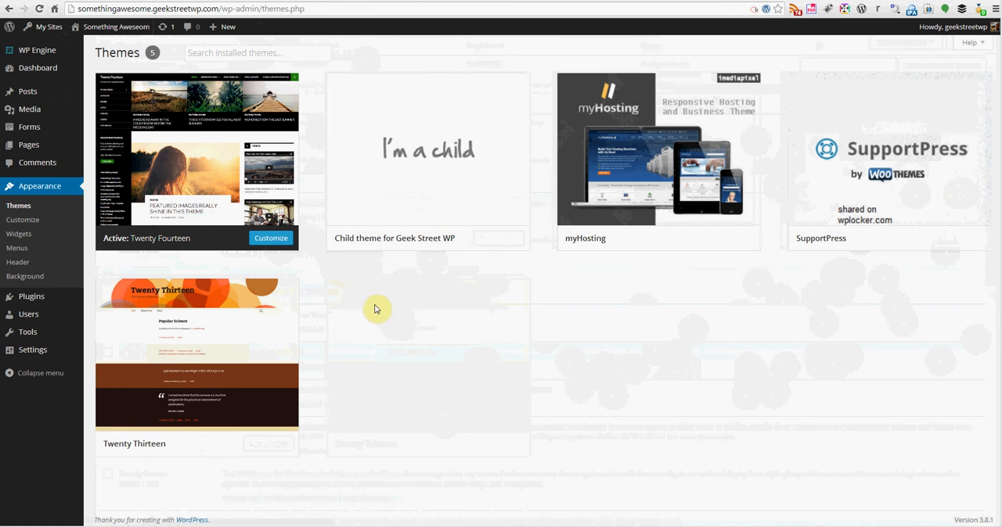
mouse_move(364, 312)
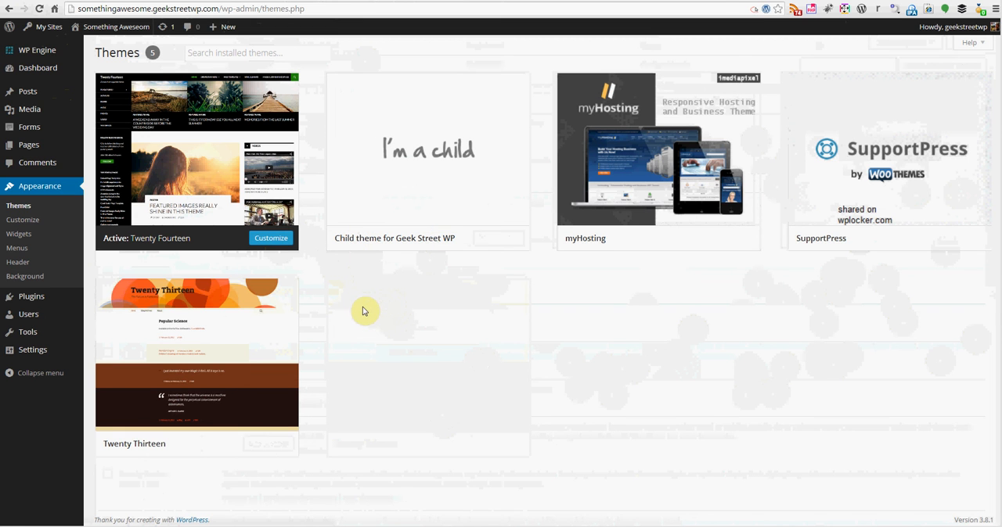
mouse_move(370, 316)
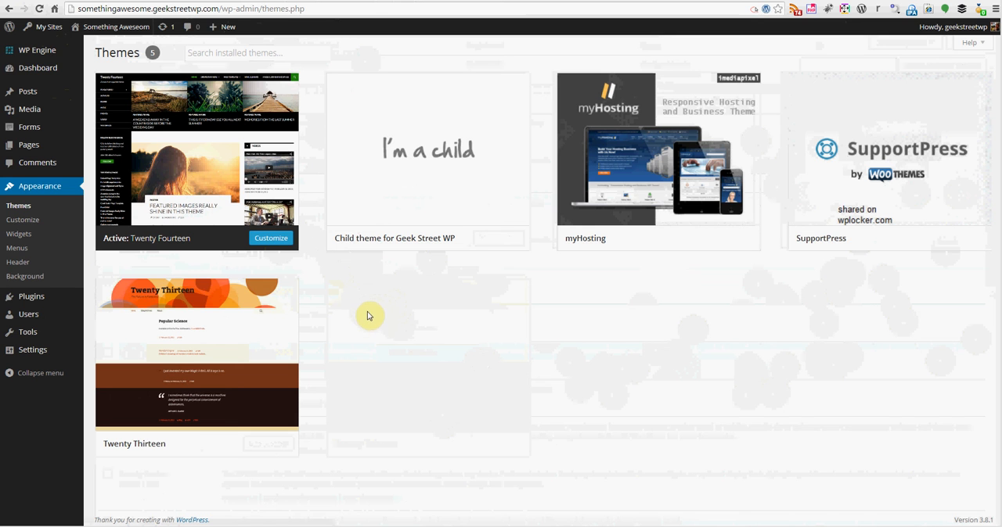
mouse_move(445, 322)
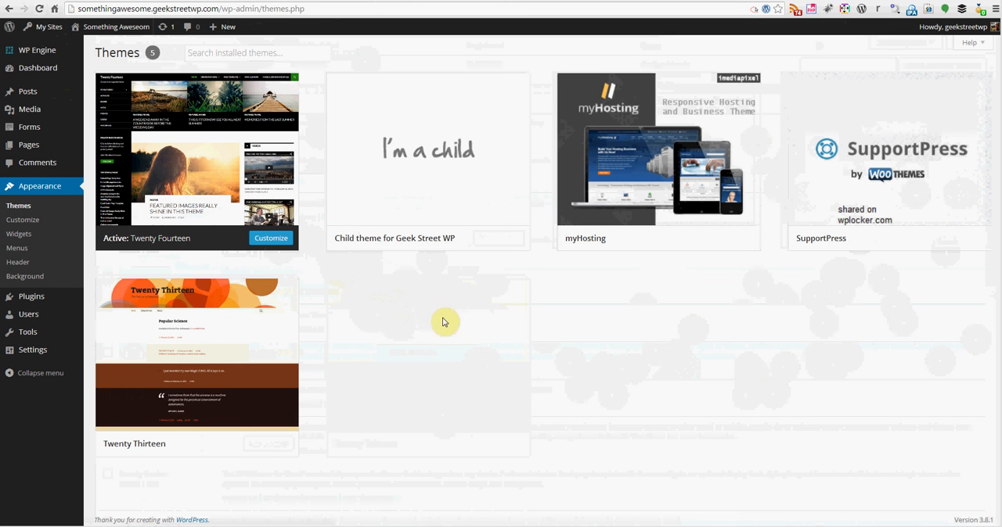
mouse_move(394, 349)
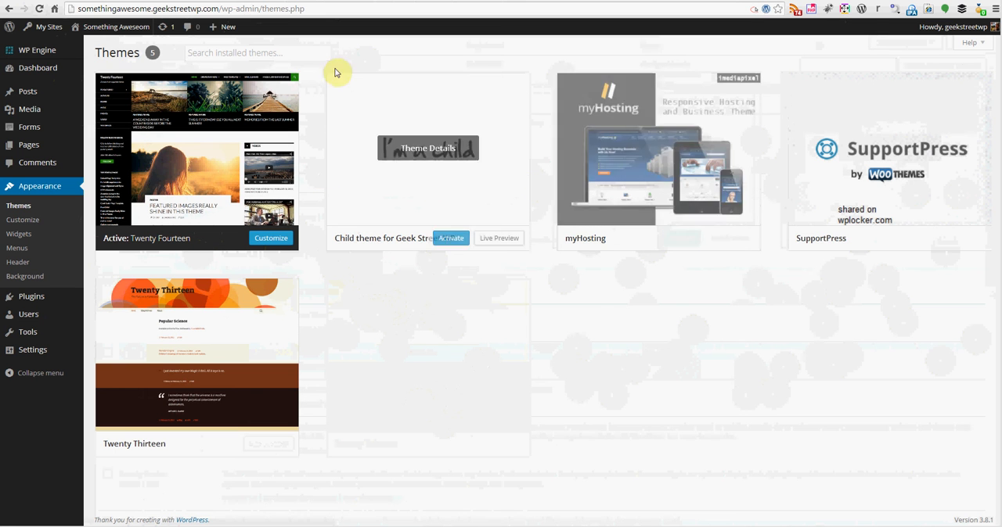
mouse_move(319, 296)
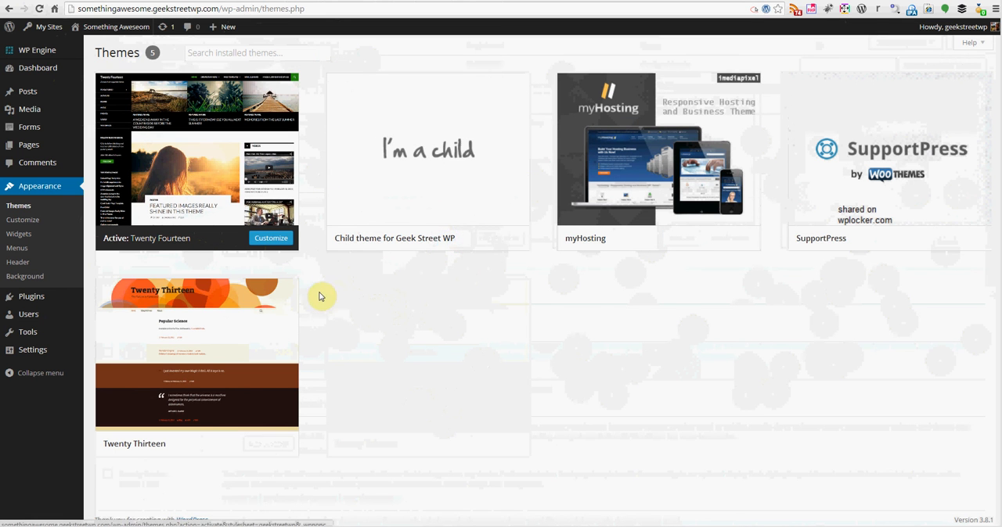
click(25, 277)
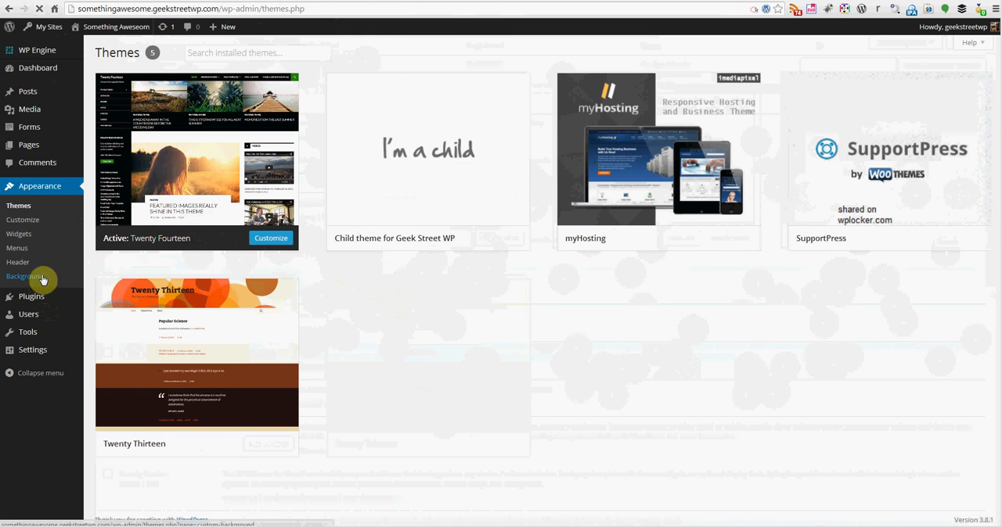
mouse_move(231, 318)
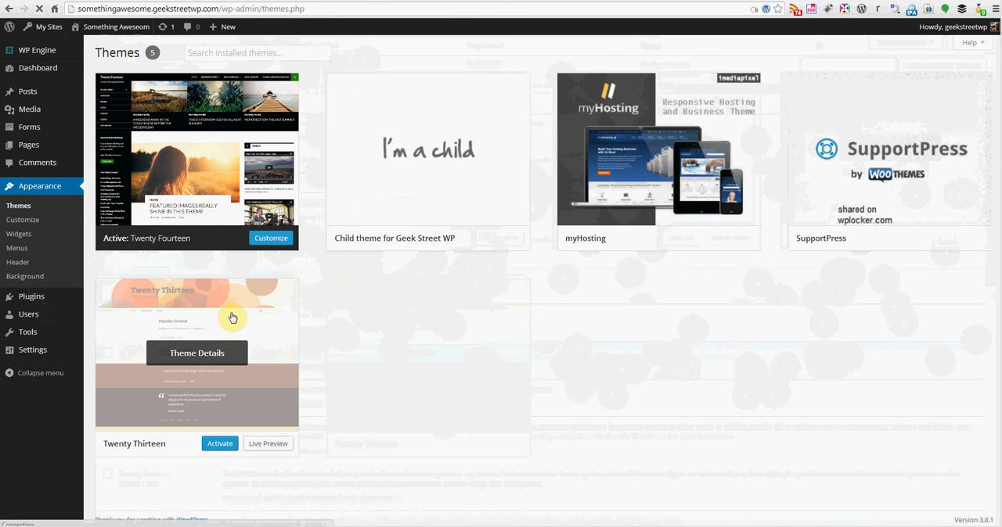
click(32, 296)
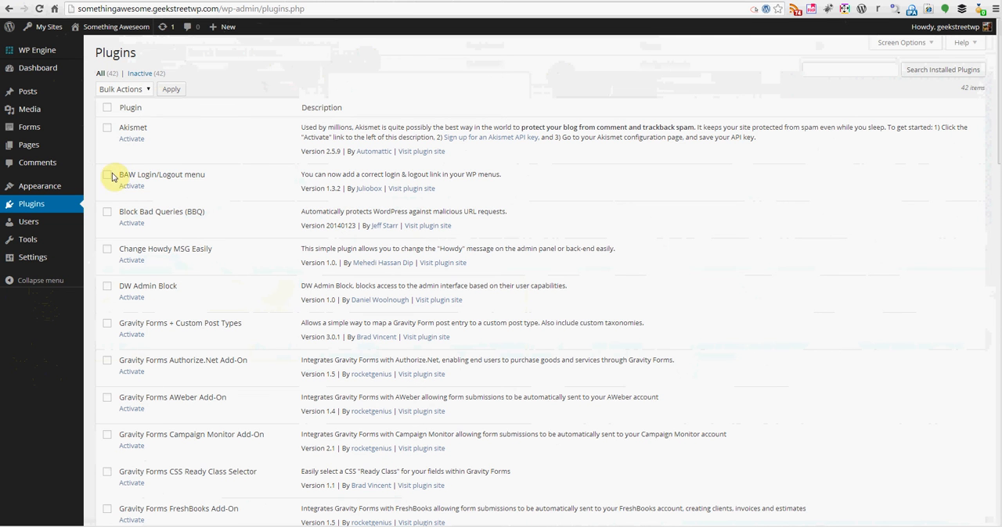
mouse_move(233, 133)
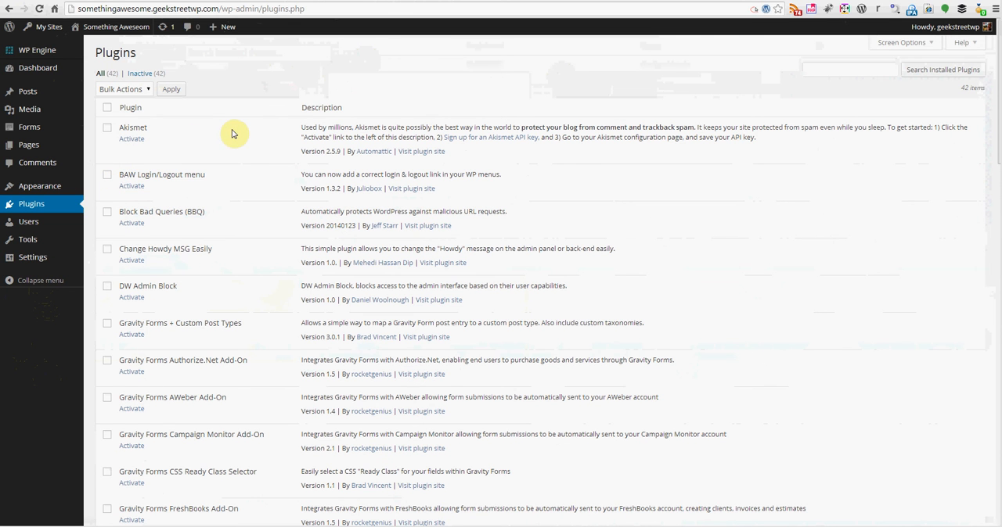
mouse_move(131, 138)
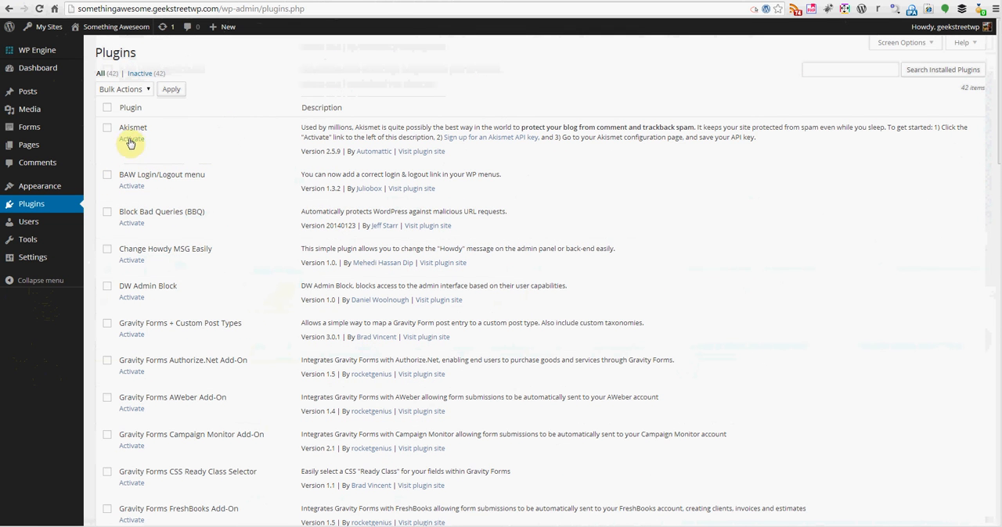
mouse_move(122, 152)
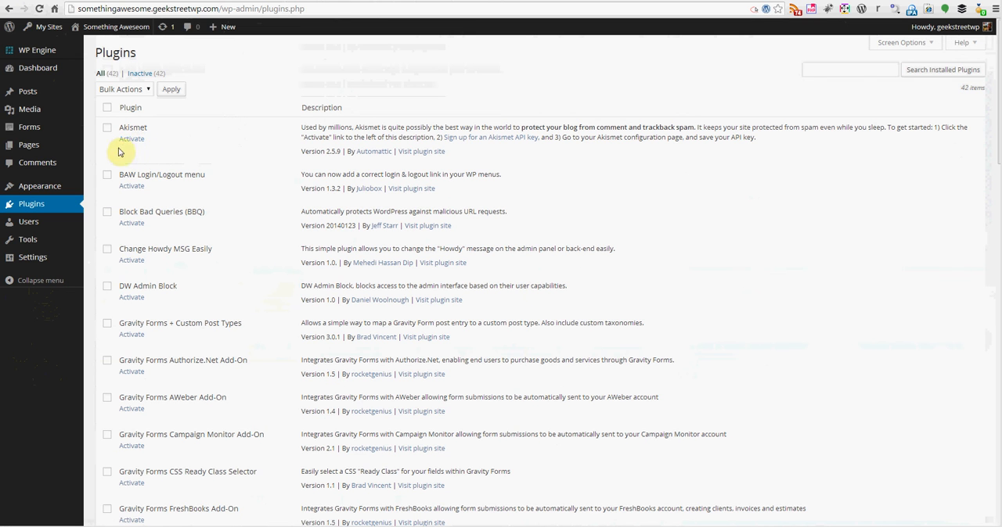
mouse_move(142, 153)
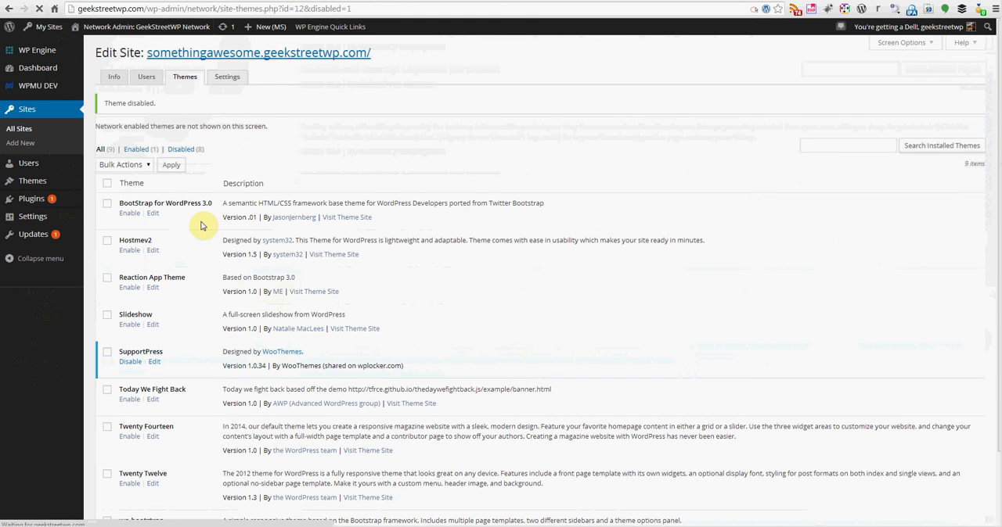
Step: Network-activate Akismet from the network Plugins list
click(31, 162)
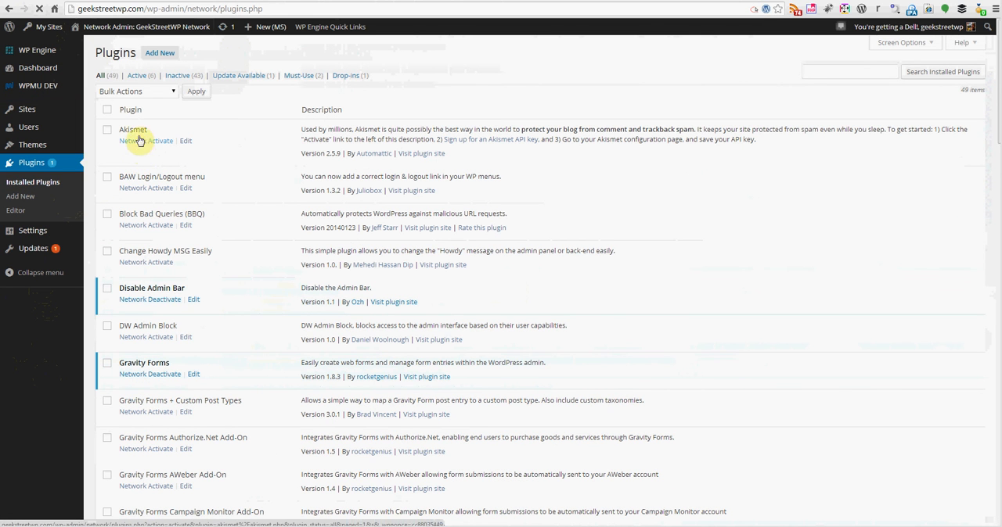
click(146, 141)
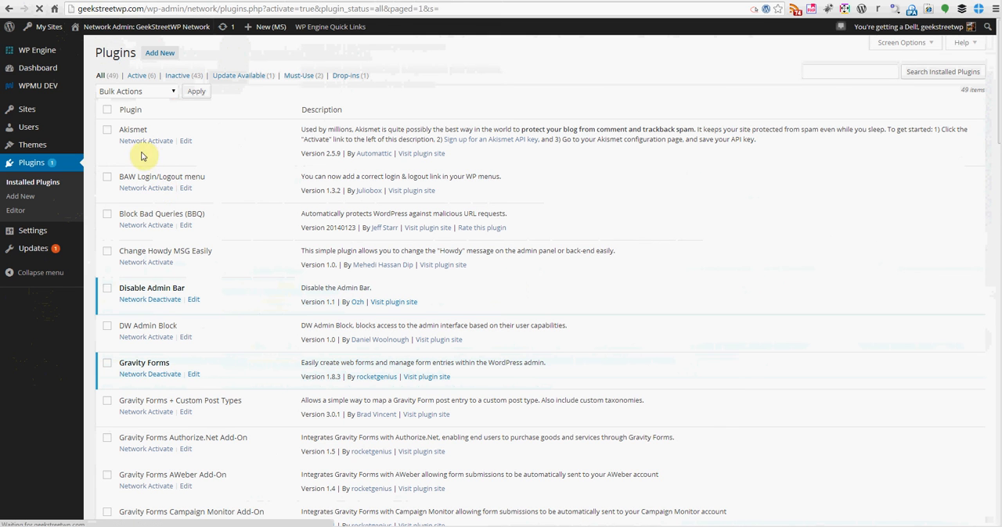
click(145, 140)
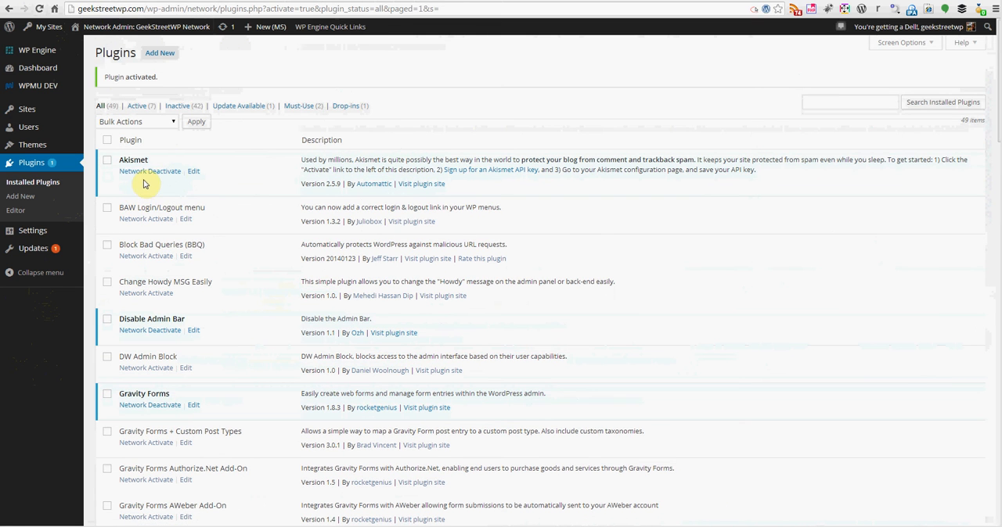
mouse_move(179, 194)
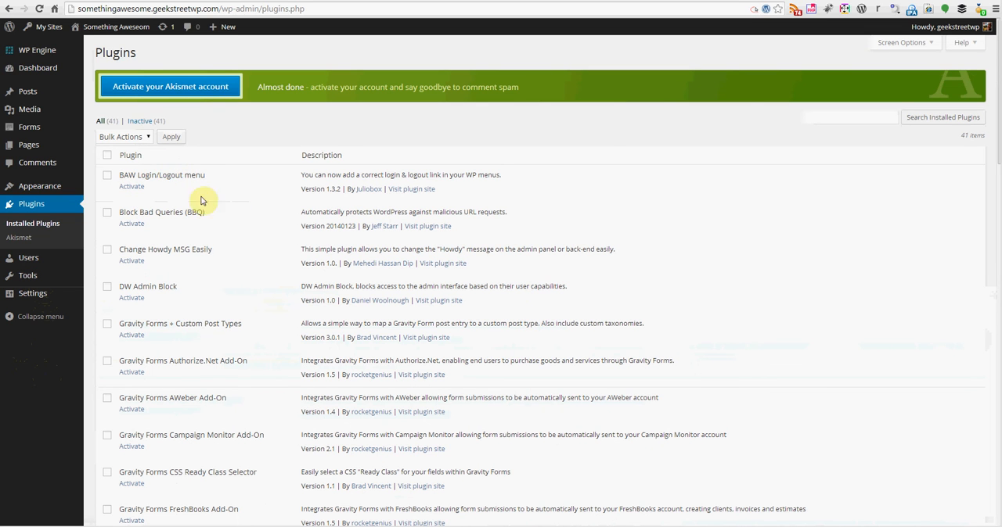
mouse_move(244, 320)
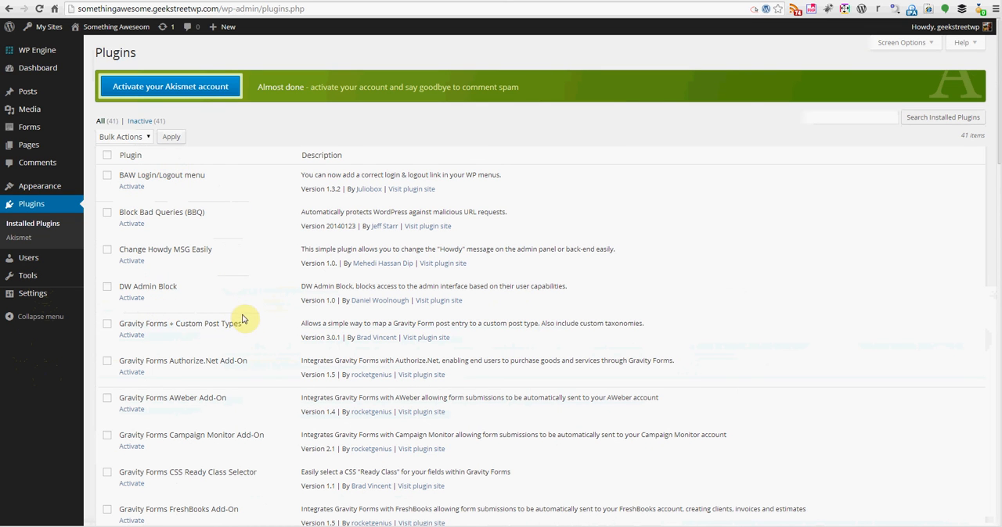
mouse_move(246, 274)
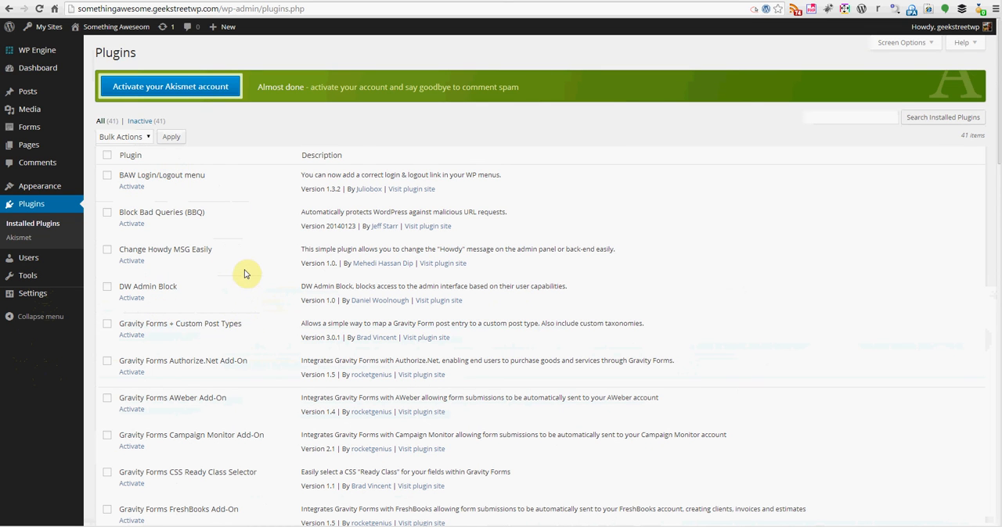
mouse_move(235, 288)
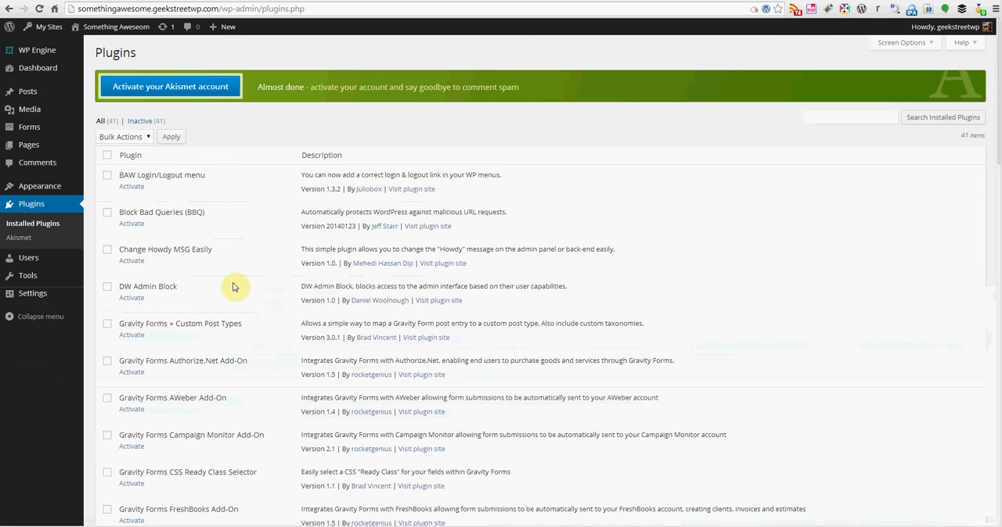
mouse_move(220, 244)
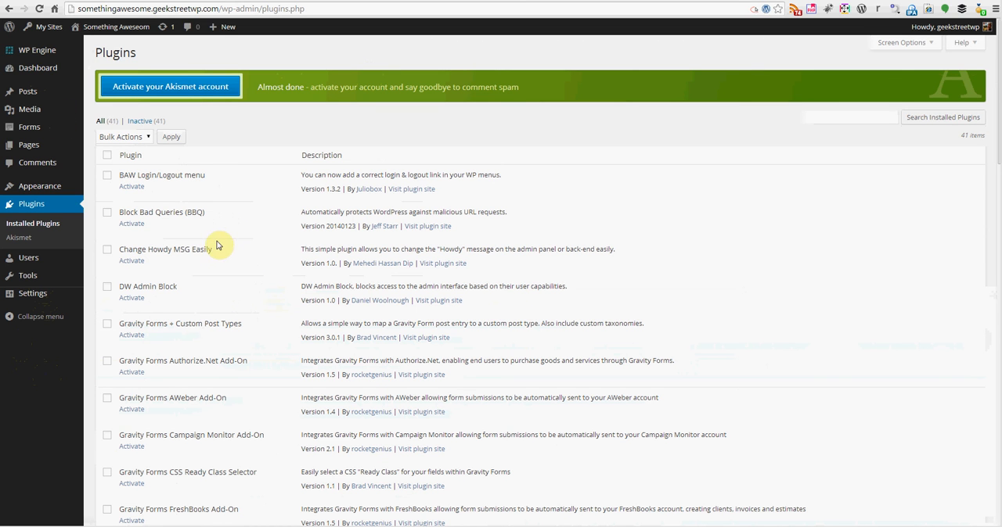
Step: Review the somethingawesome Plugins page showing Akismet available to activate
scroll(down, 3)
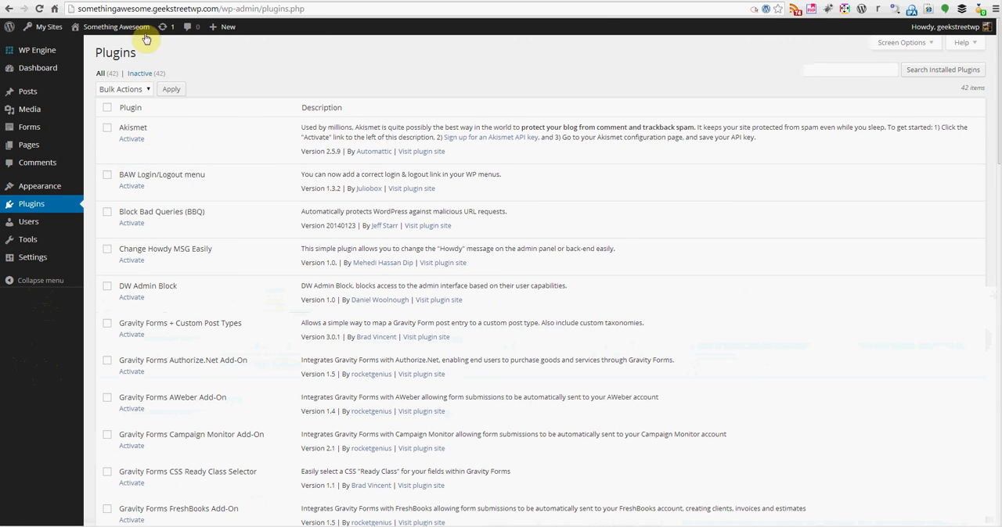
mouse_move(159, 169)
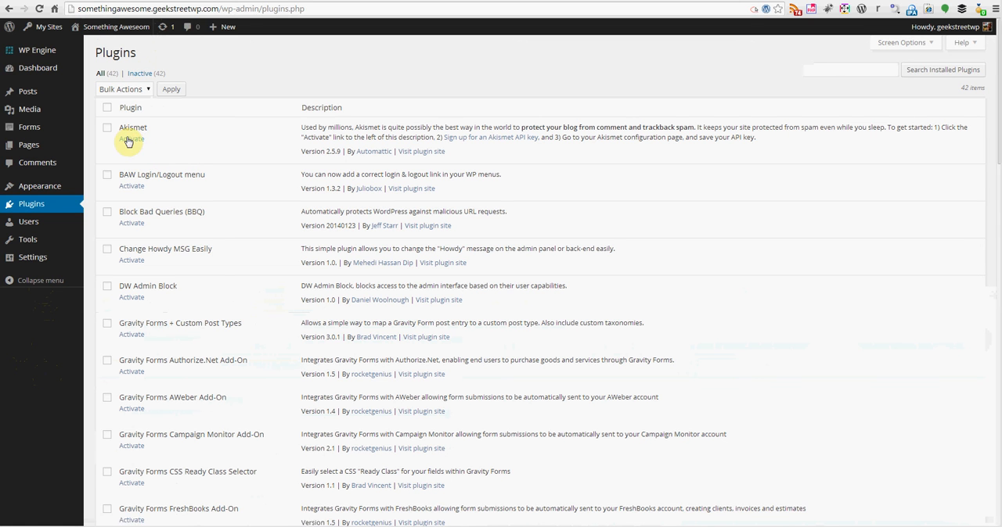
mouse_move(197, 147)
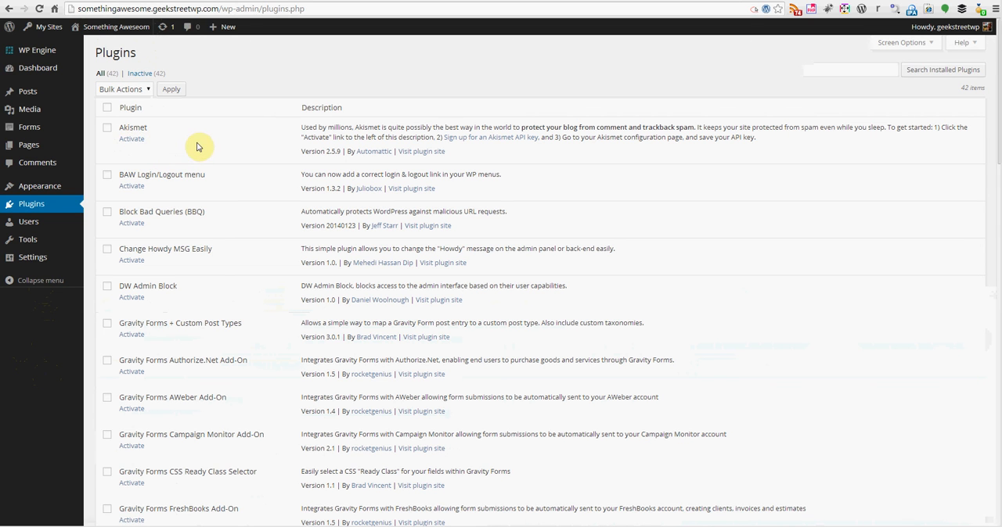
mouse_move(303, 228)
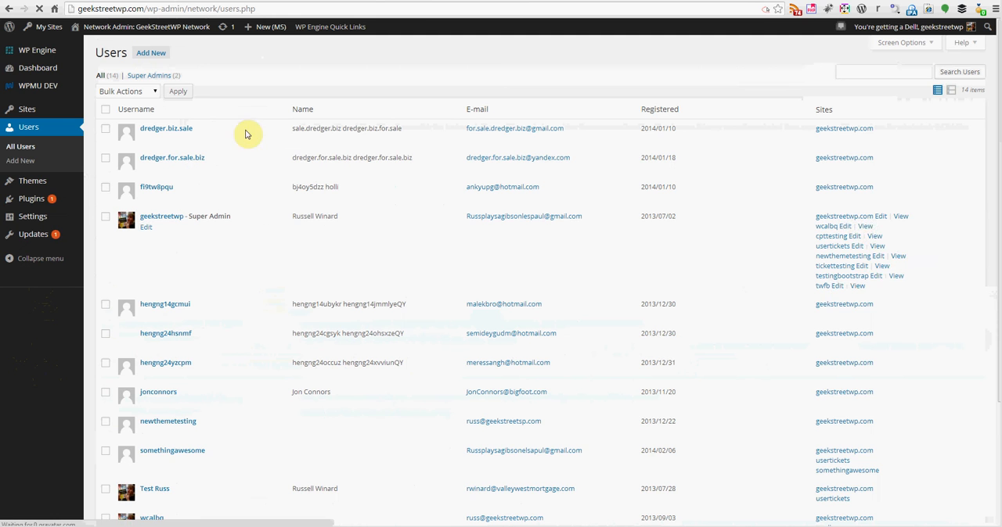
Step: Delete the first network user along with all of their posts
click(302, 110)
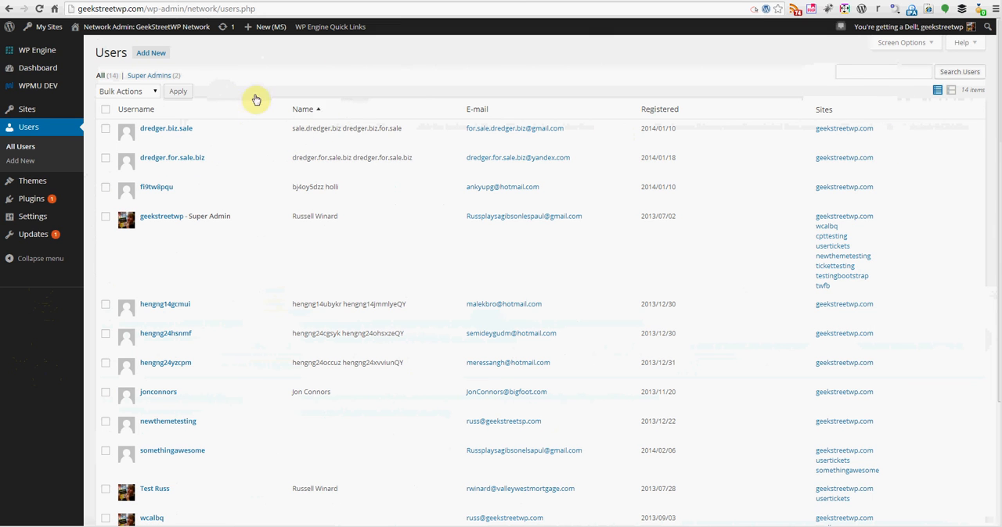
mouse_move(172, 158)
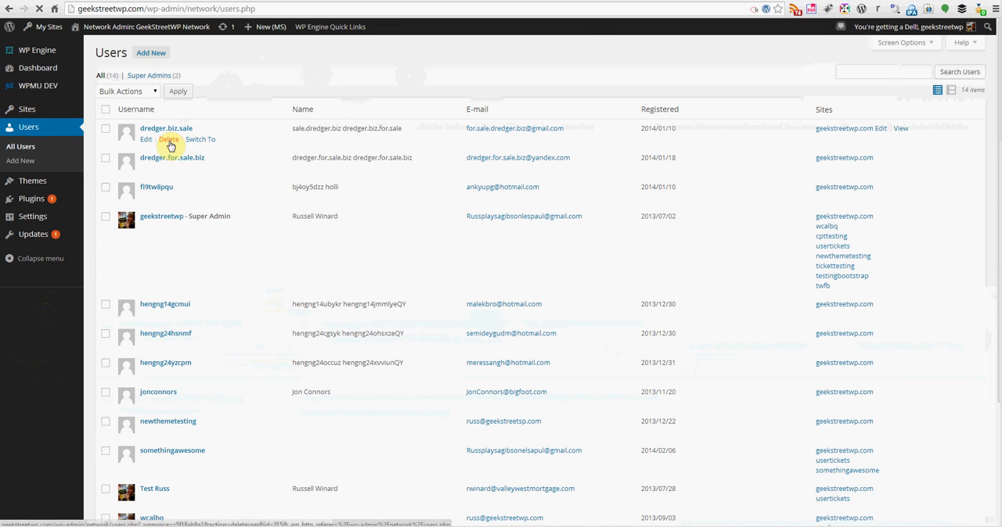
click(169, 138)
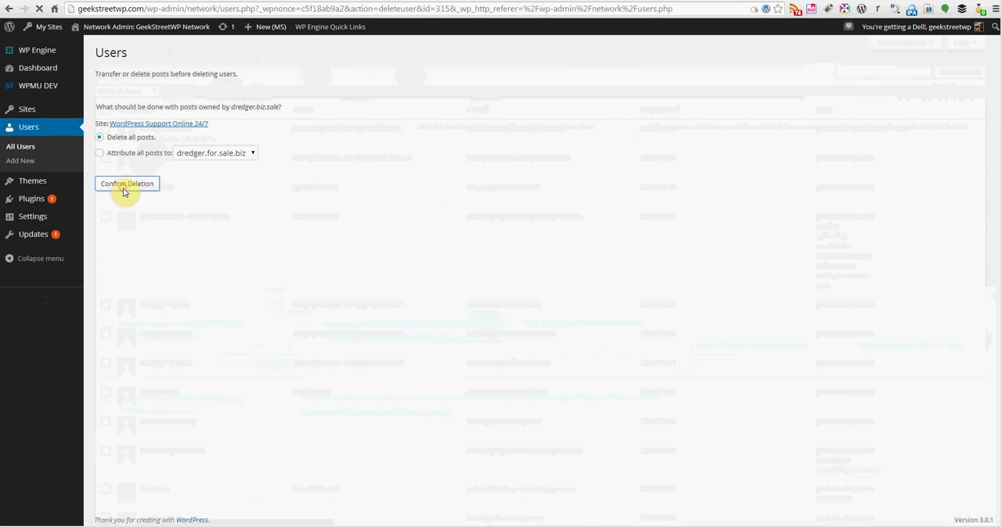
click(127, 183)
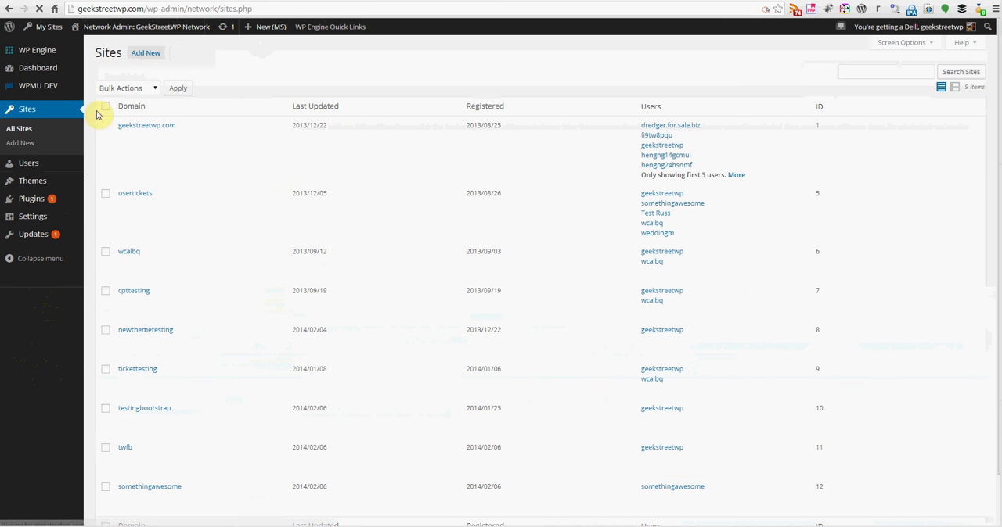
Step: Reach the Users tab of the somethingawesome site's settings
scroll(down, 3)
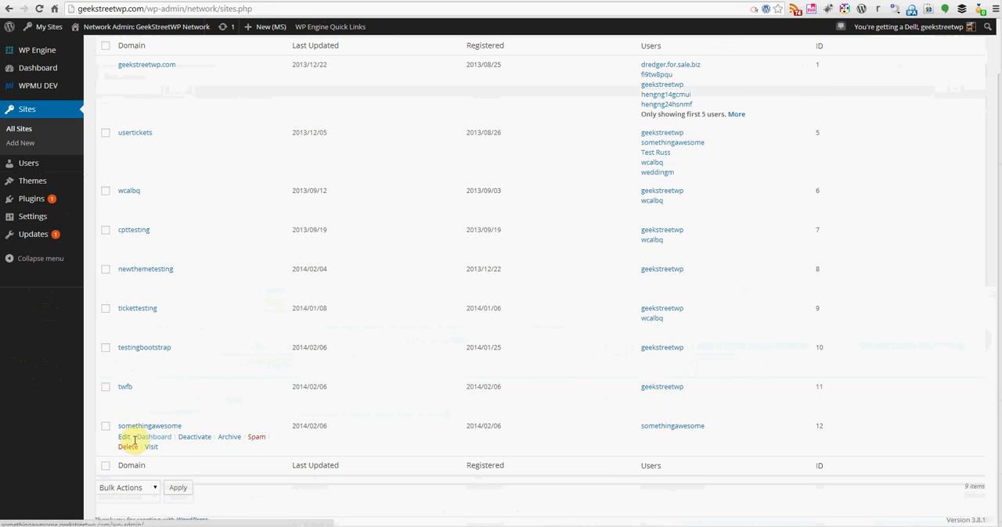
click(122, 436)
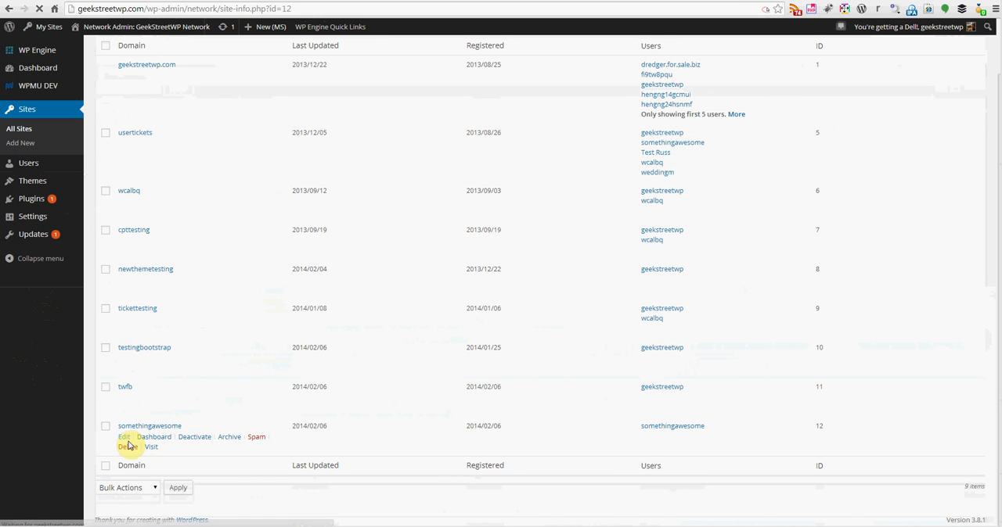
click(124, 436)
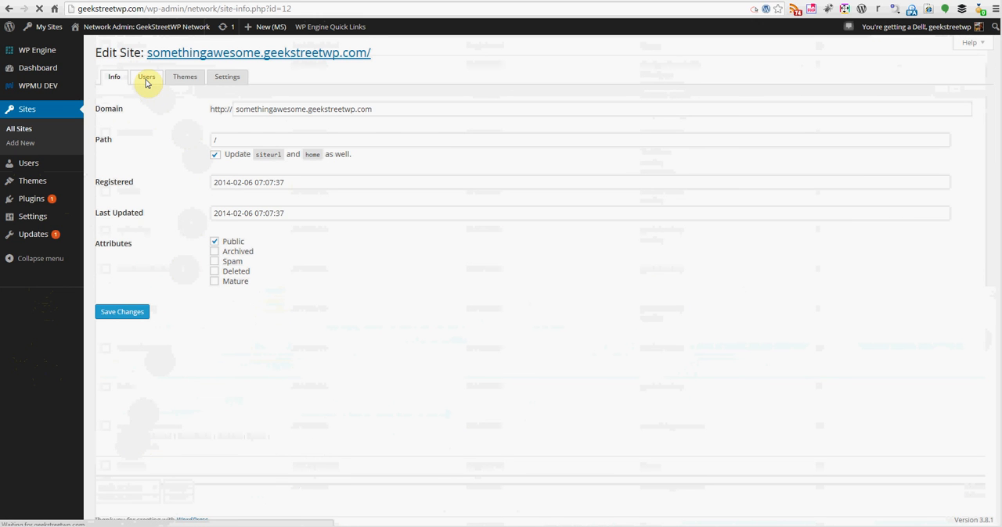
click(147, 77)
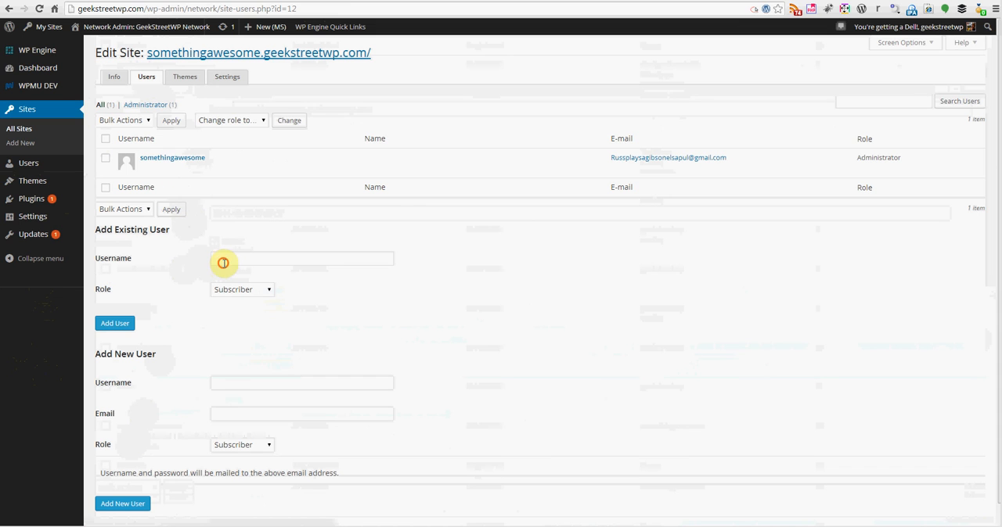
Step: Add existing user wcalbq to the site with the Subscriber role
text(wca)
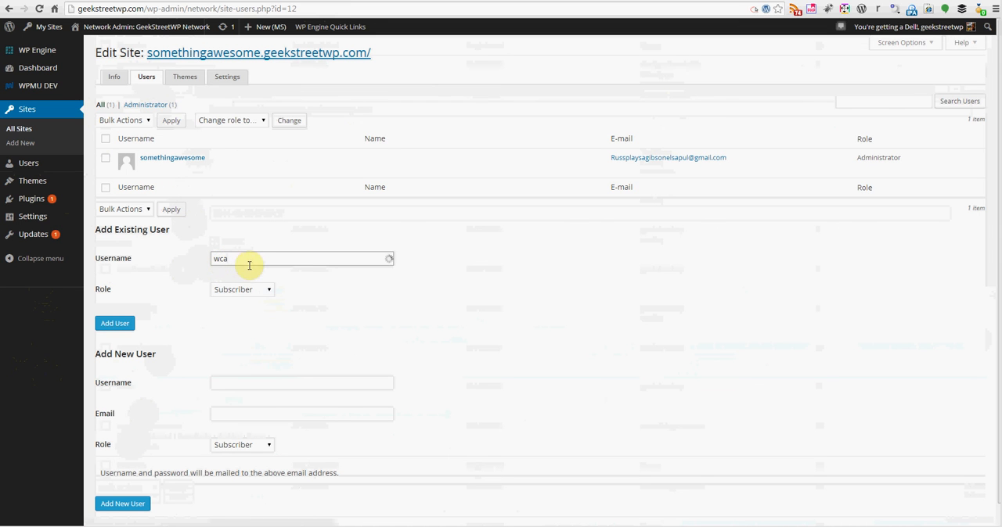
text(lbq)
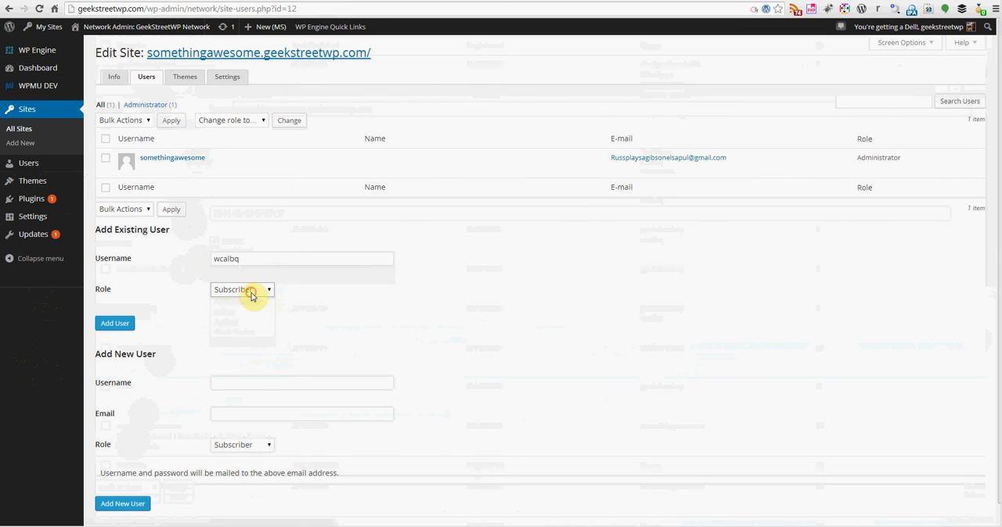
click(115, 322)
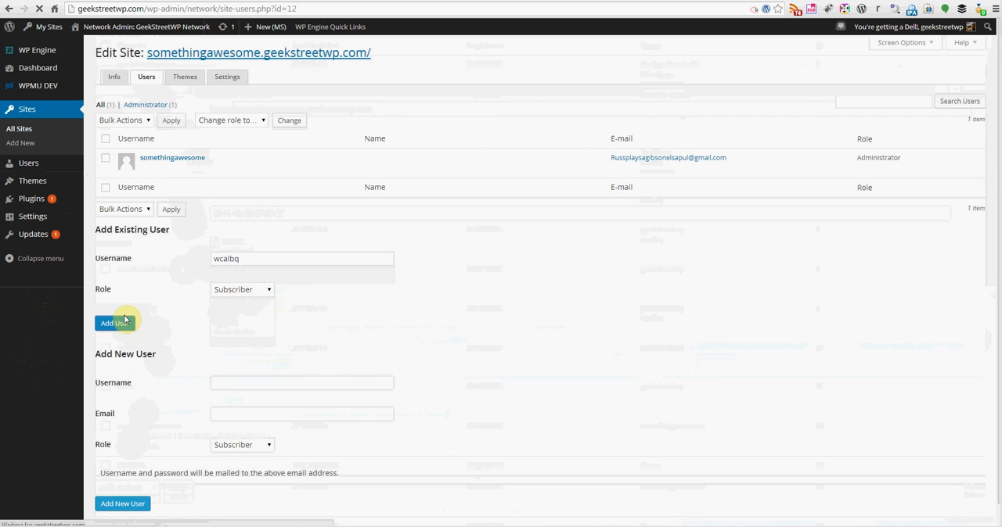
click(114, 322)
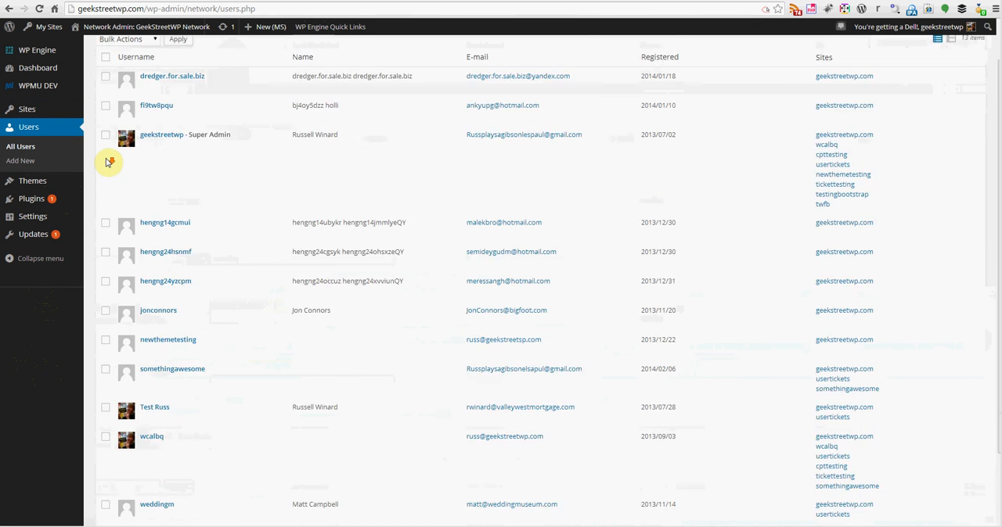
scroll(down, 3)
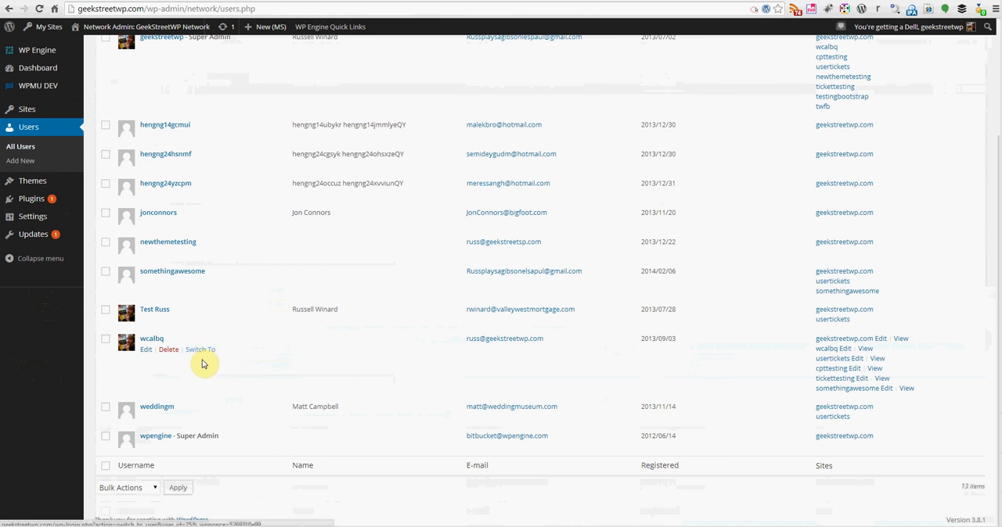
click(201, 349)
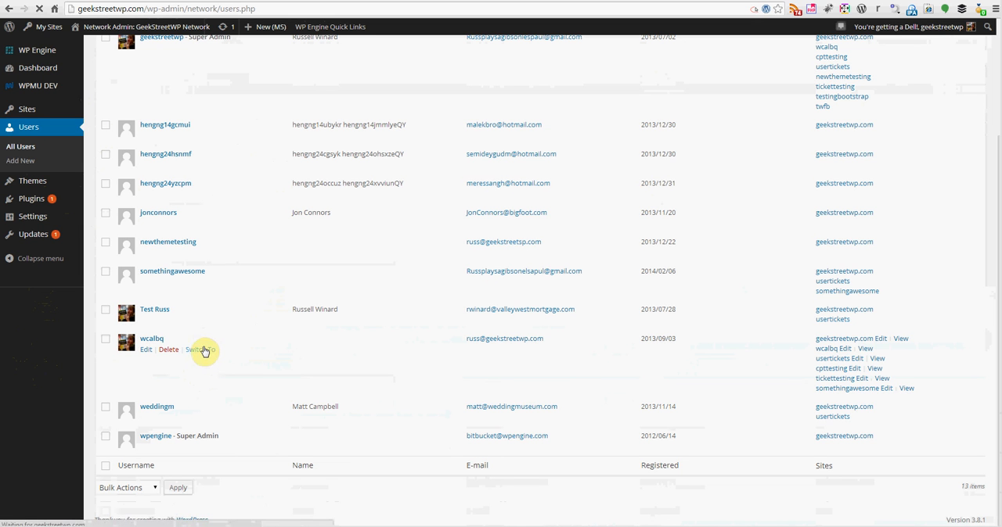
mouse_move(201, 360)
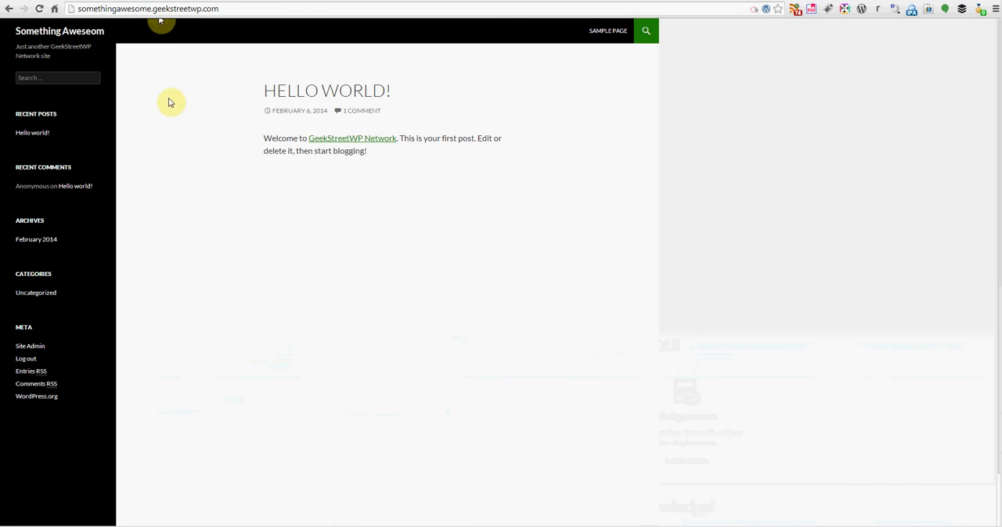
mouse_move(397, 213)
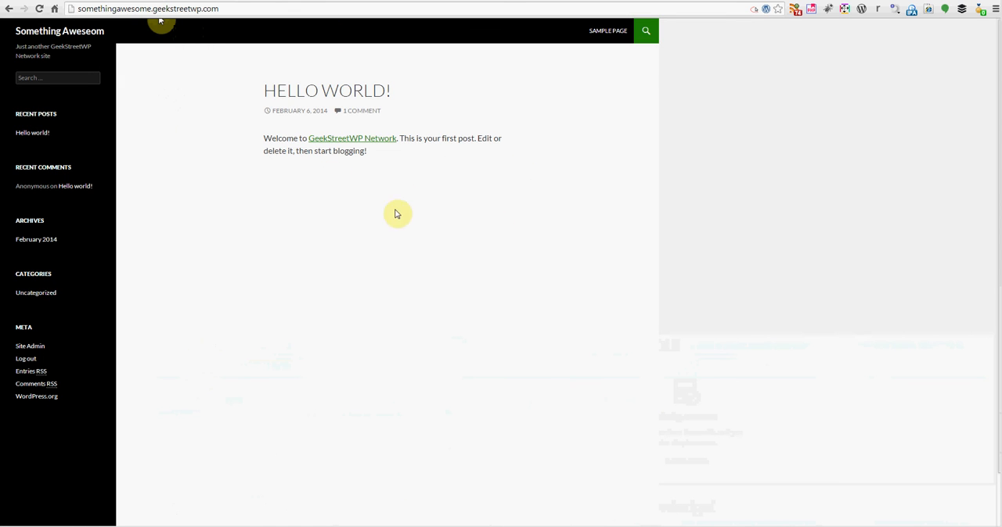
mouse_move(354, 305)
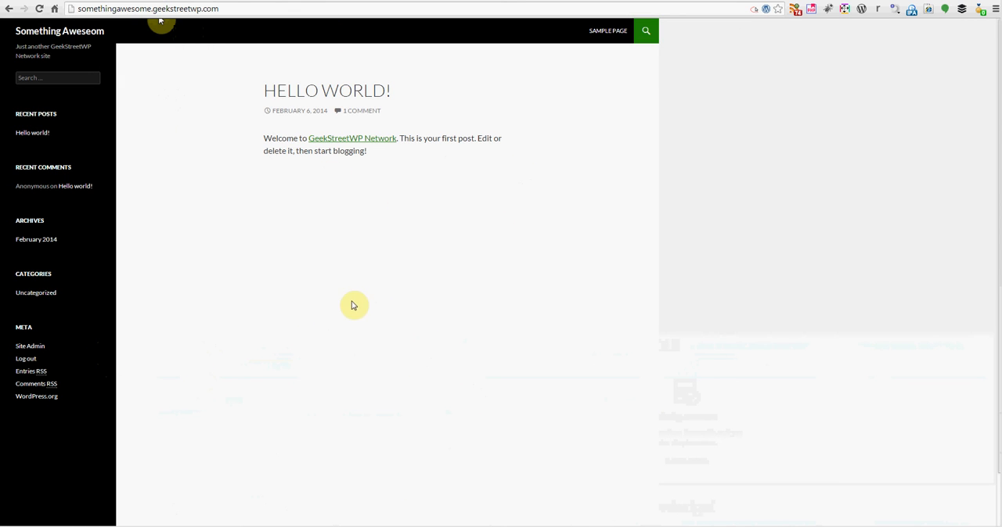
scroll(down, 3)
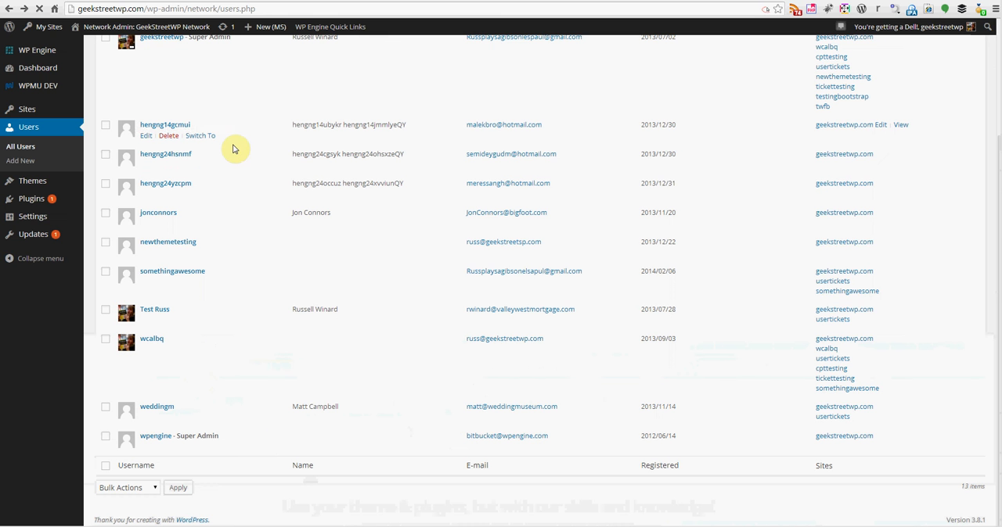
mouse_move(238, 305)
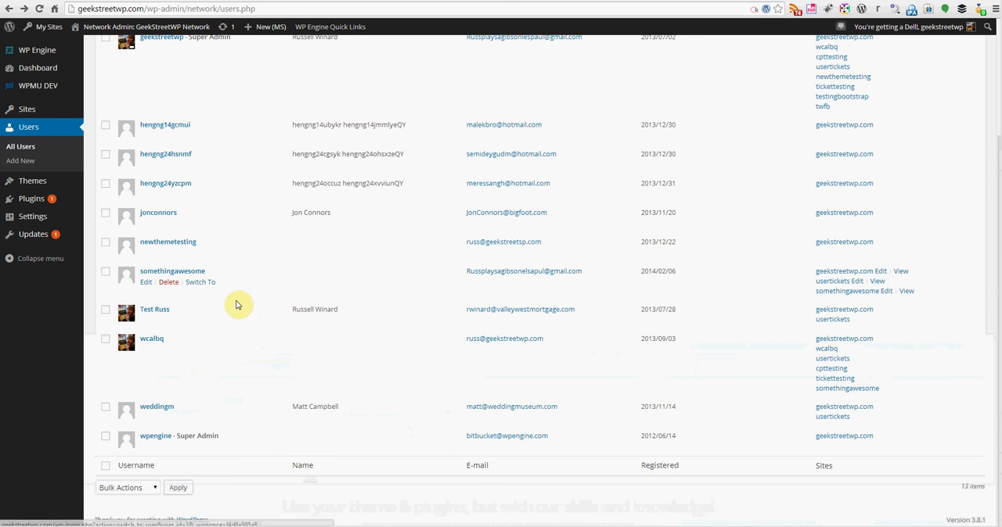
scroll(up, 3)
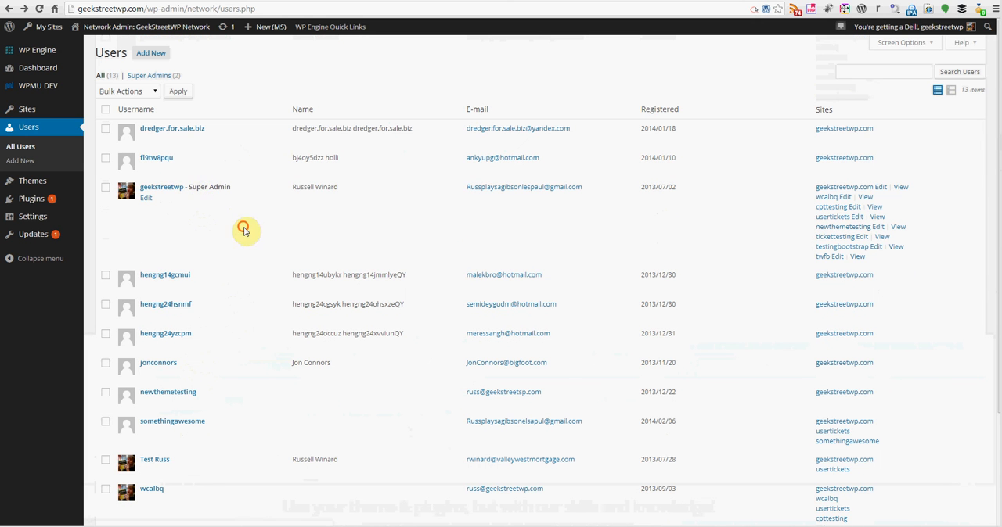
mouse_move(175, 222)
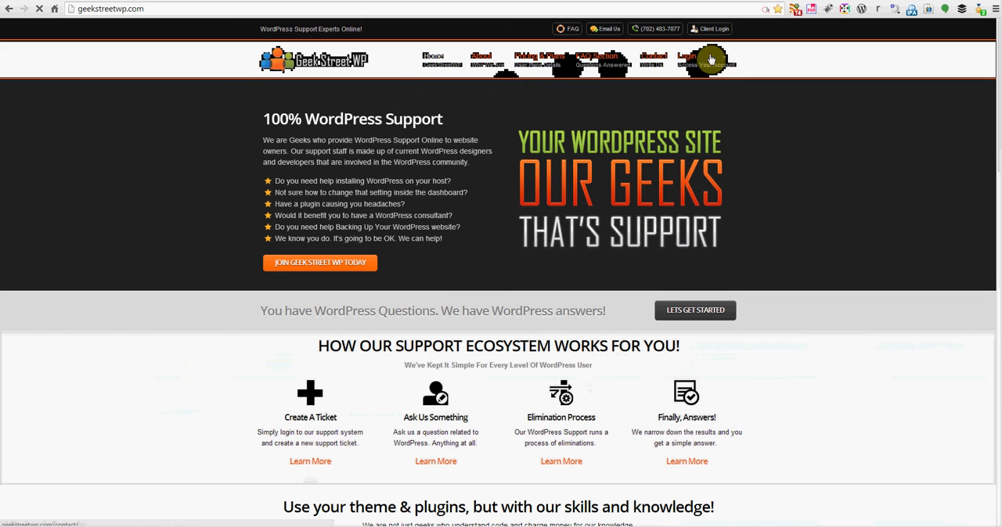
Step: Log back in as the super admin and return to the Network Admin Dashboard
click(685, 57)
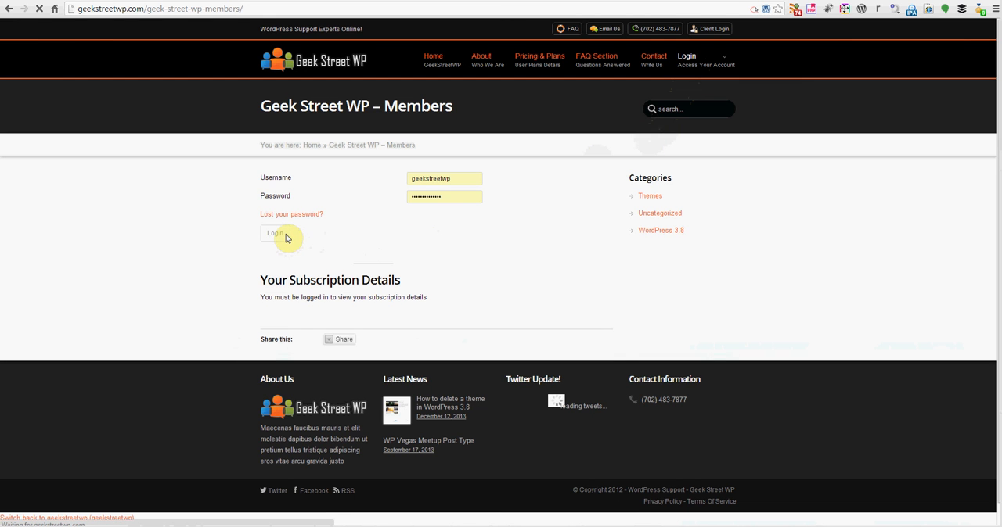
click(275, 233)
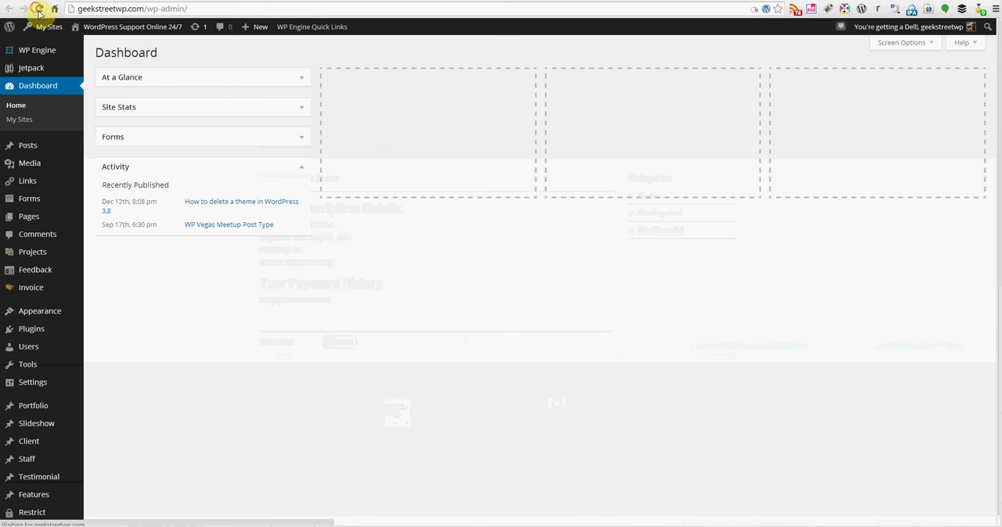
click(38, 10)
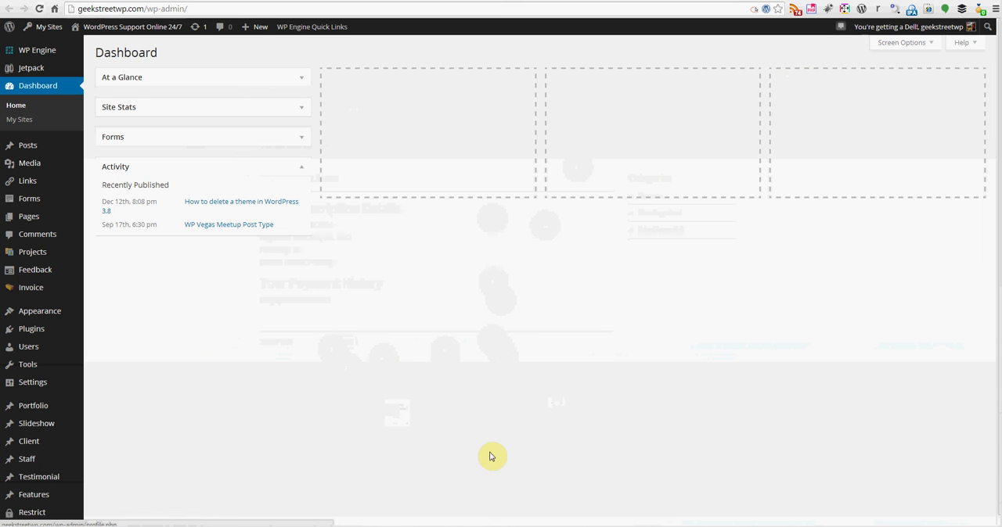
click(49, 25)
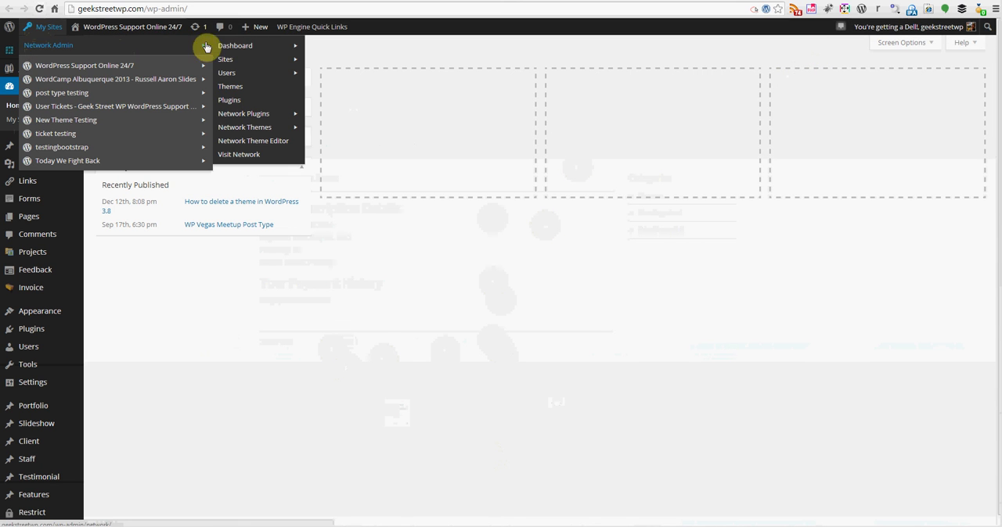
mouse_move(226, 59)
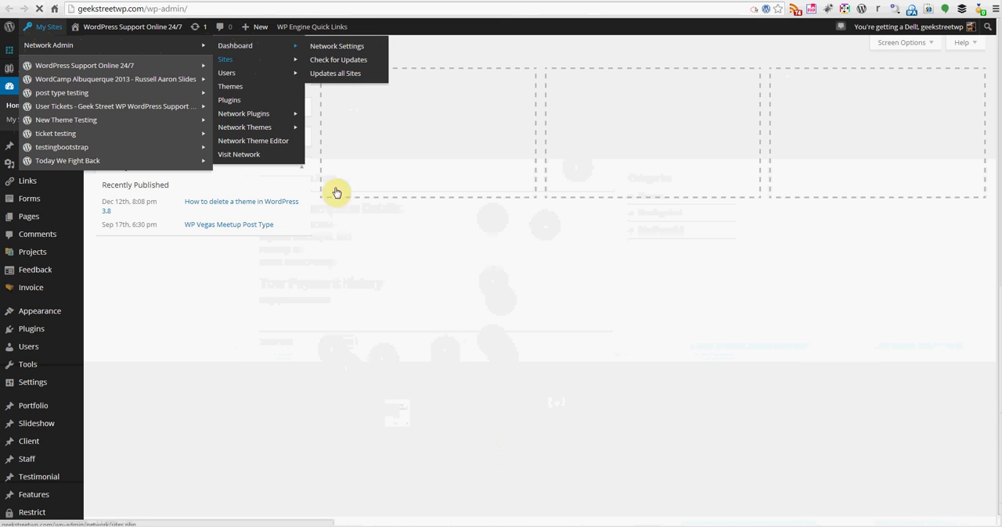
click(235, 46)
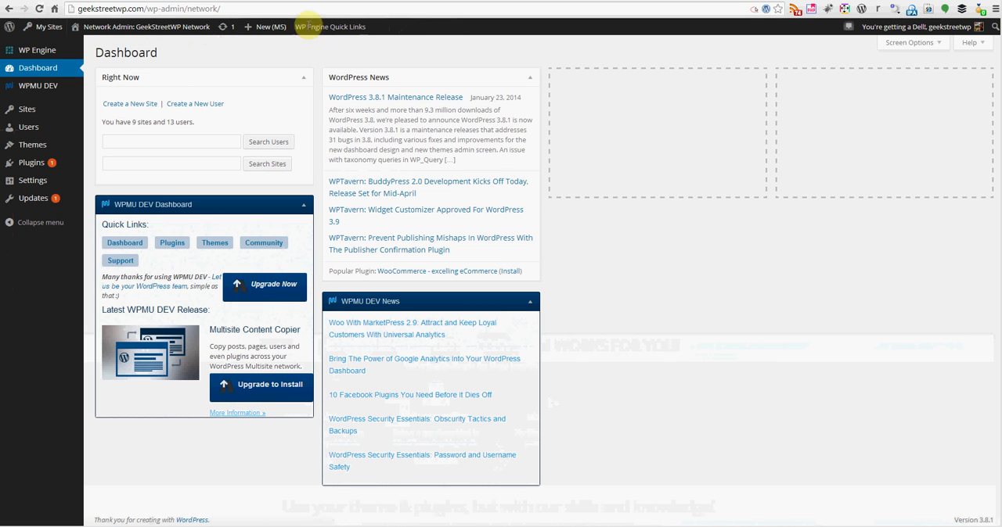
mouse_move(254, 3)
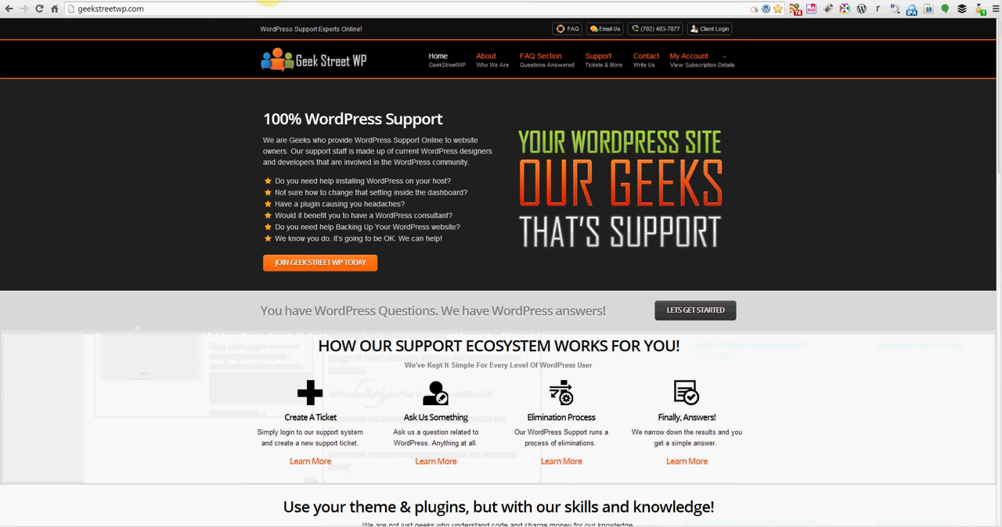
mouse_move(402, 56)
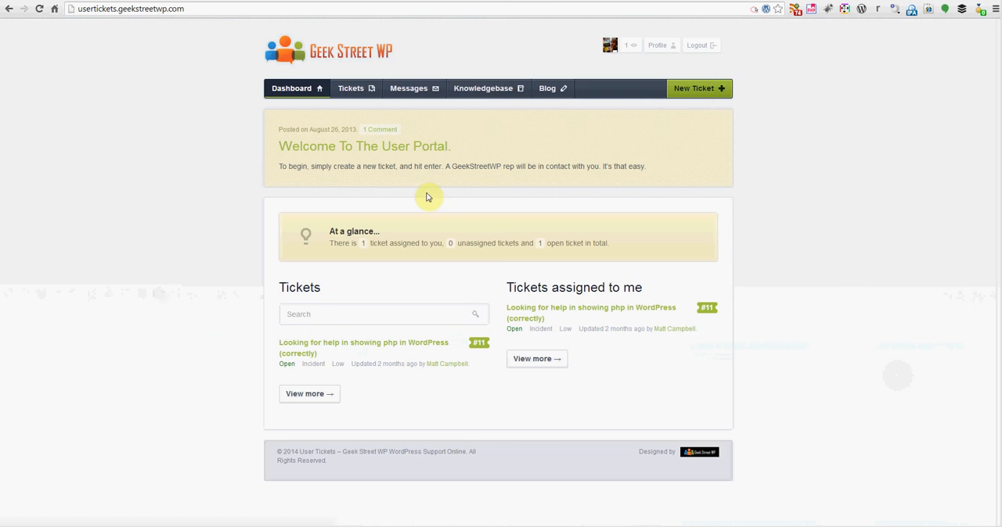
mouse_move(472, 62)
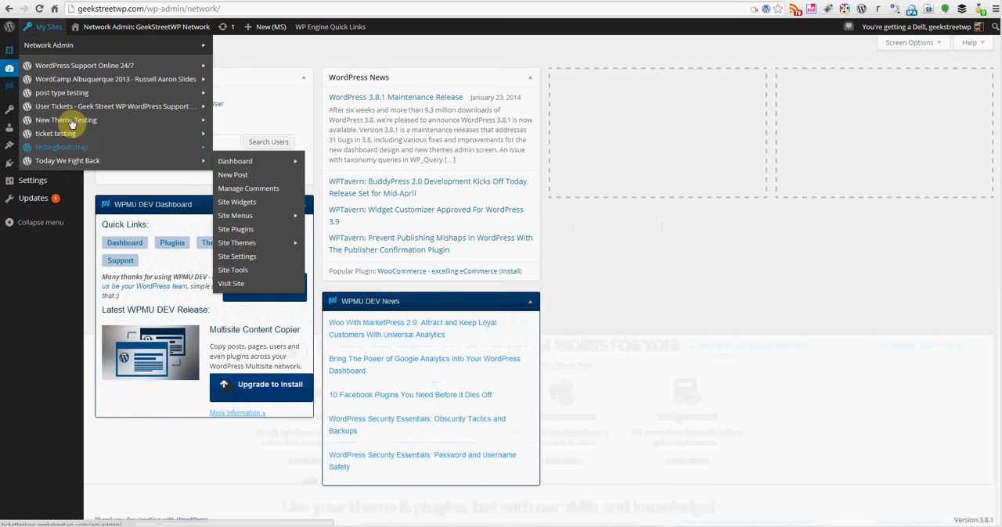
mouse_move(70, 159)
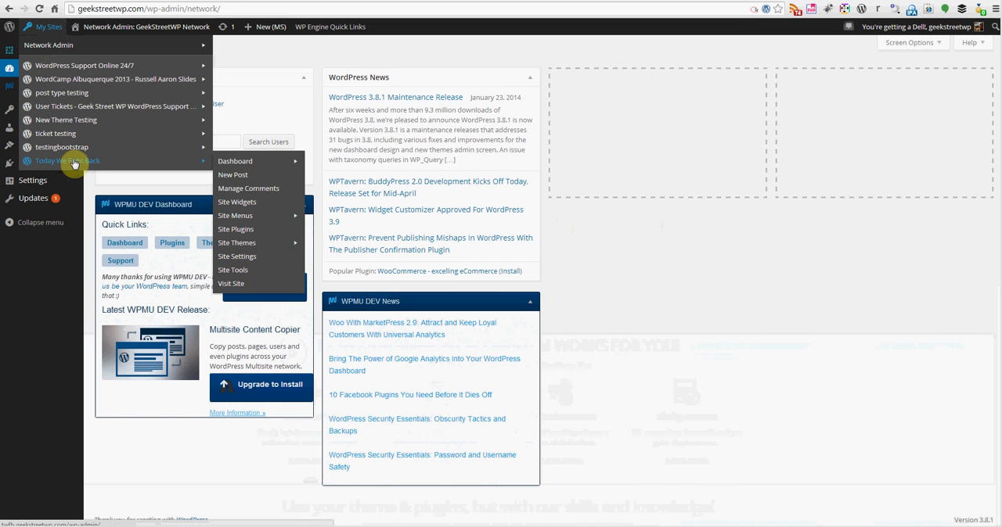
mouse_move(102, 163)
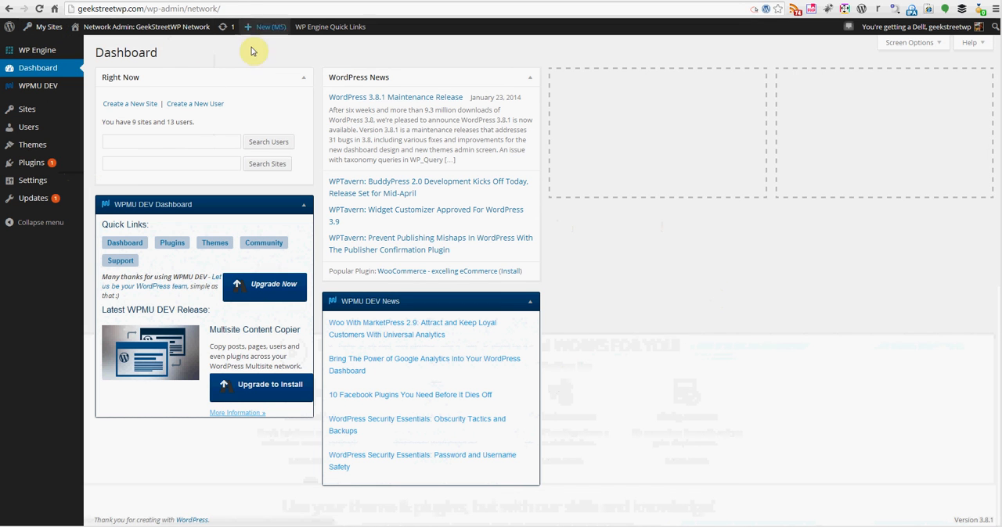
click(49, 25)
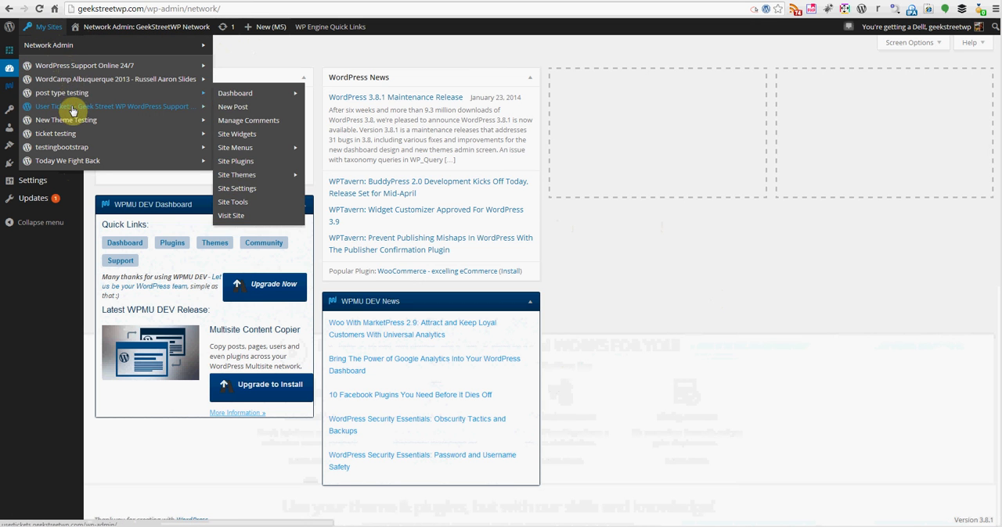
mouse_move(75, 66)
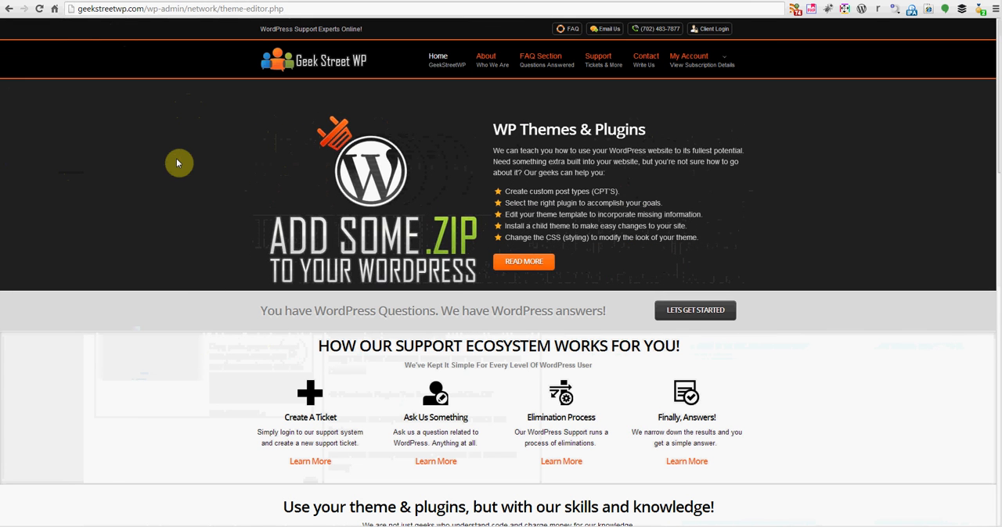
mouse_move(294, 136)
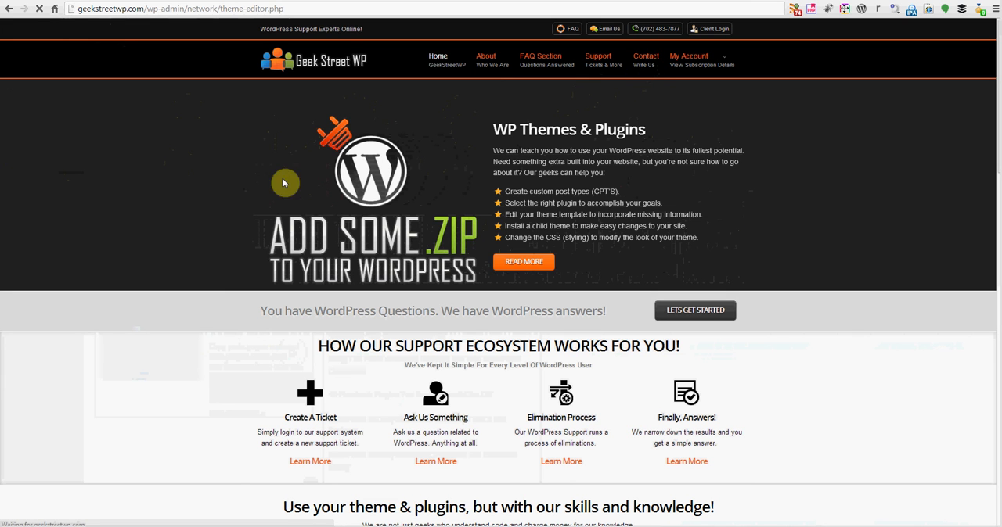
click(644, 56)
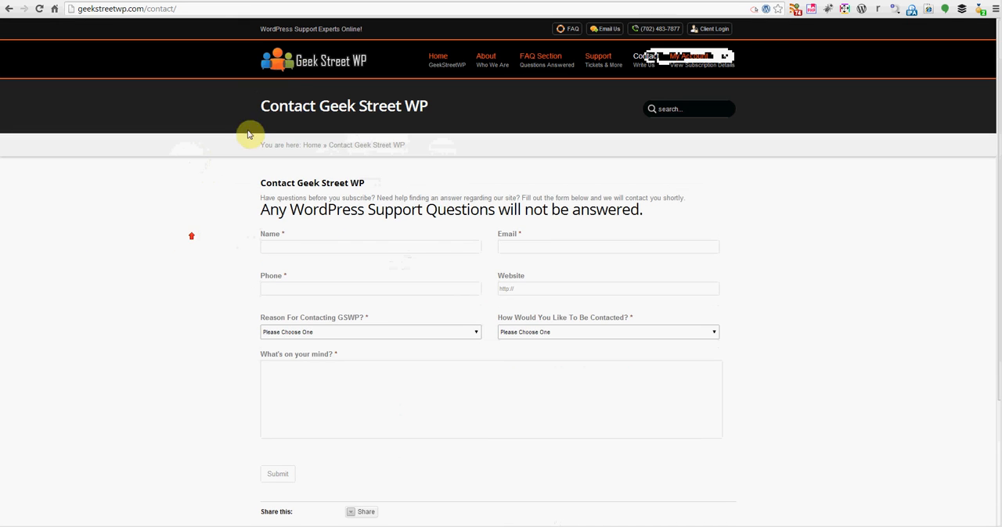
click(438, 57)
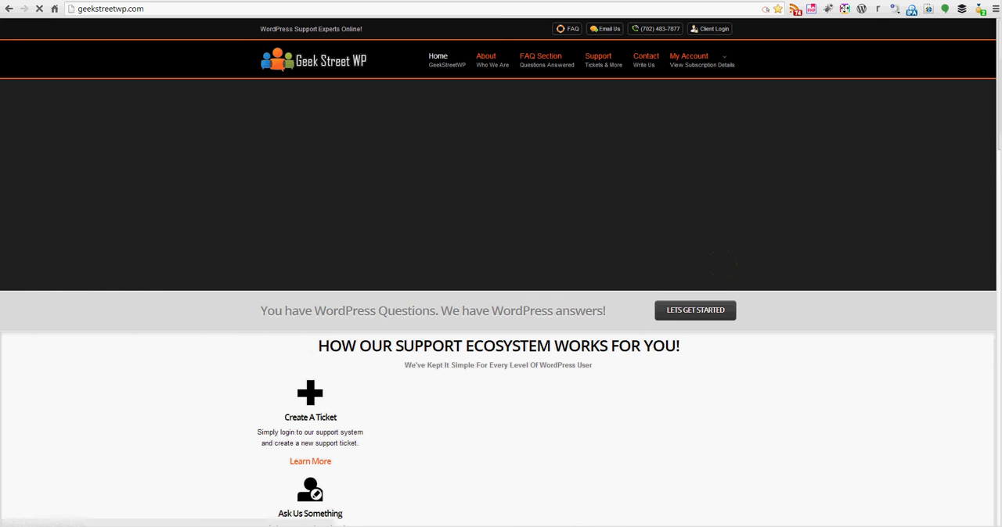